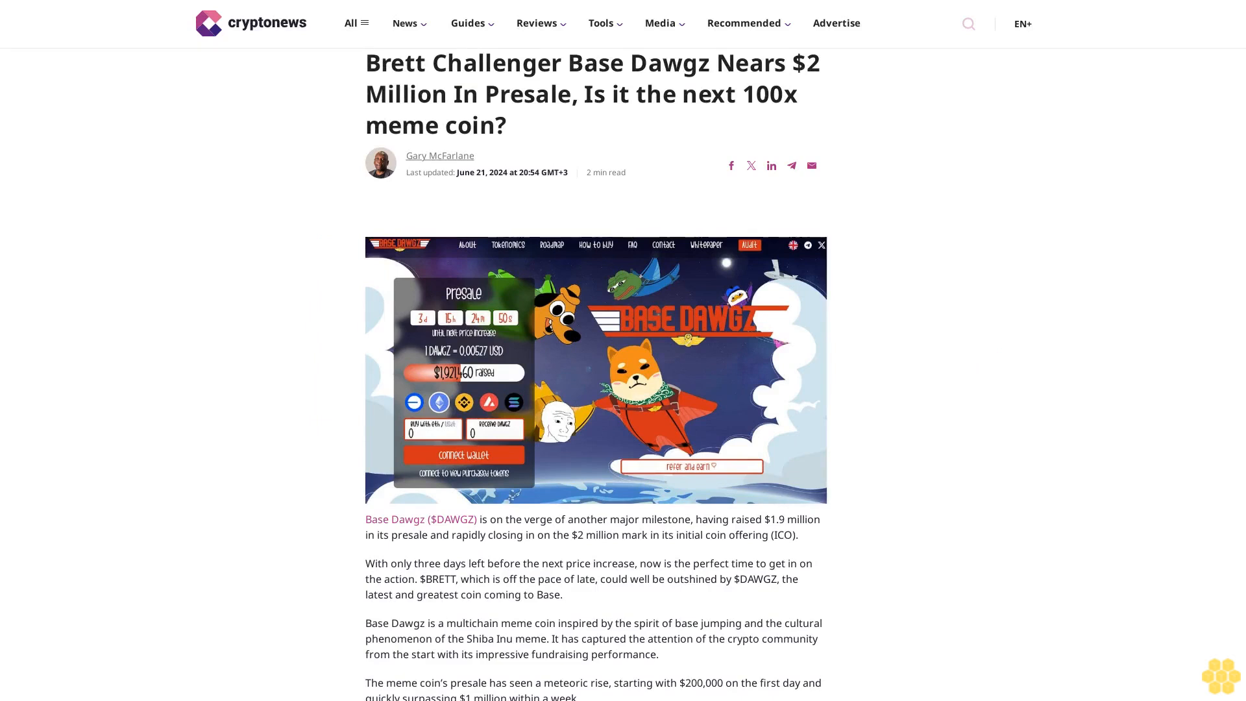
scroll(down, 3)
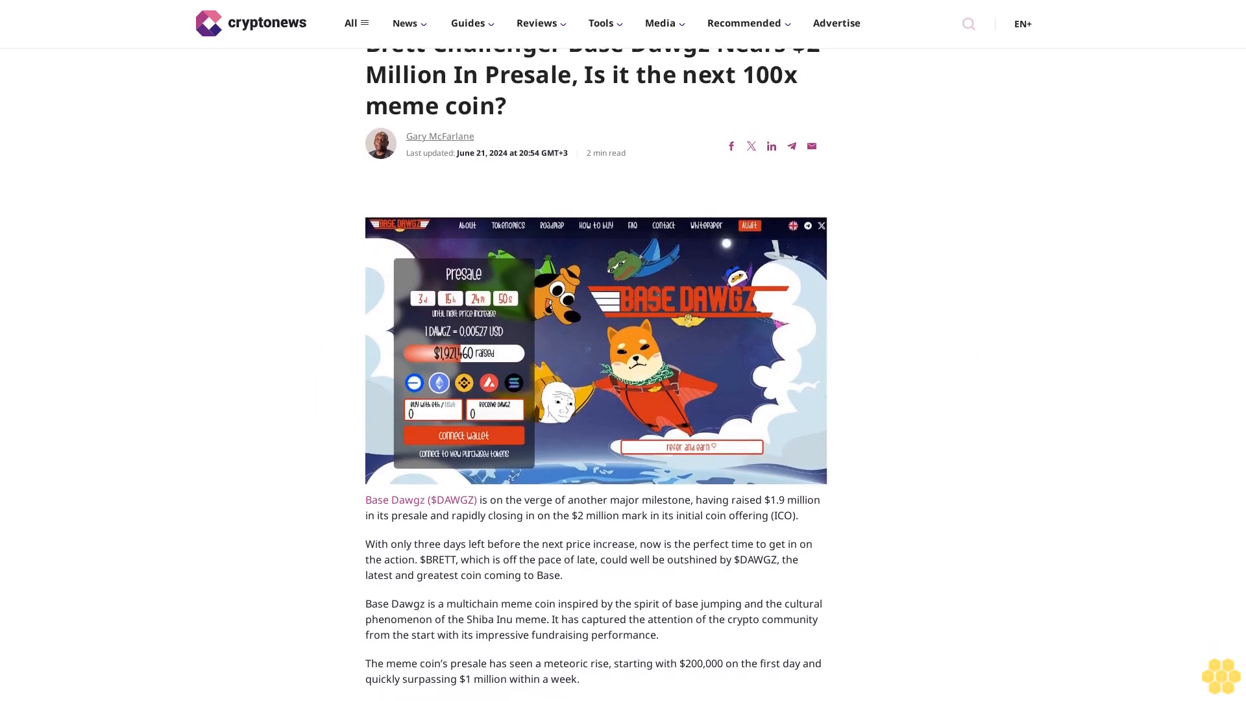
scroll(down, 3)
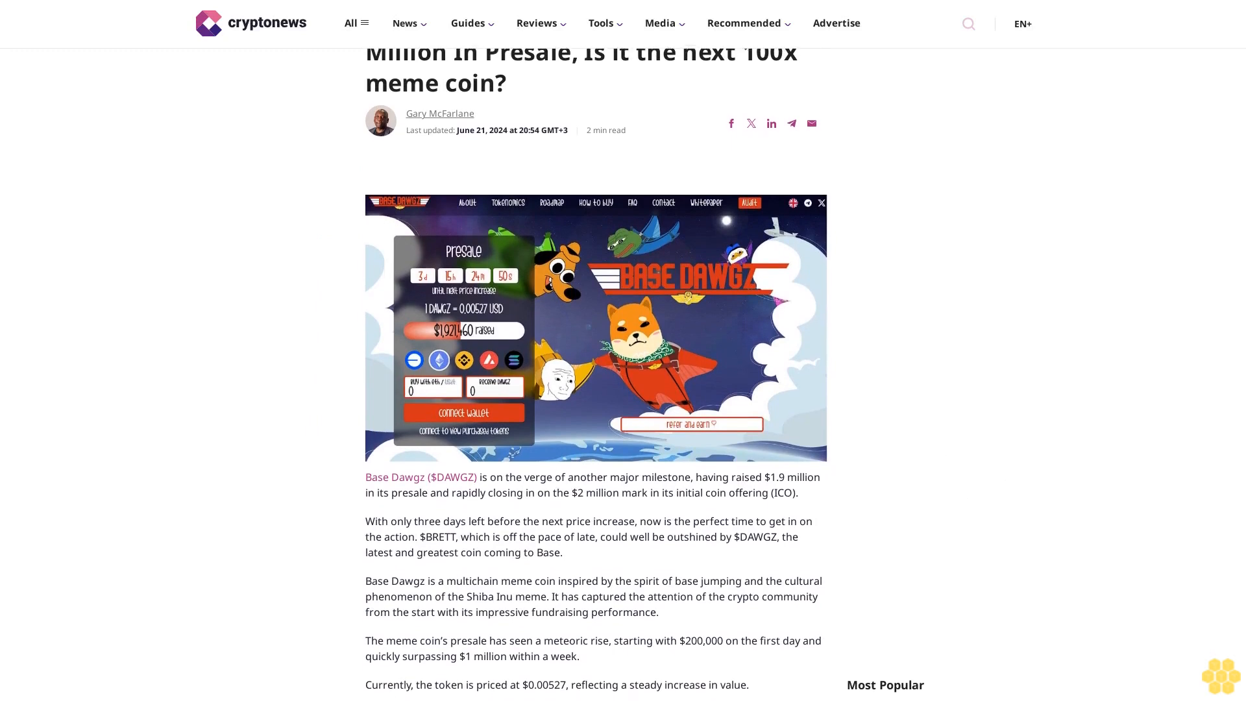
scroll(down, 3)
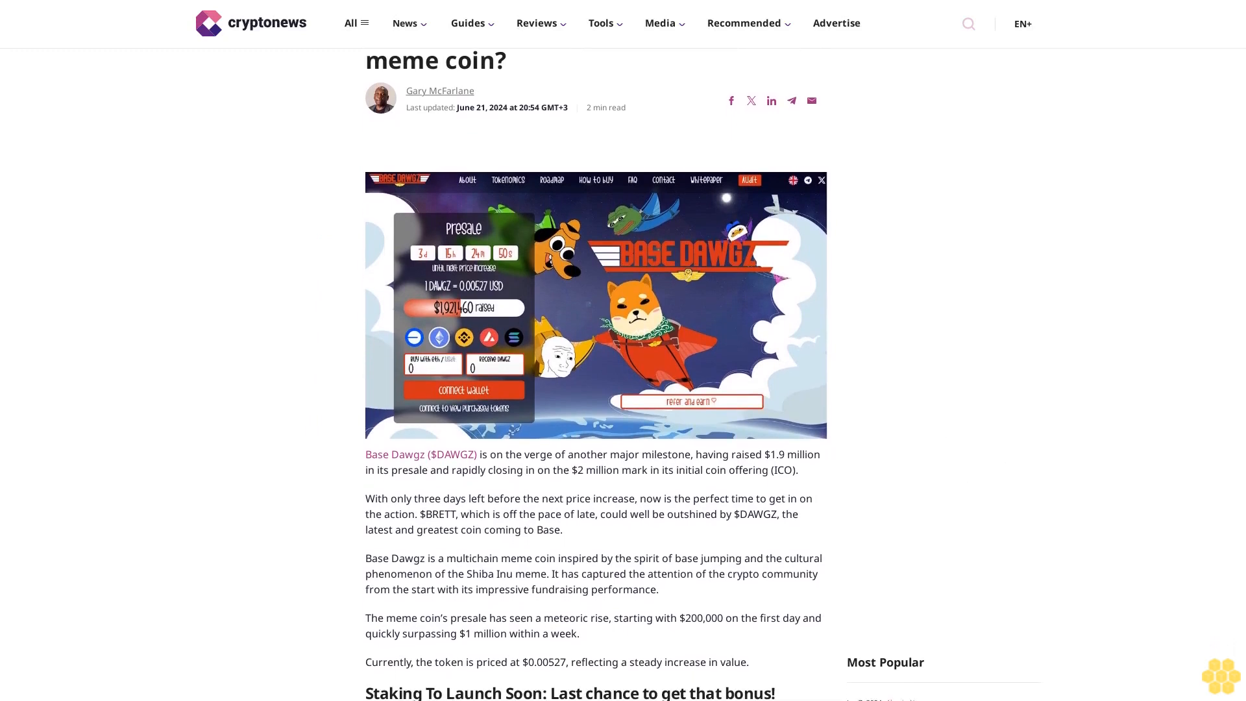
scroll(down, 3)
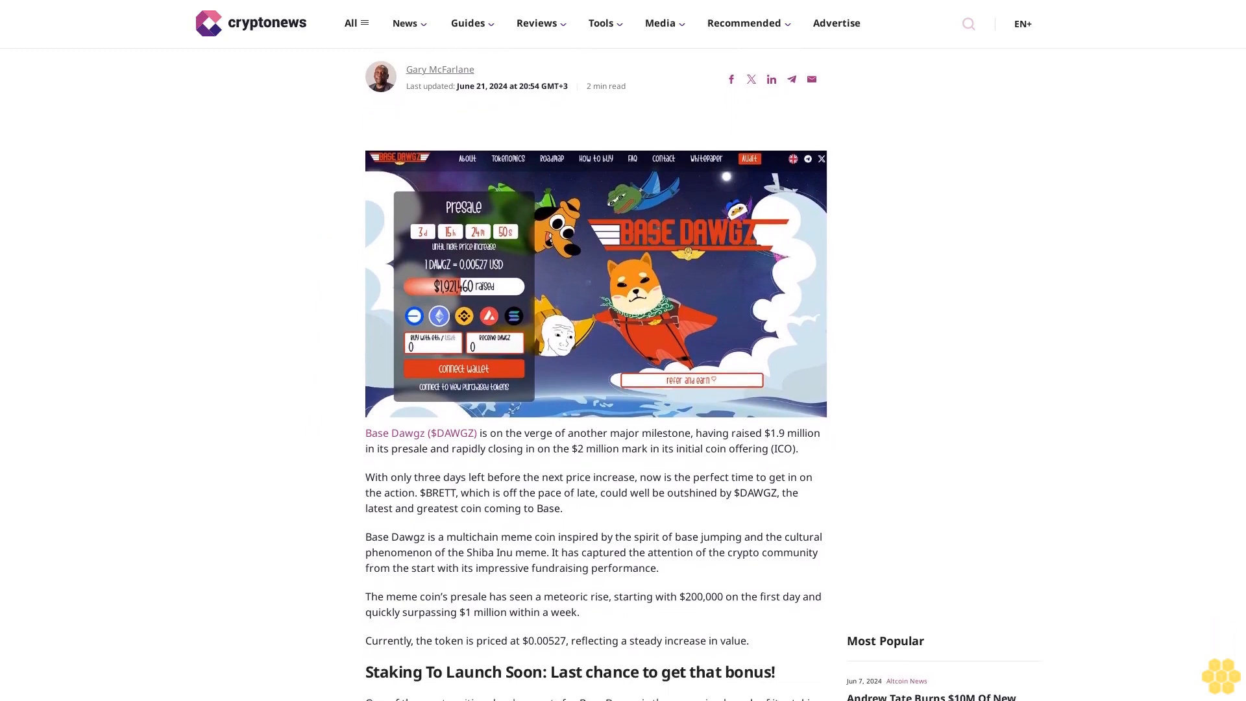
scroll(down, 3)
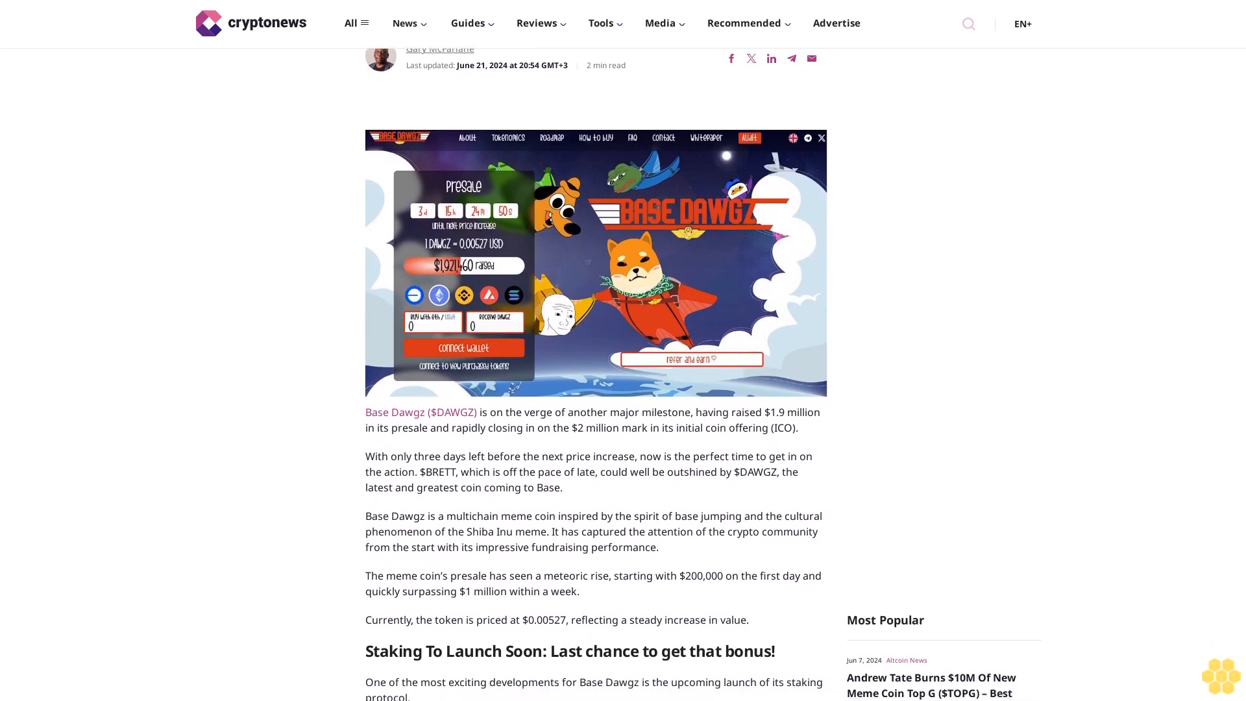
scroll(down, 3)
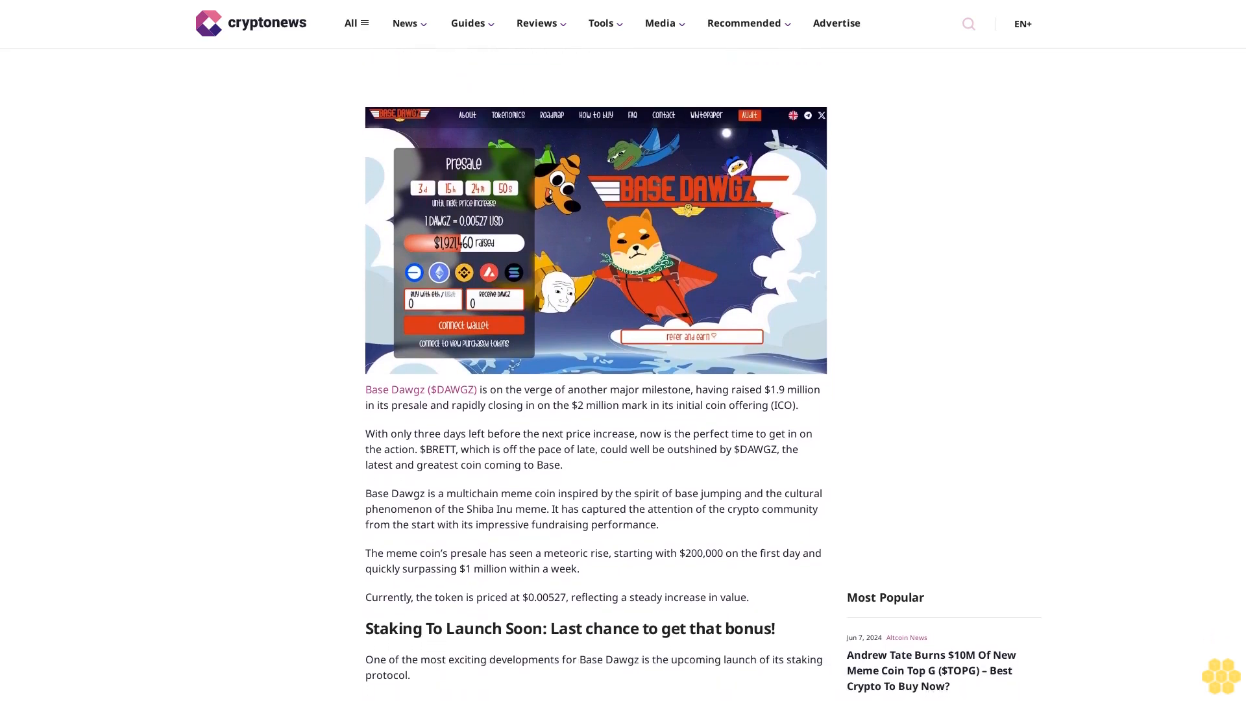
scroll(down, 3)
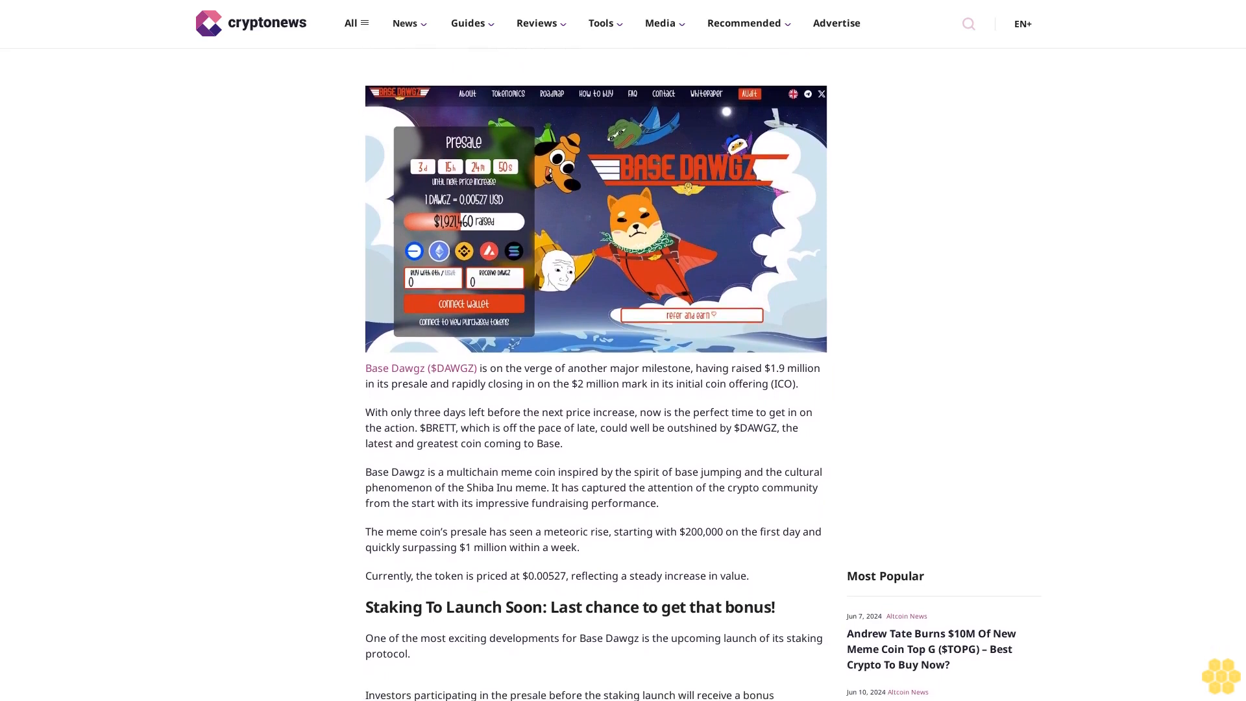
scroll(down, 3)
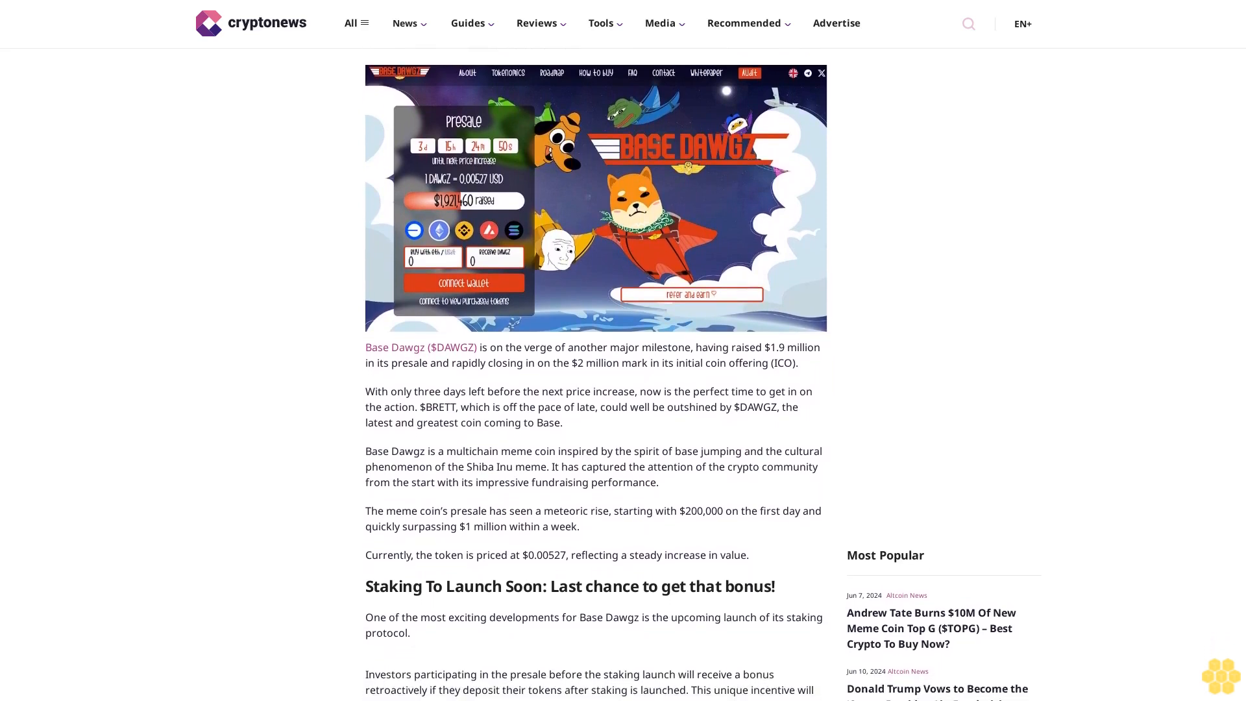
scroll(down, 3)
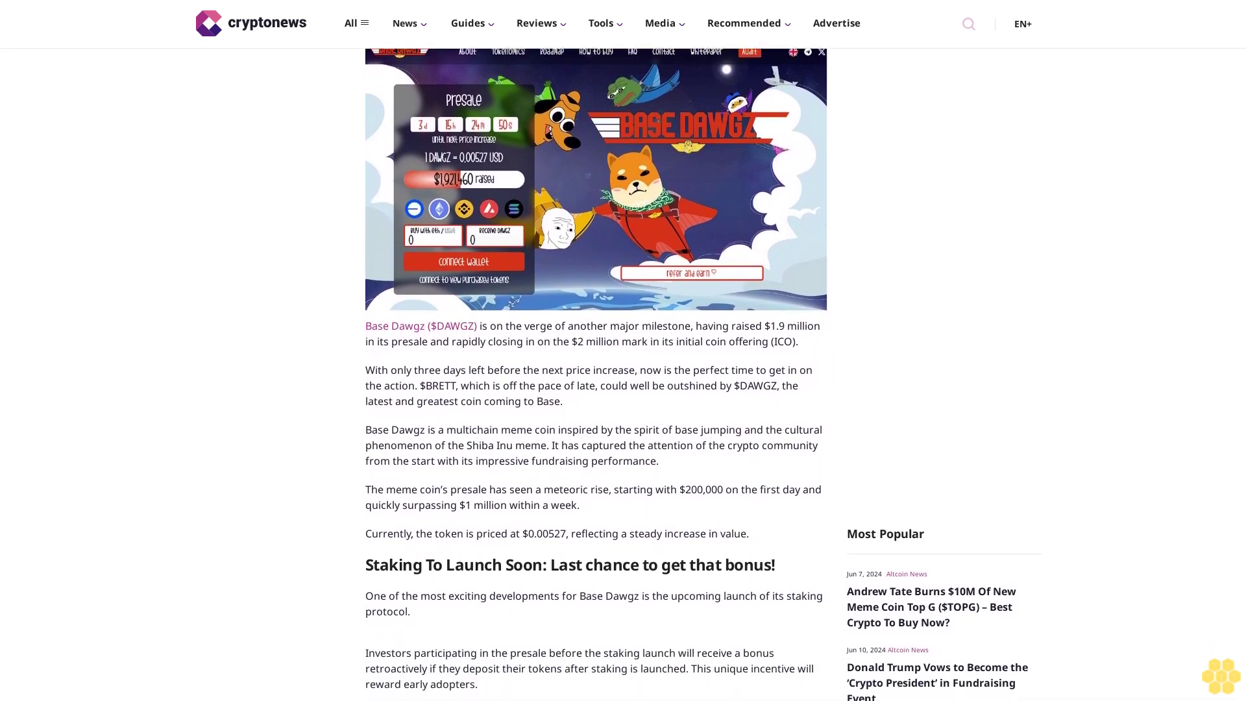
scroll(down, 3)
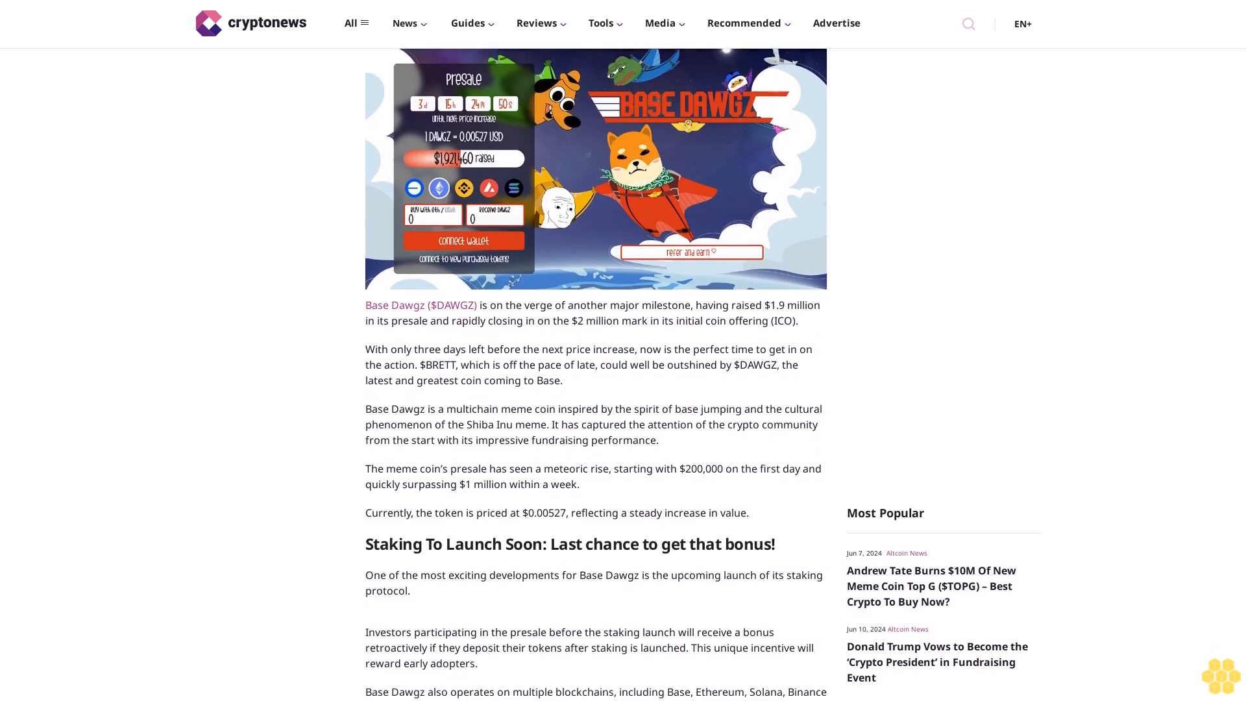
scroll(down, 3)
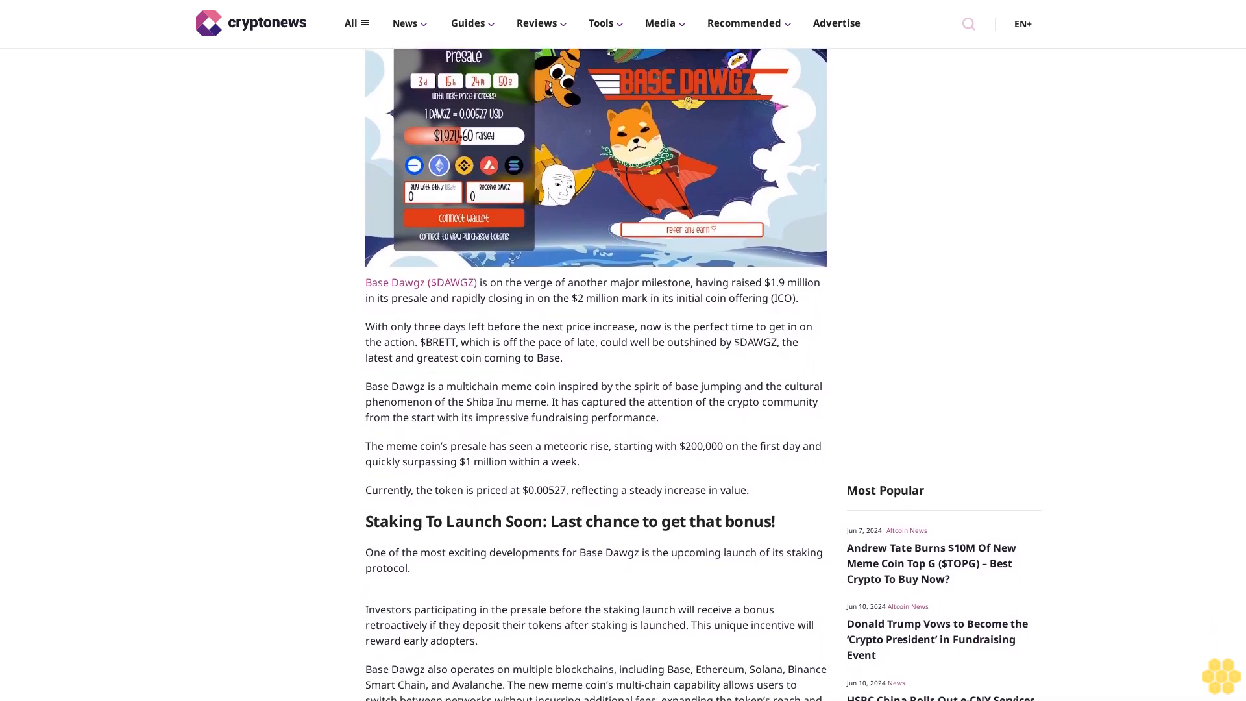
scroll(down, 3)
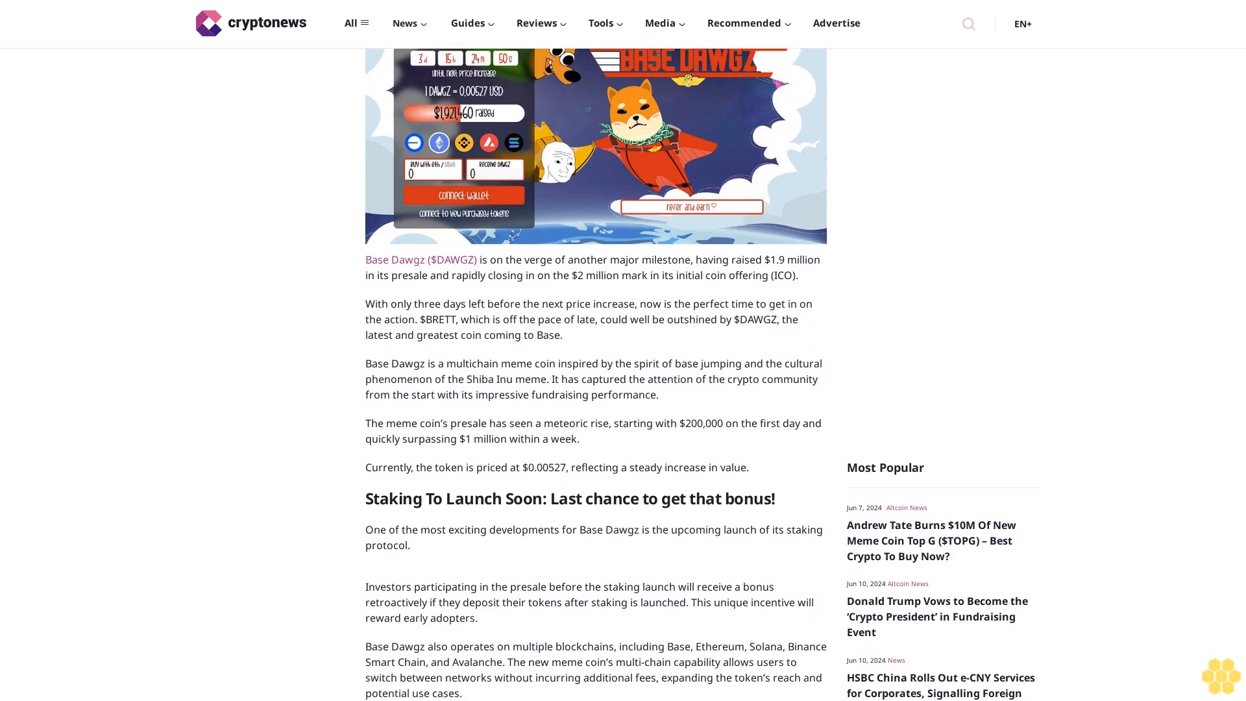
scroll(down, 3)
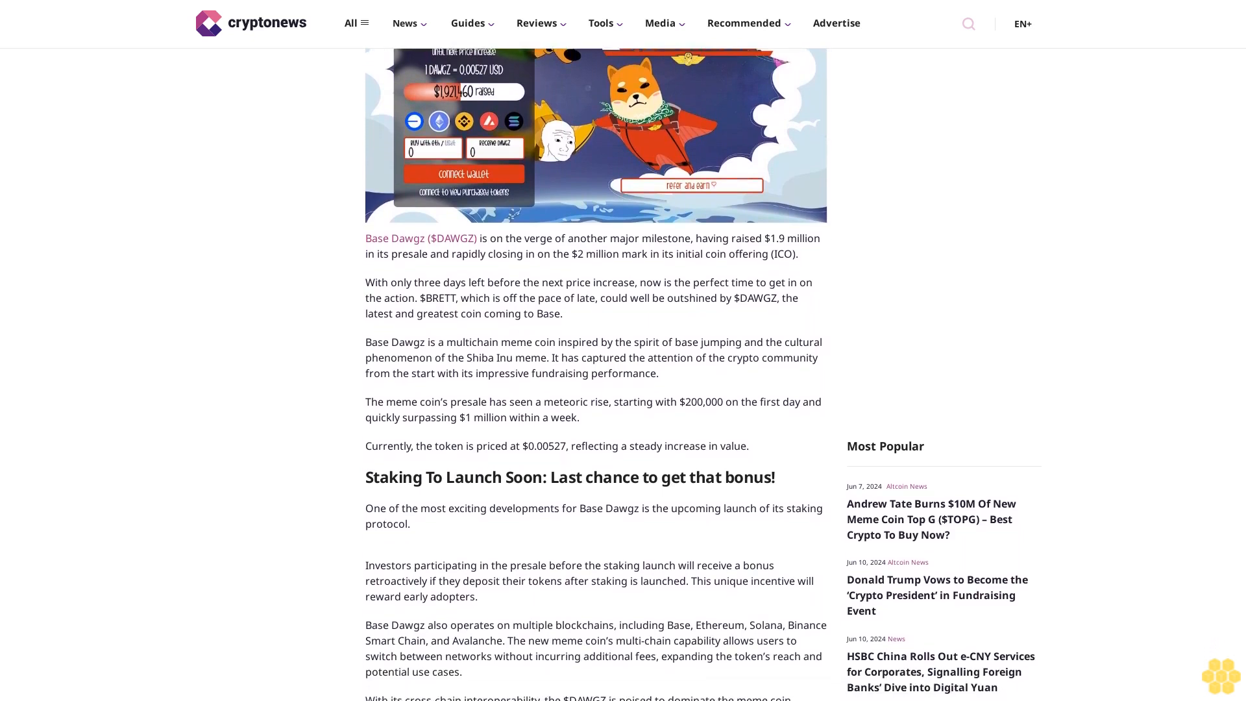
scroll(down, 3)
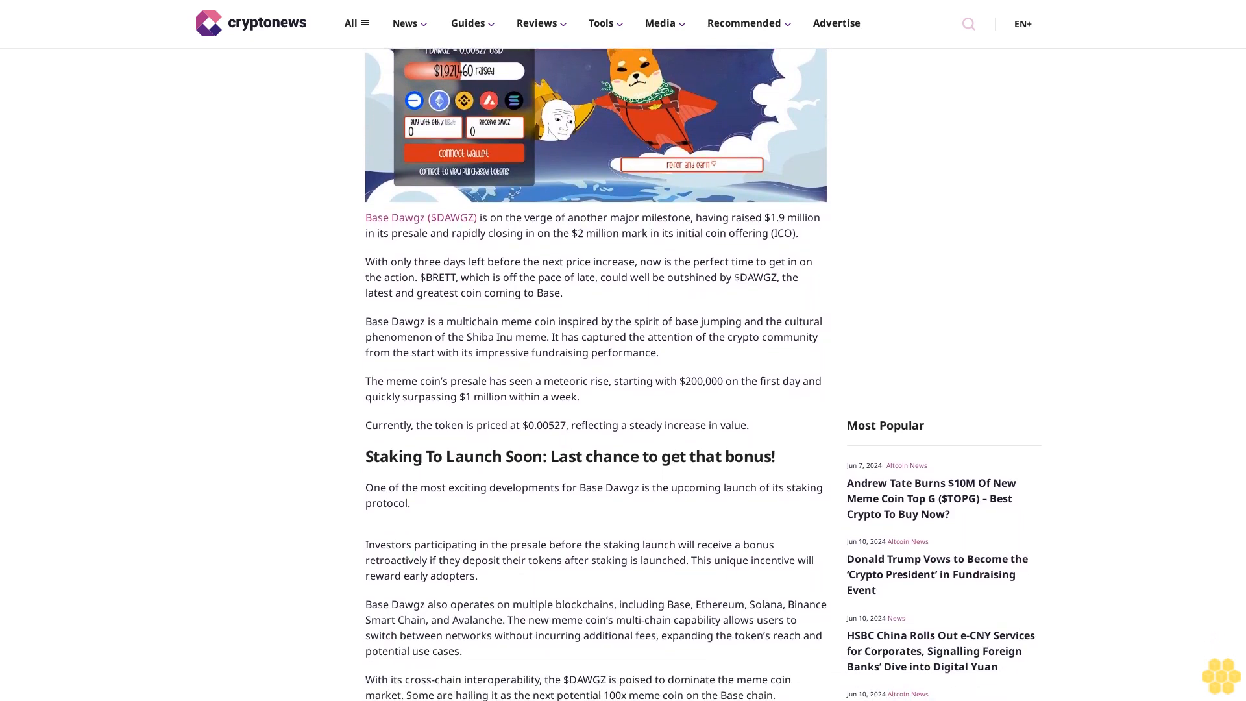
scroll(down, 3)
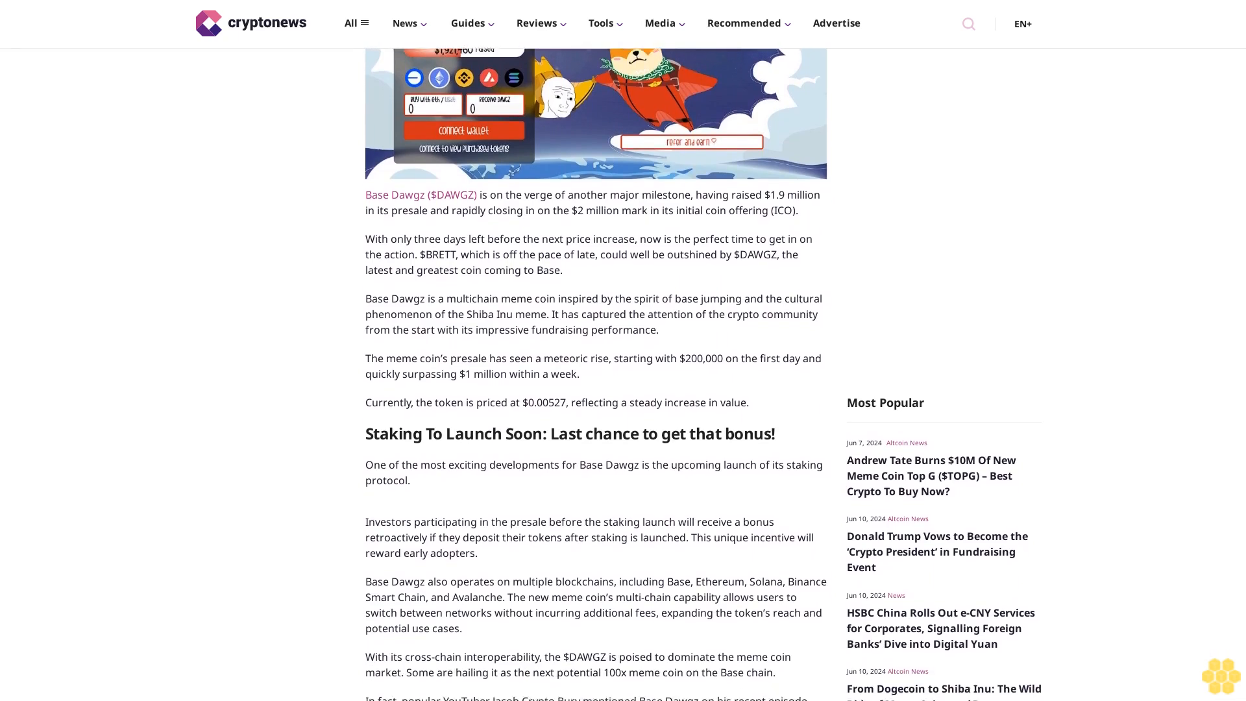
scroll(down, 3)
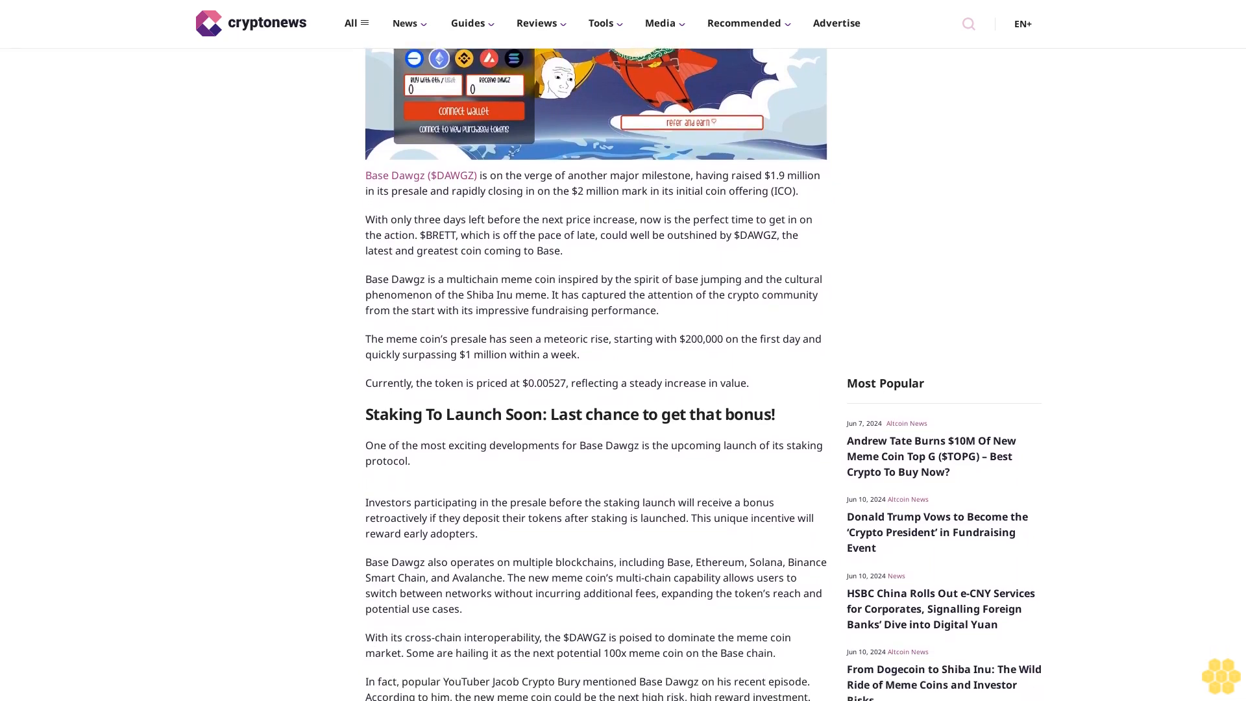
scroll(down, 3)
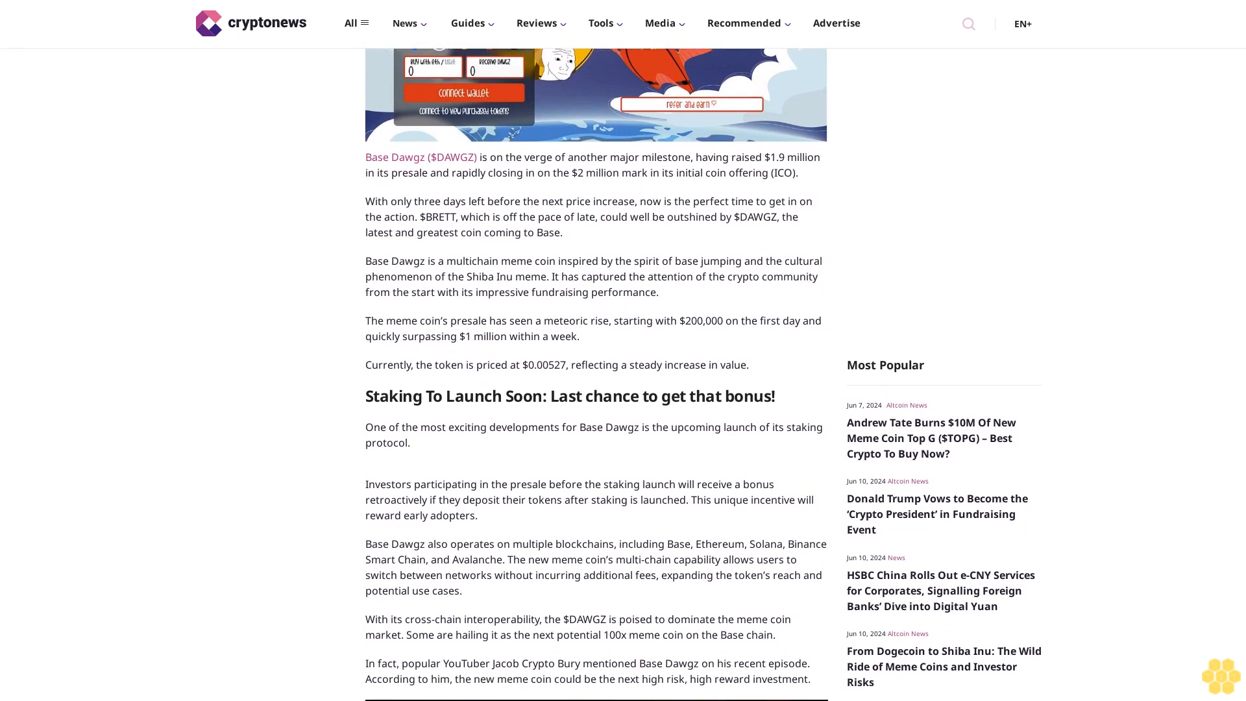
scroll(down, 3)
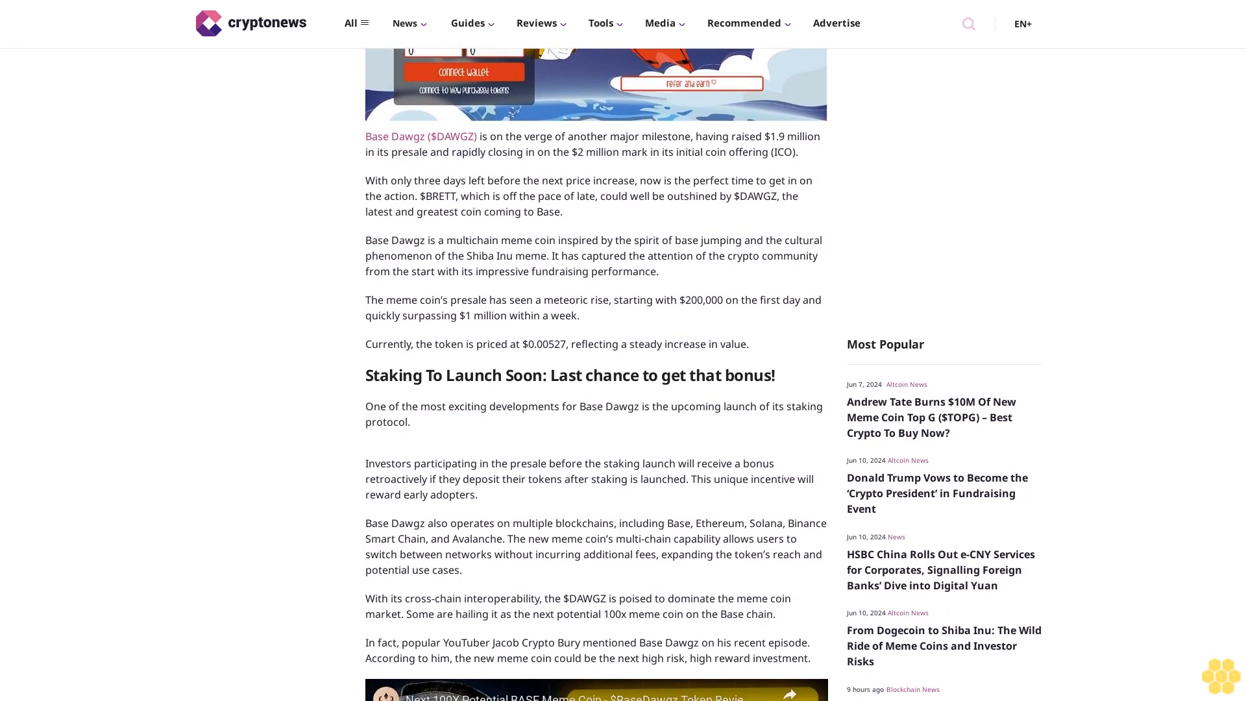
scroll(down, 3)
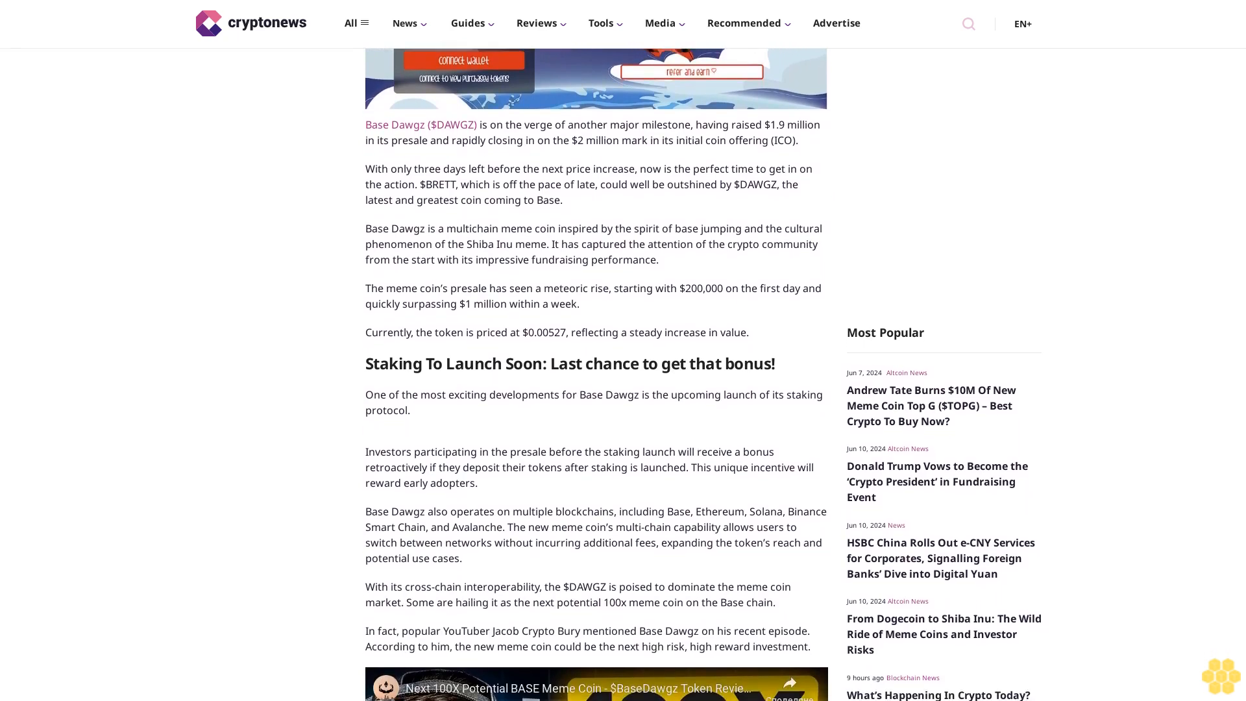
scroll(down, 3)
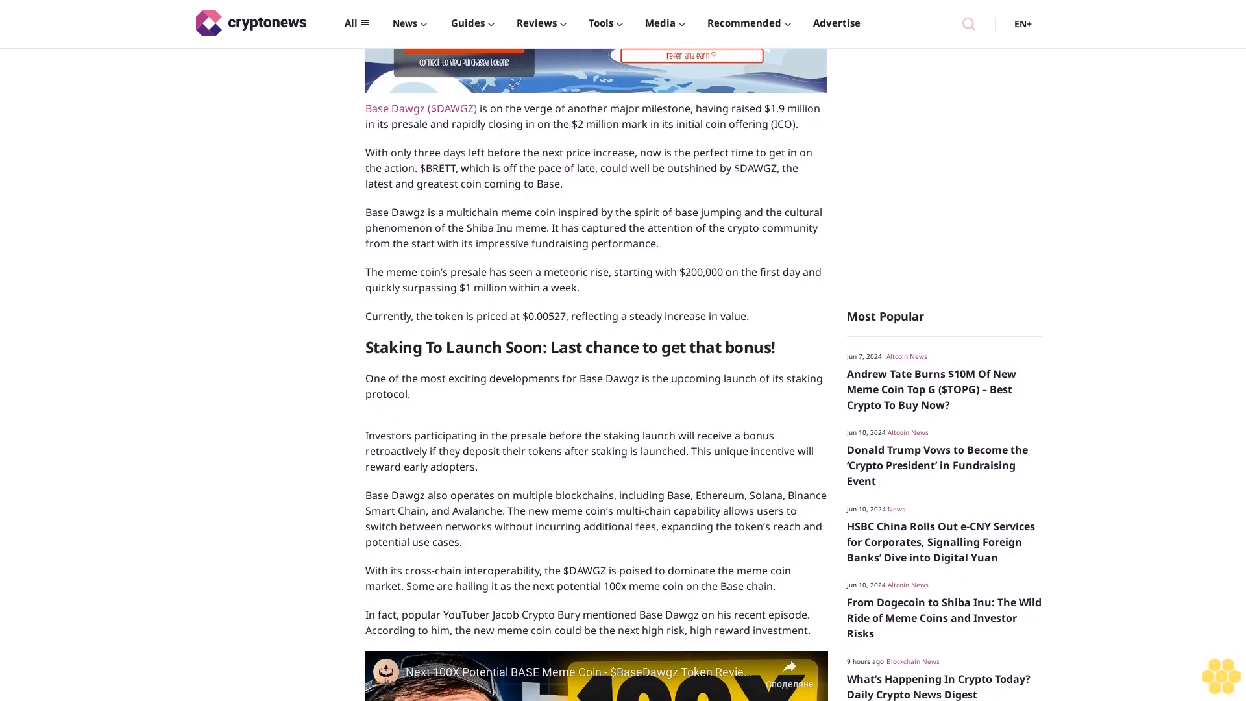
scroll(down, 3)
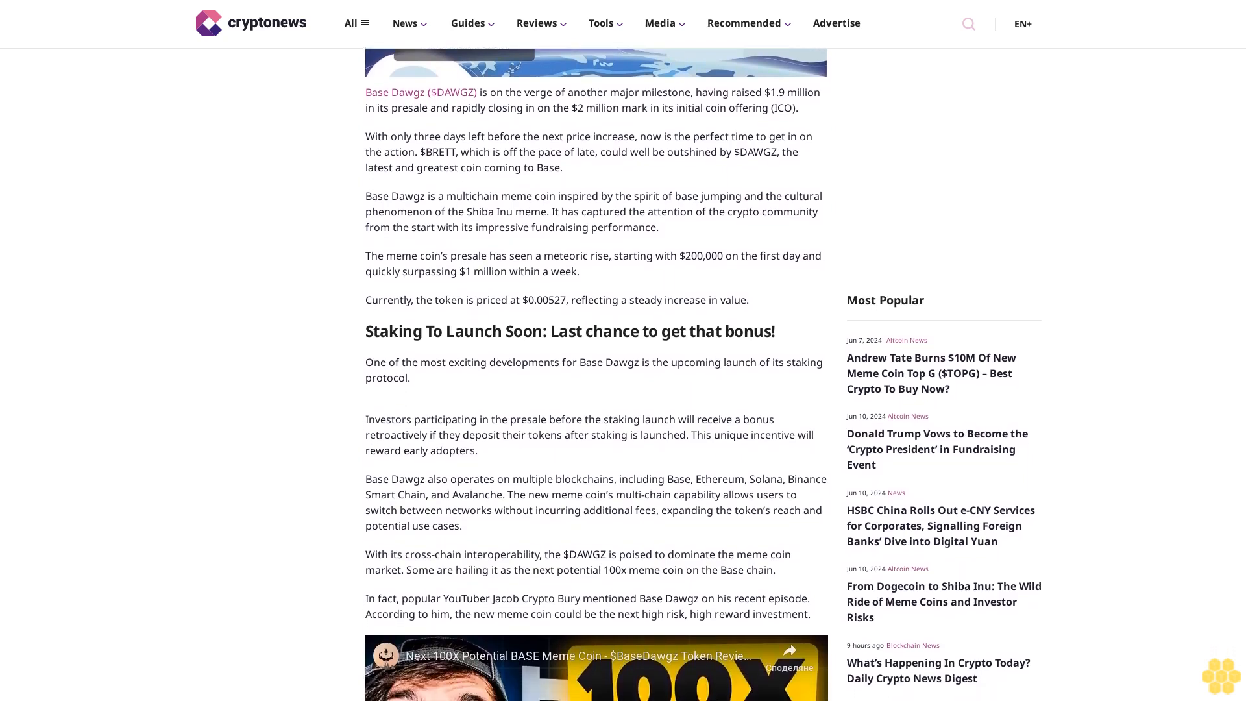
scroll(down, 3)
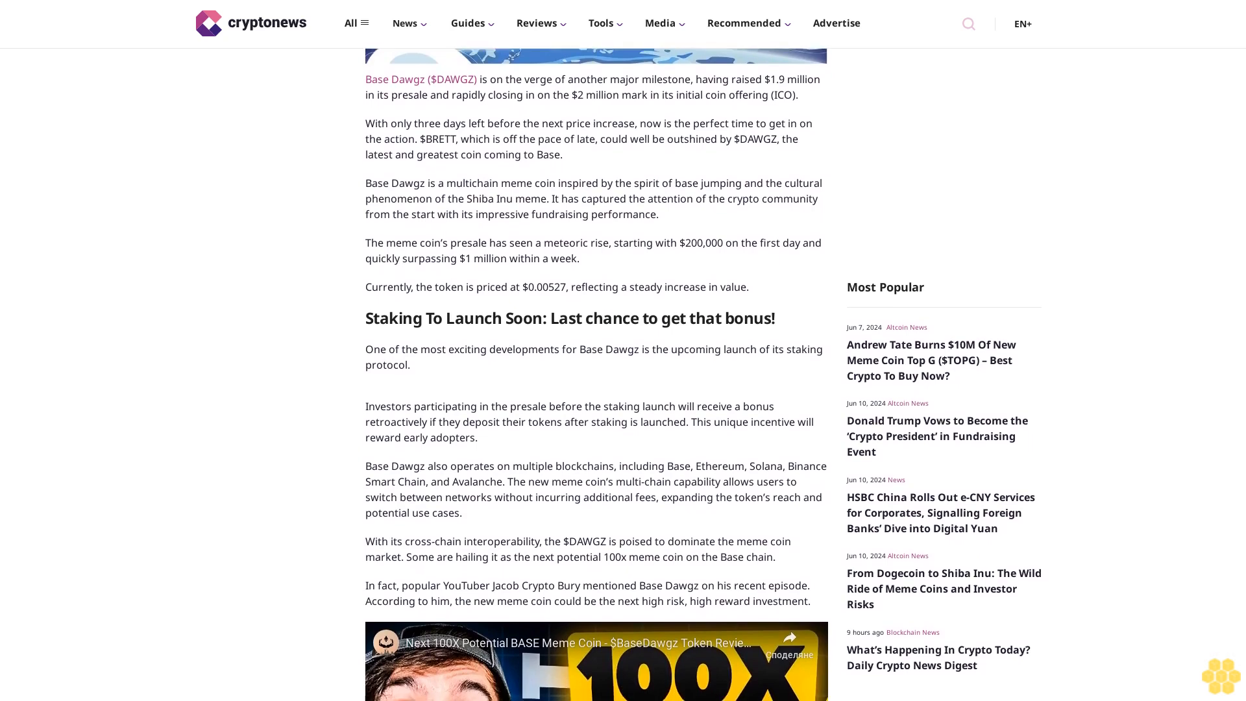
scroll(down, 3)
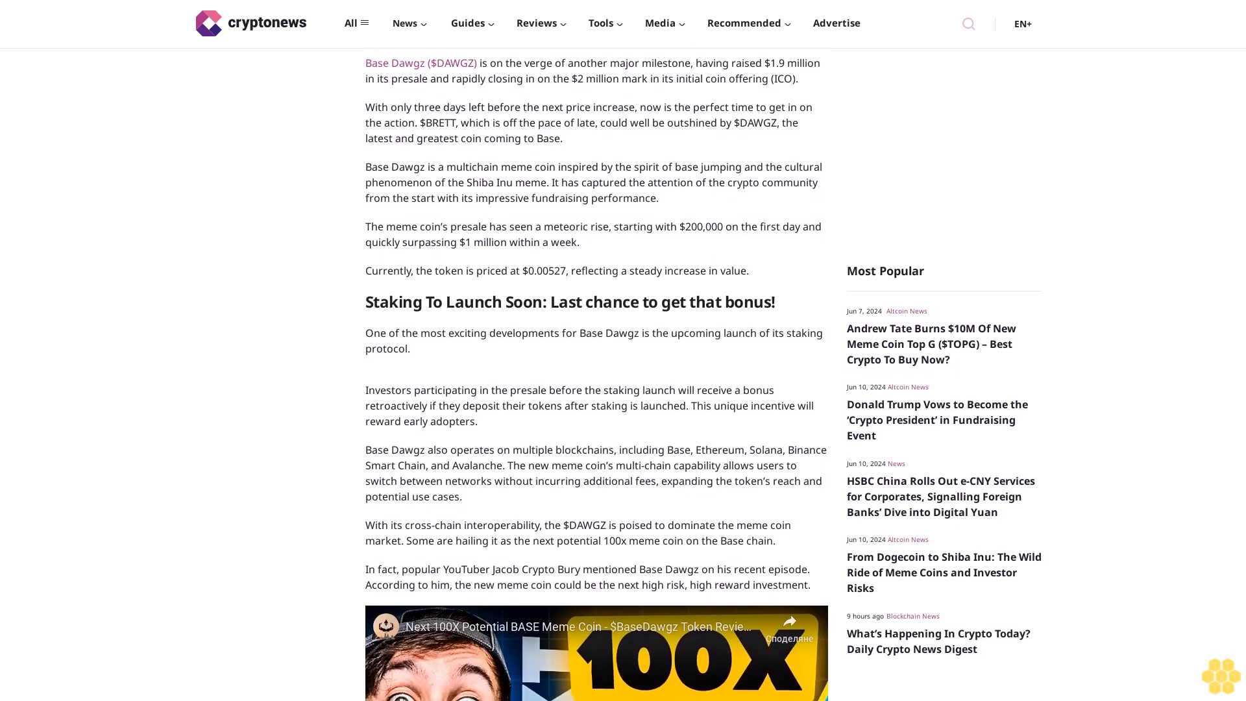
scroll(down, 3)
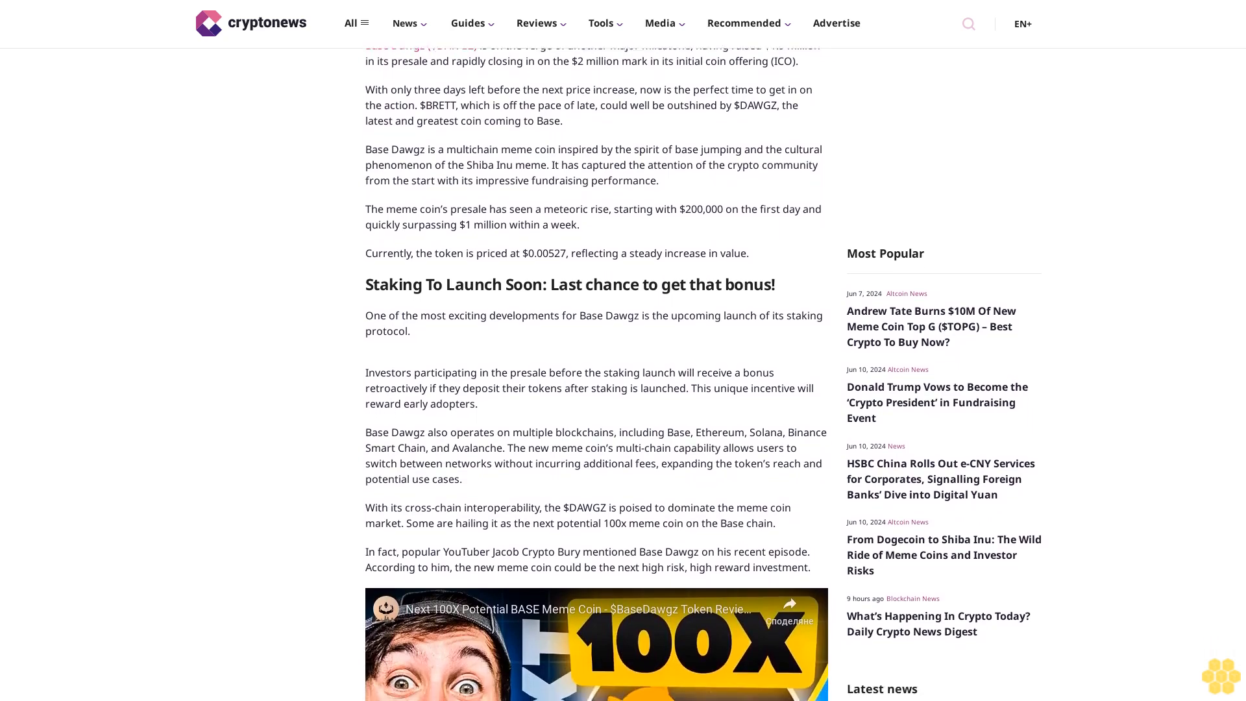
scroll(down, 3)
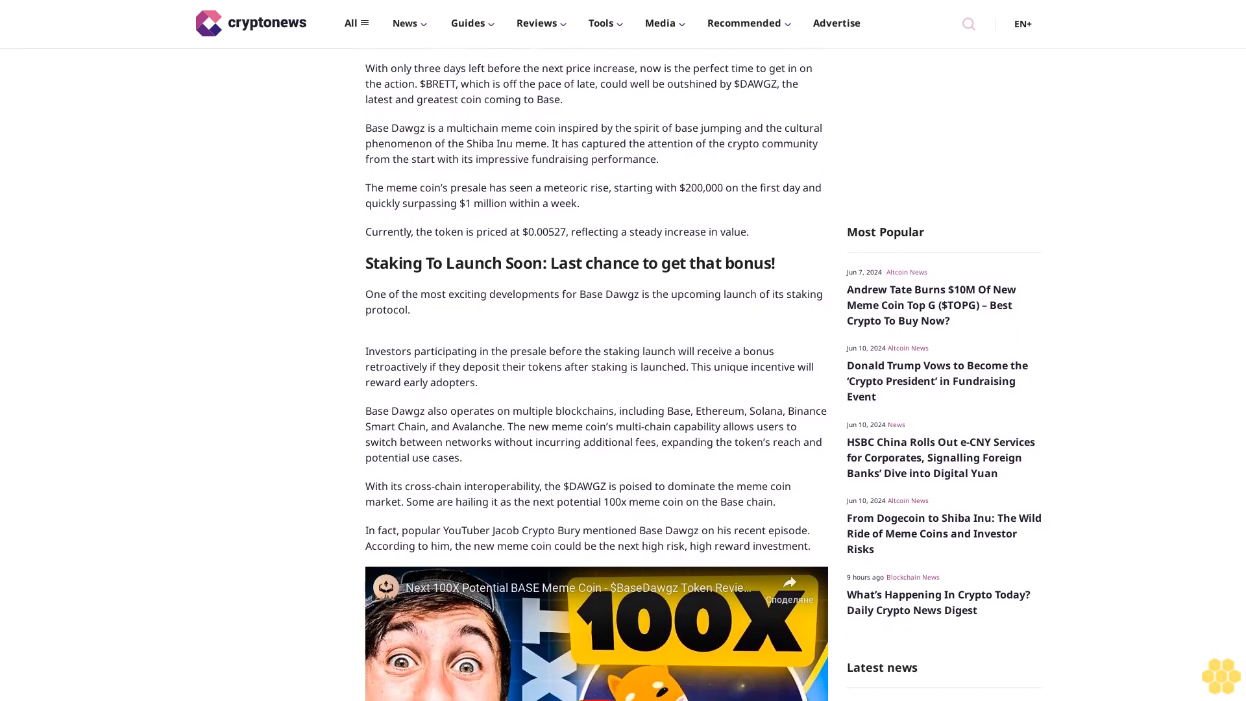
scroll(down, 3)
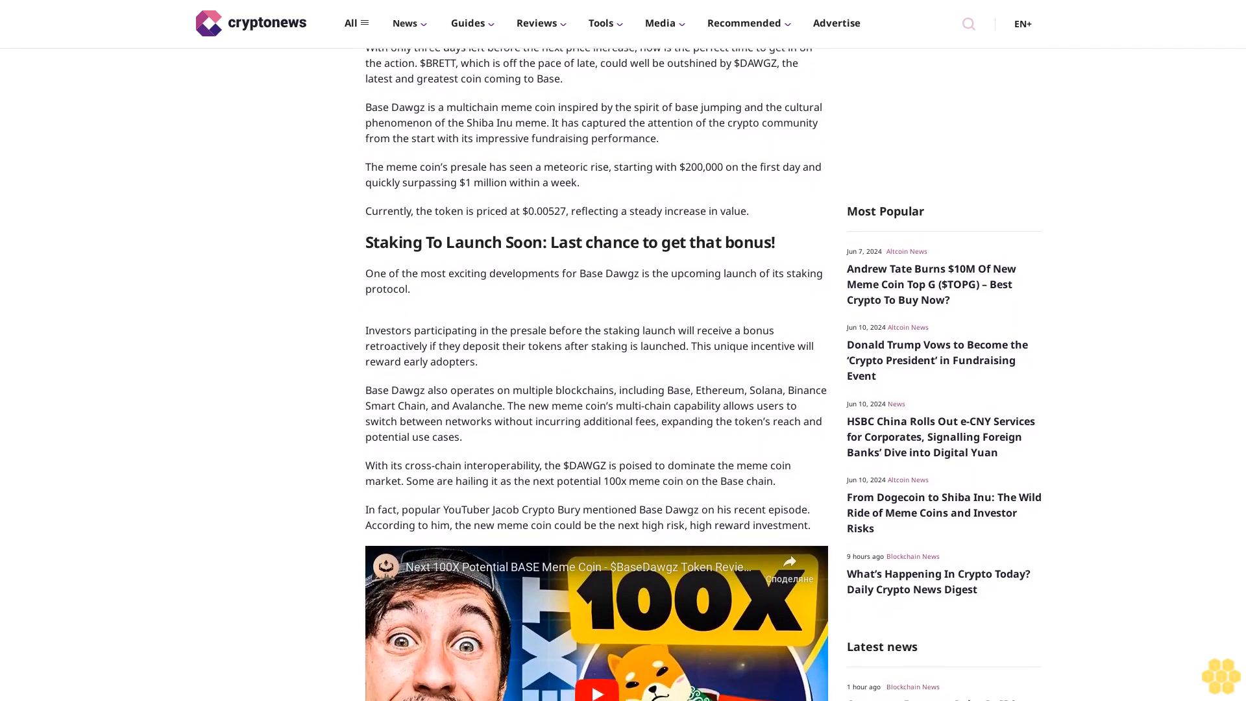
scroll(down, 3)
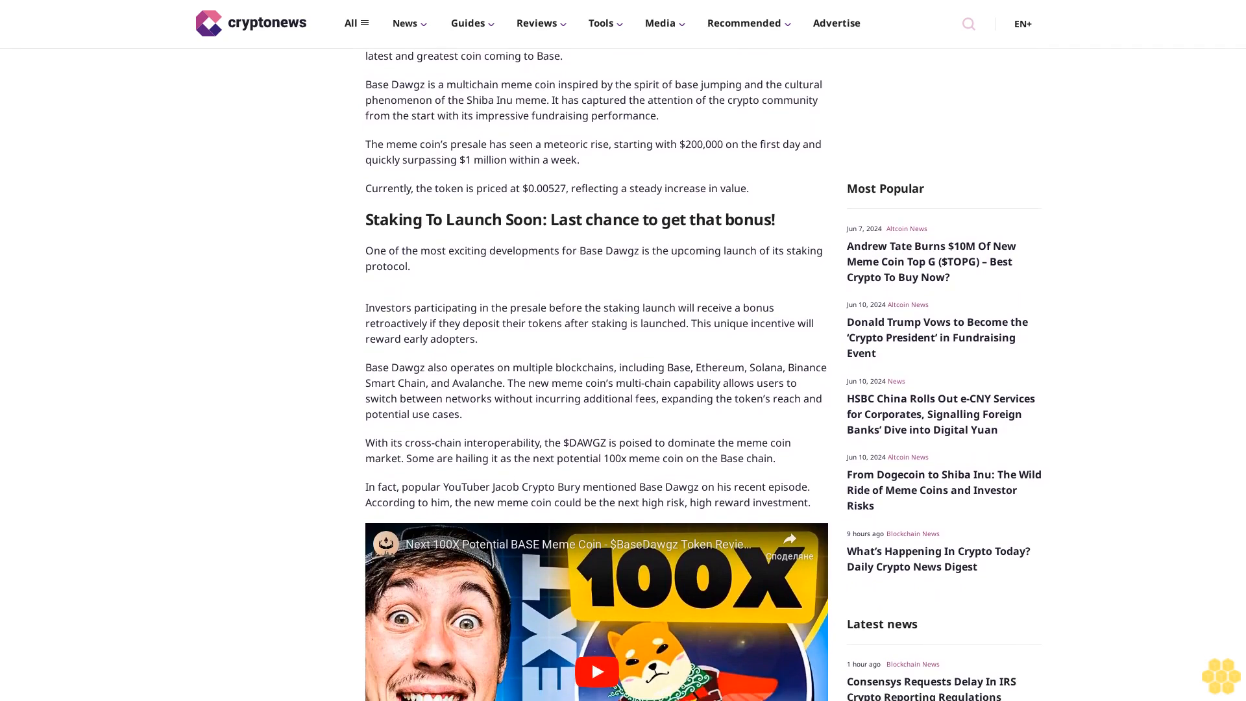
scroll(down, 3)
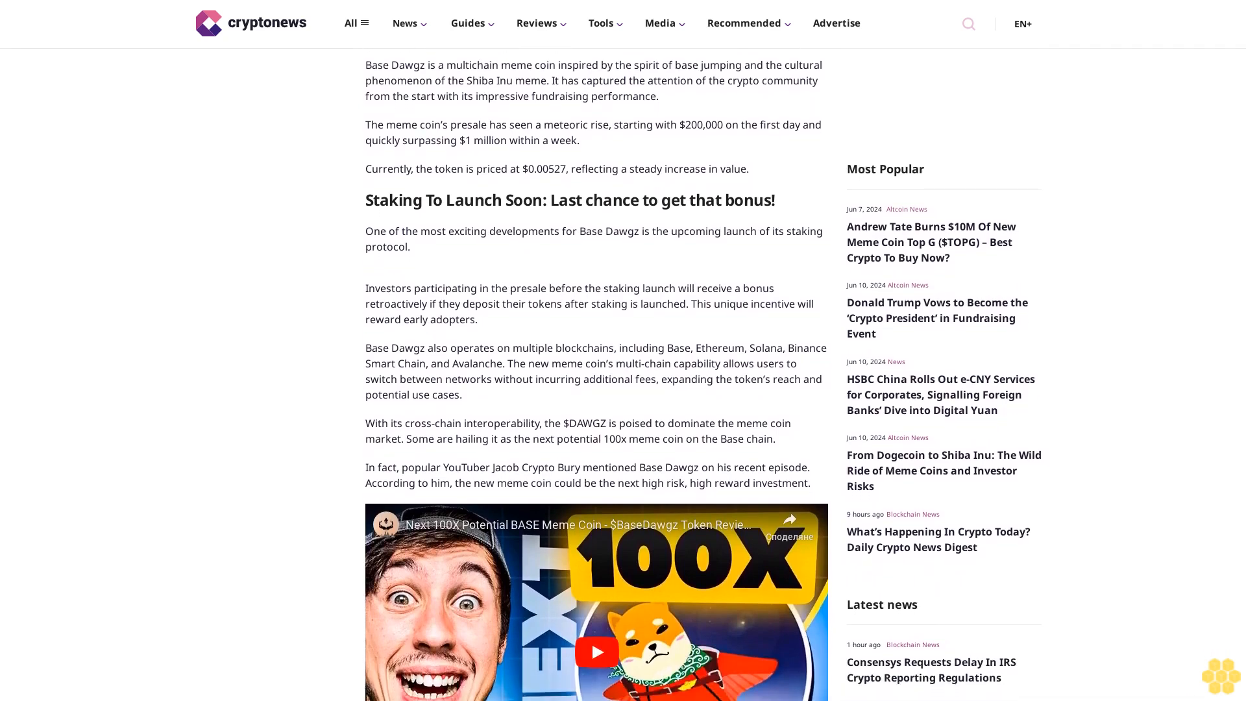
scroll(down, 3)
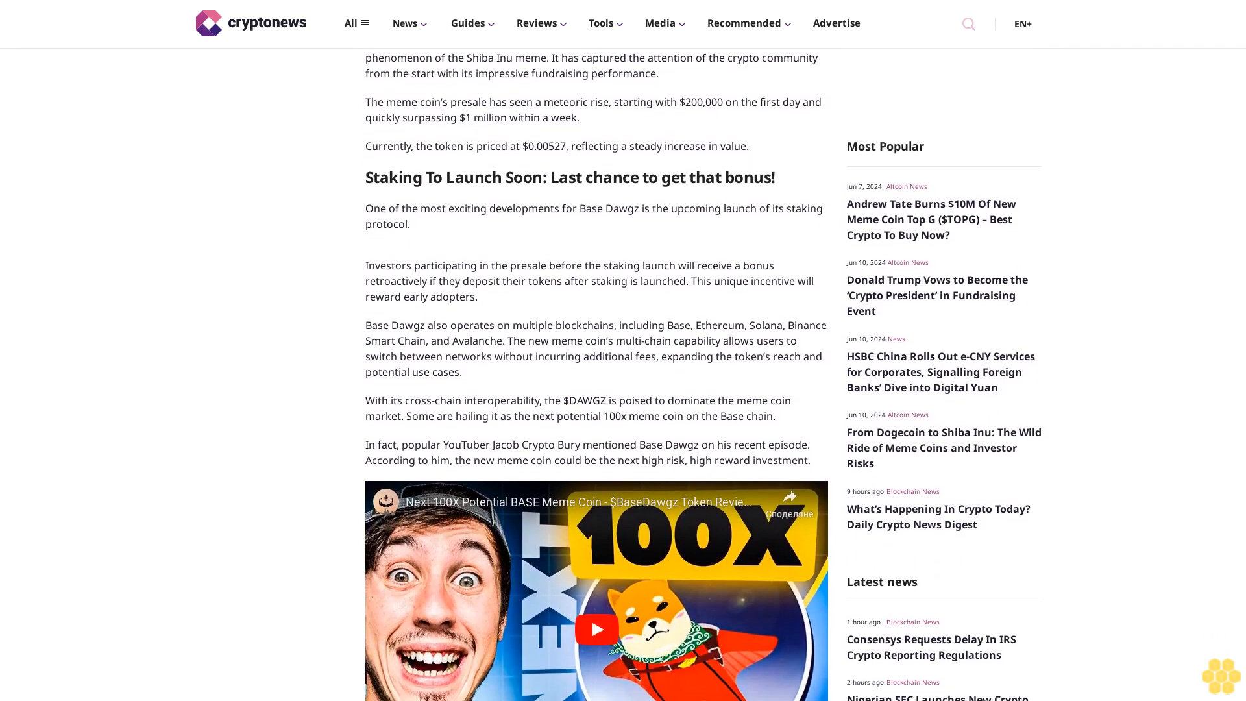
scroll(down, 3)
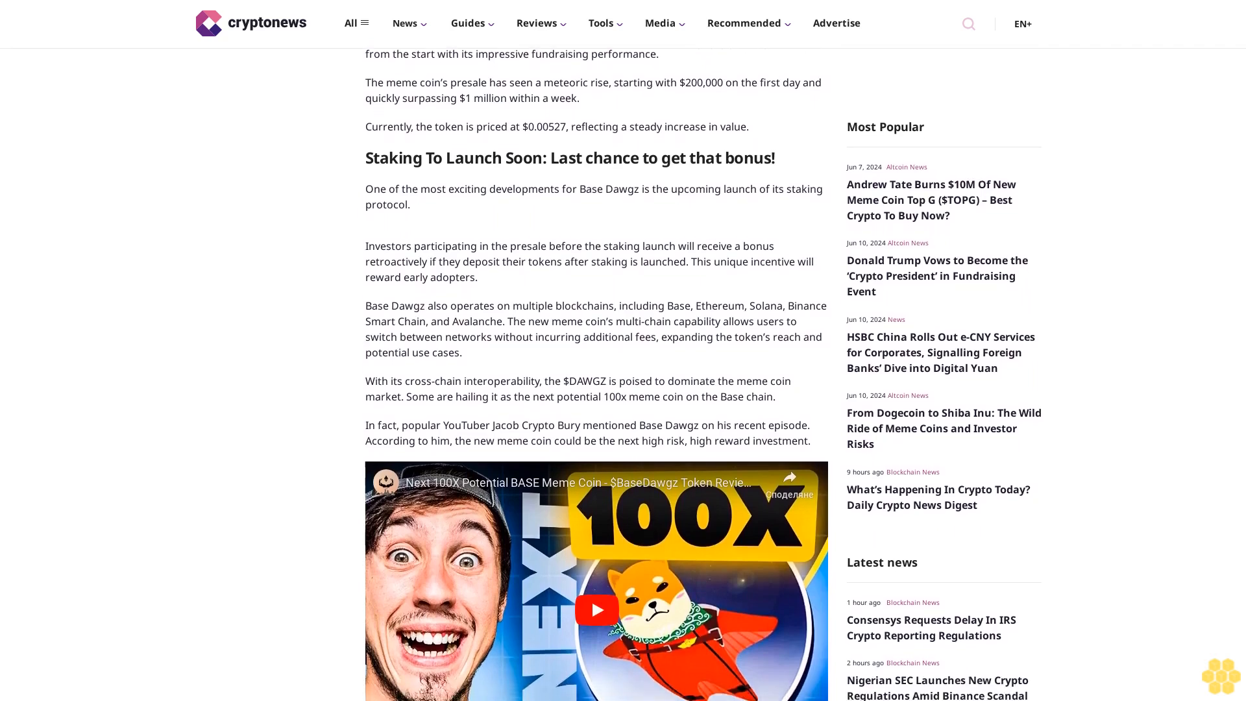
scroll(down, 3)
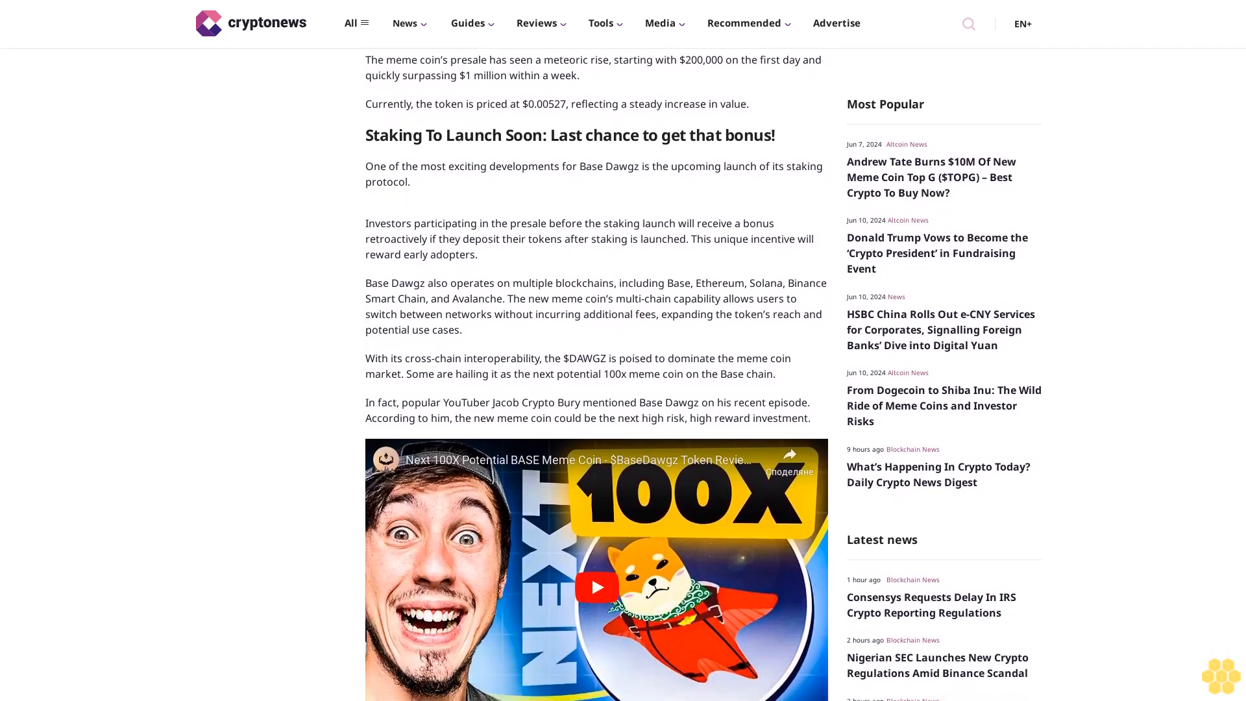
scroll(down, 3)
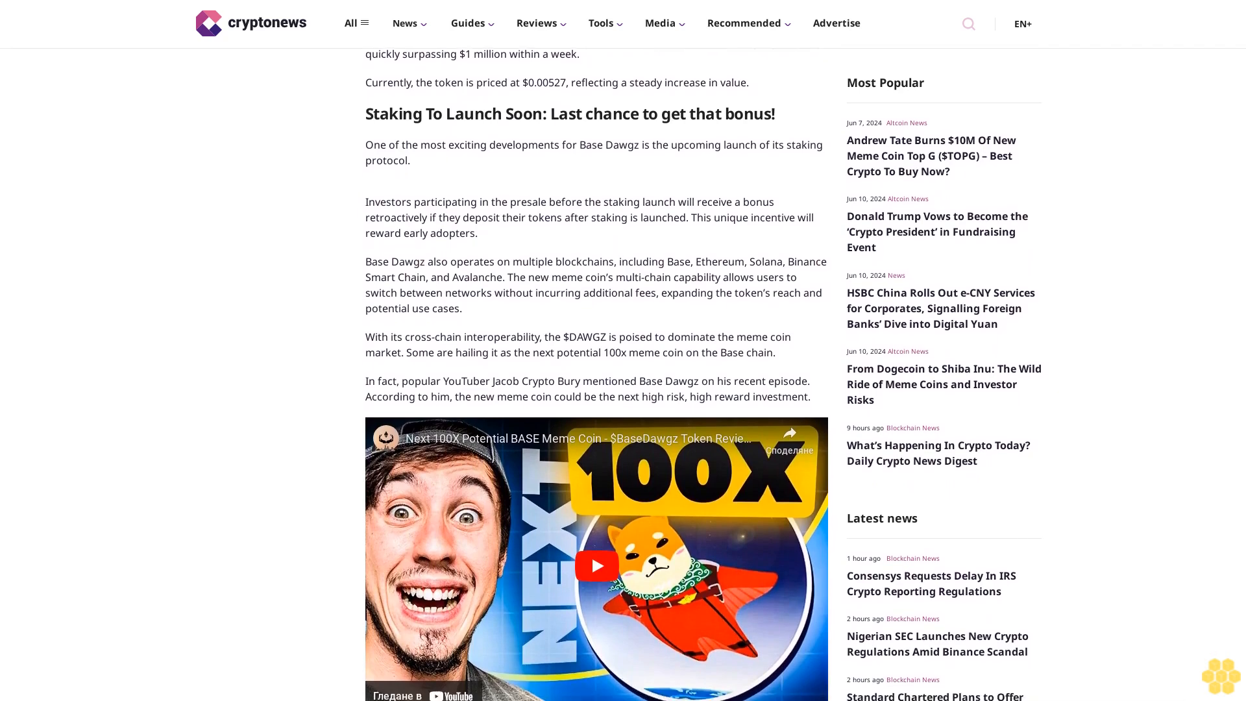
scroll(down, 3)
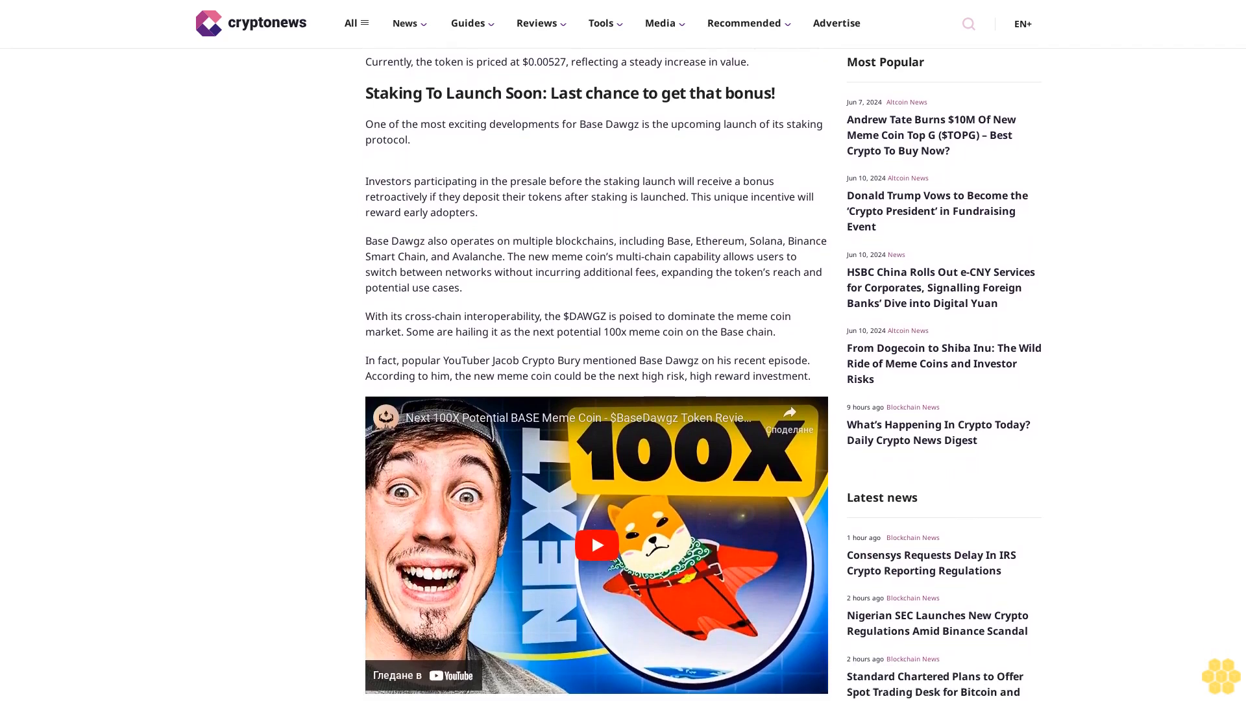
scroll(down, 3)
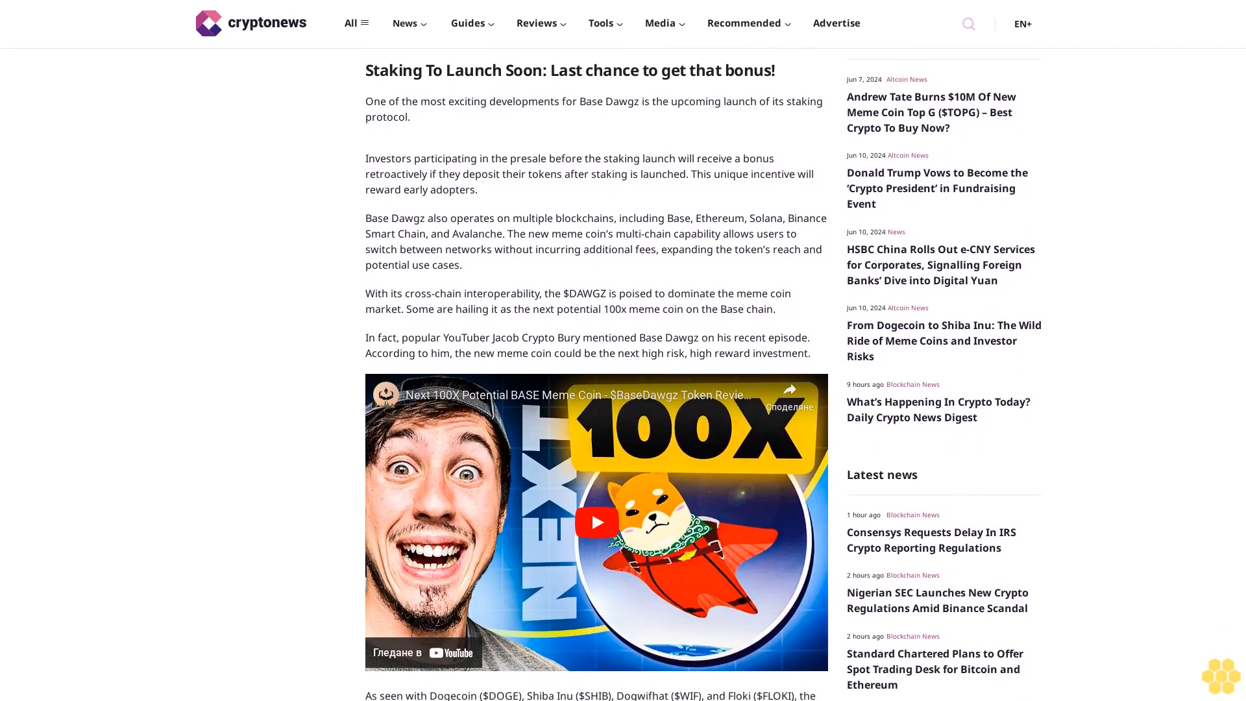
scroll(down, 3)
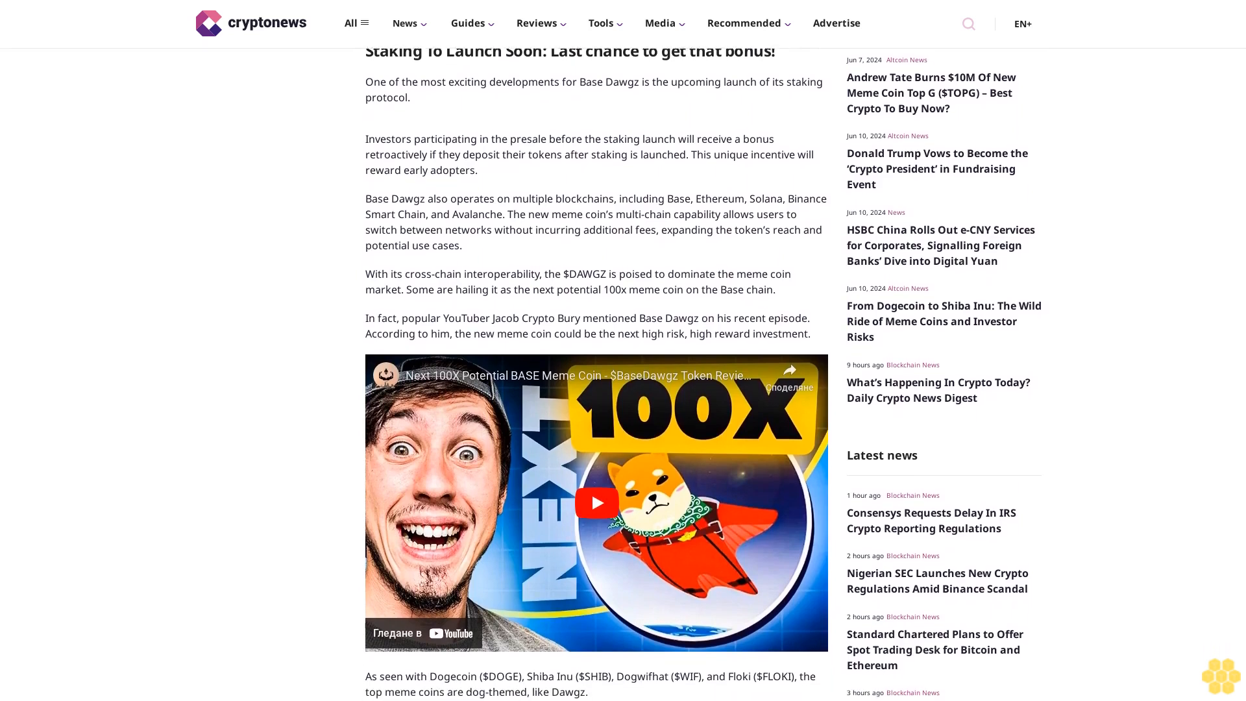
scroll(down, 3)
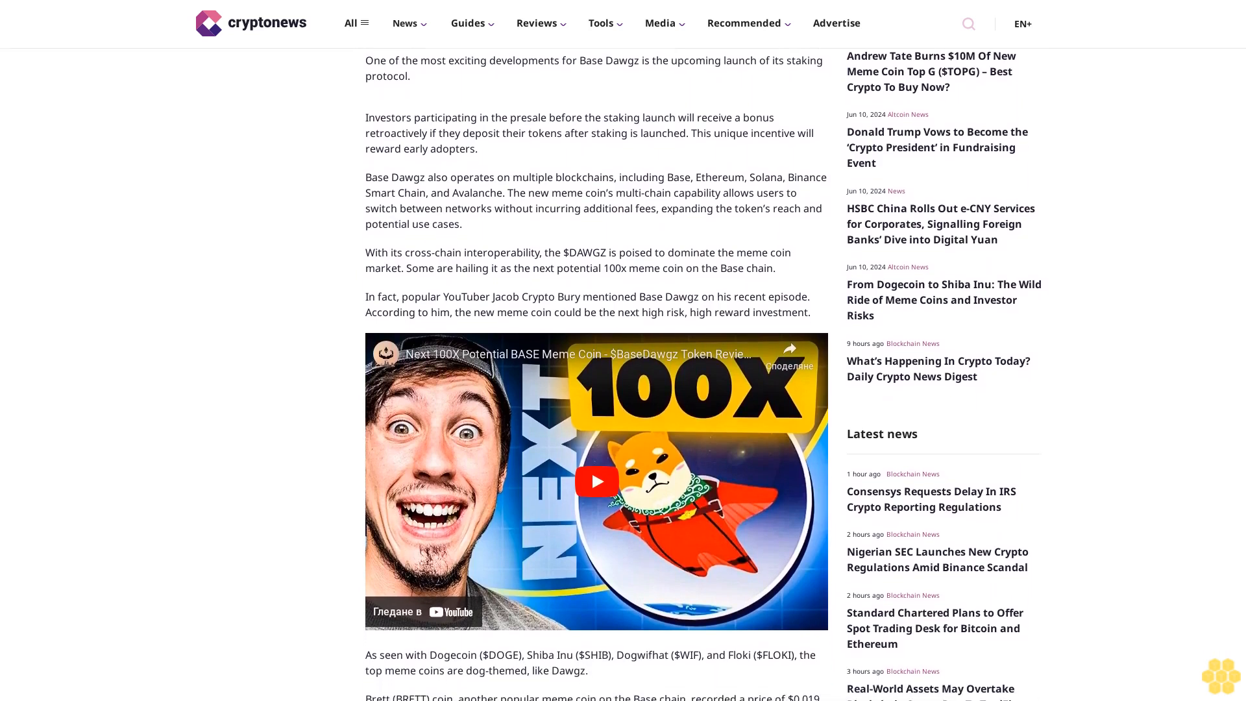
scroll(down, 3)
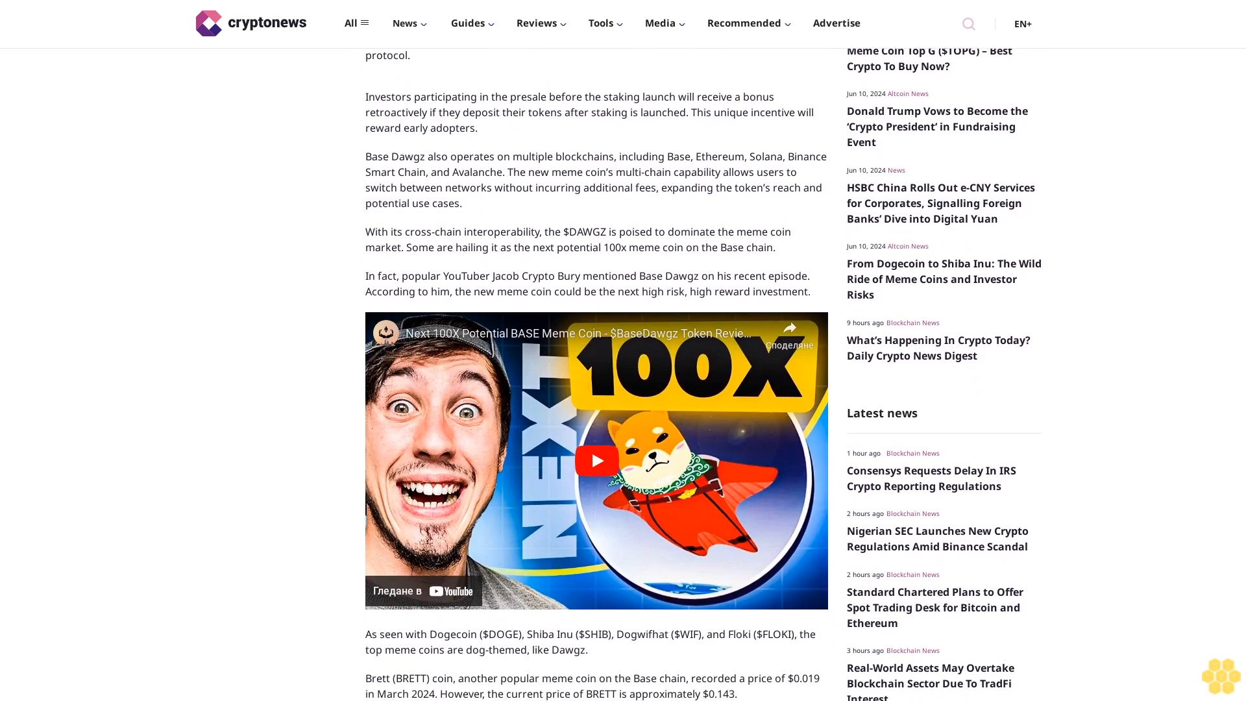
scroll(down, 3)
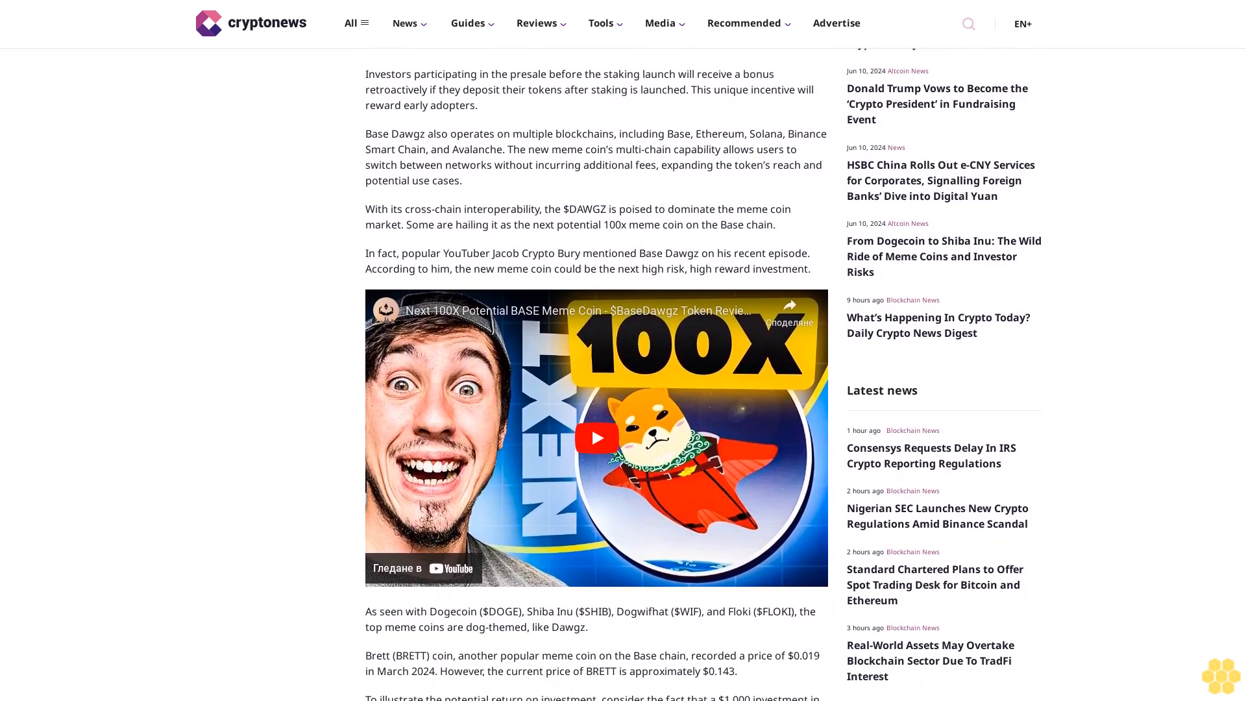
scroll(down, 3)
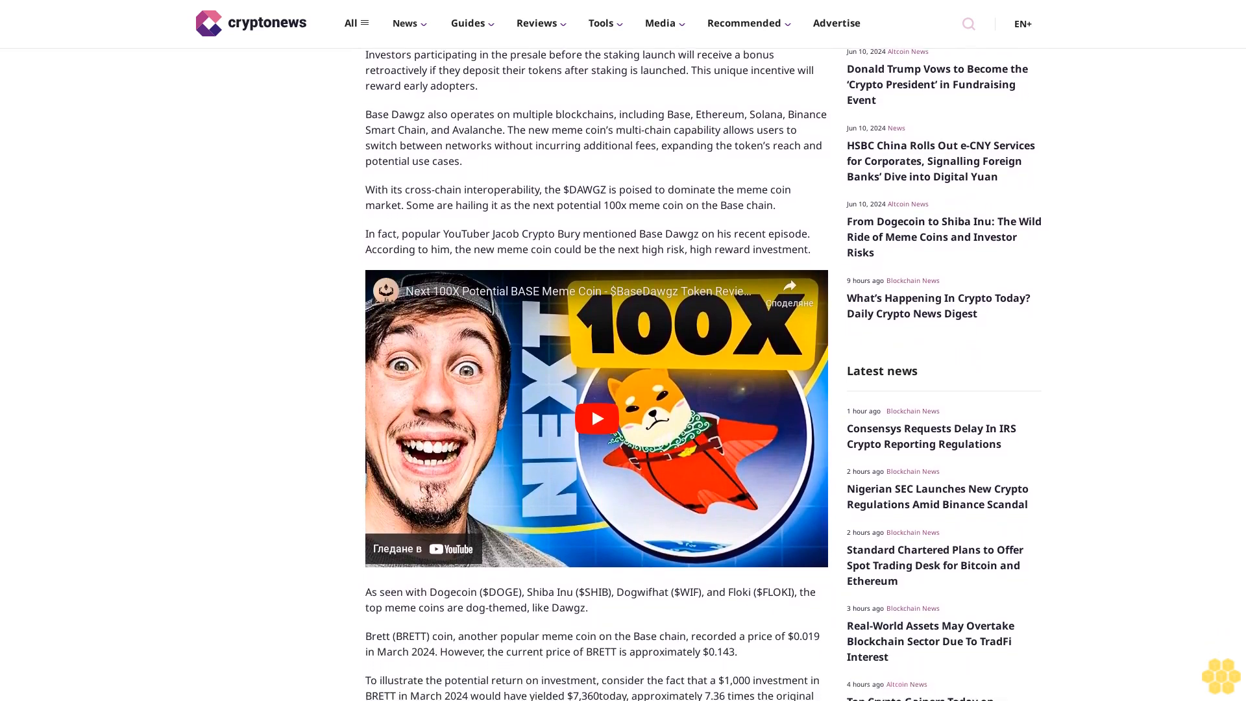
scroll(down, 3)
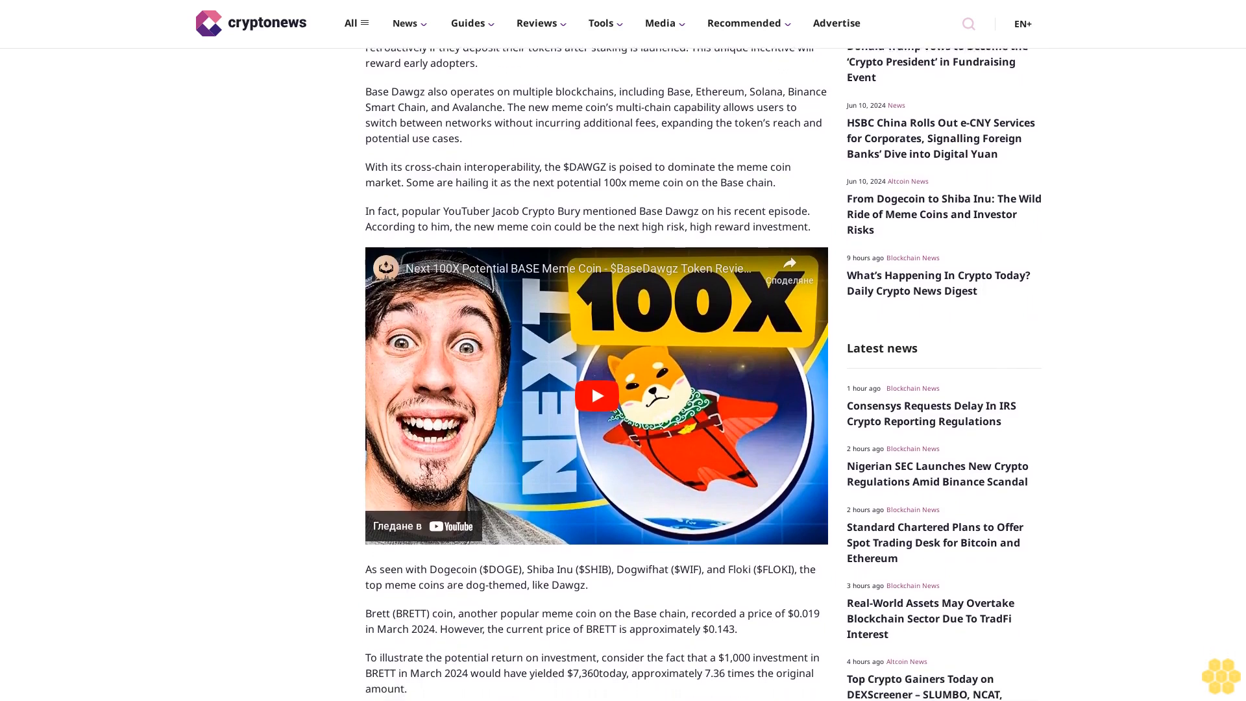
scroll(down, 3)
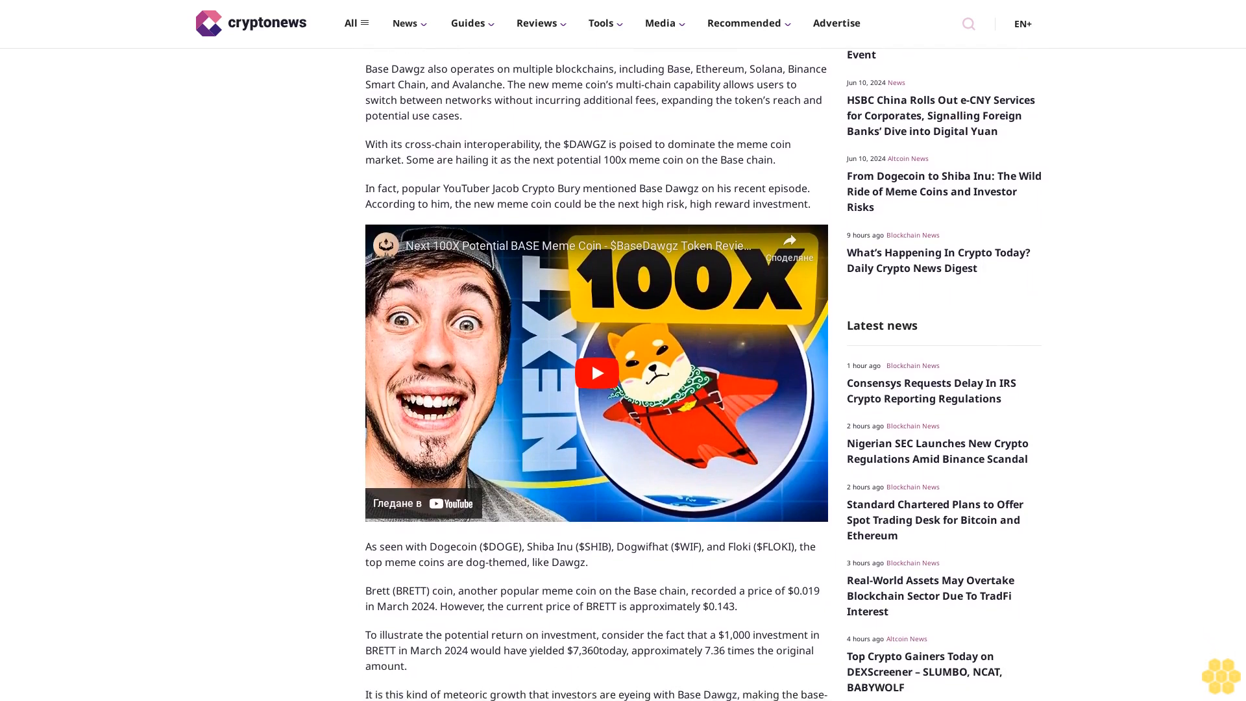
scroll(down, 3)
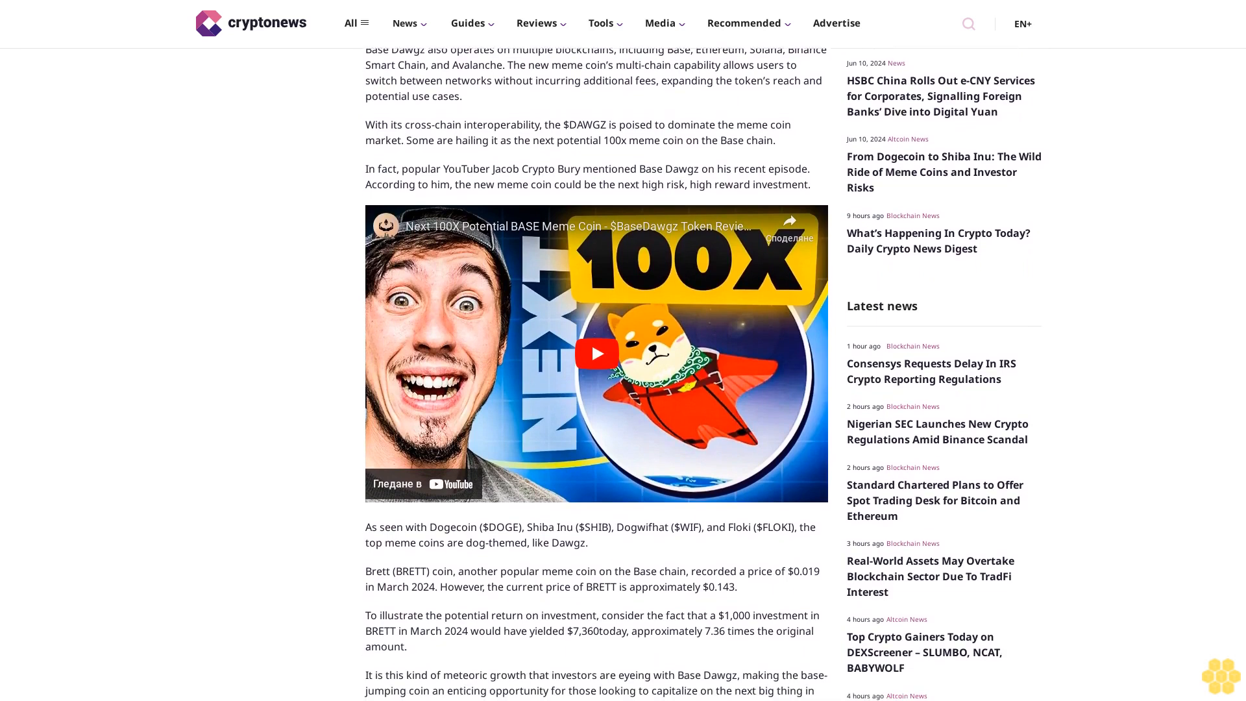
scroll(down, 3)
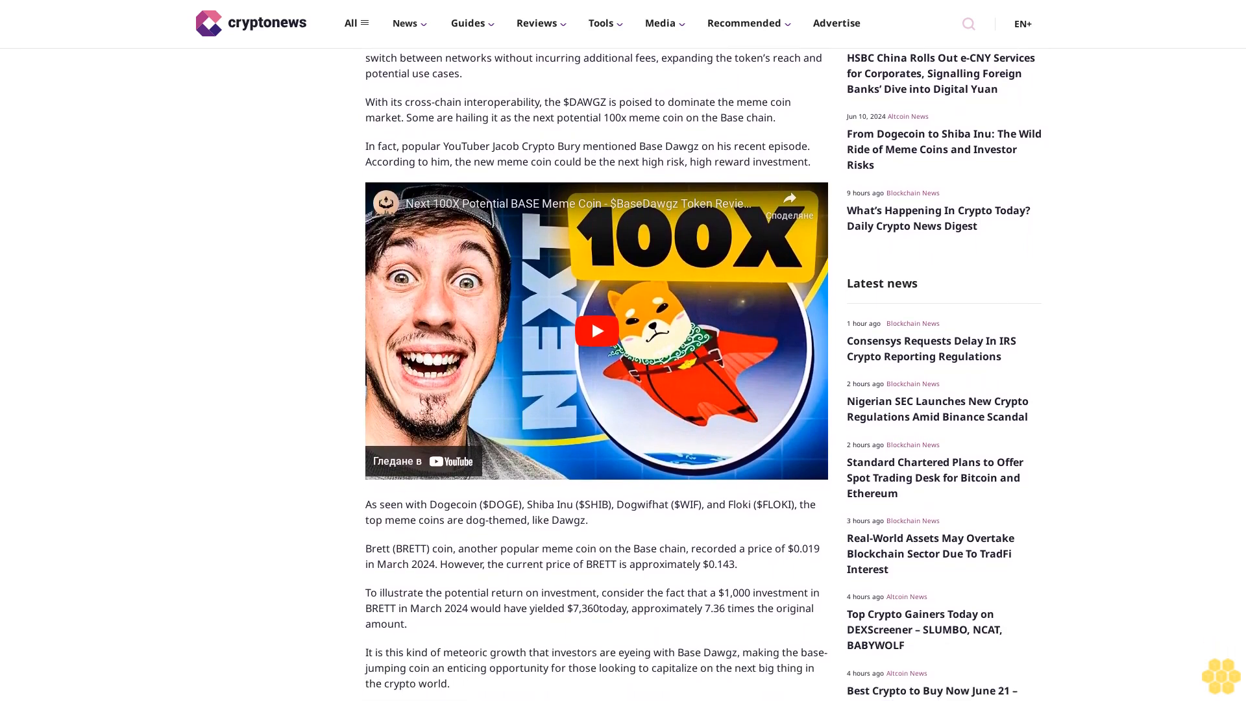
scroll(down, 3)
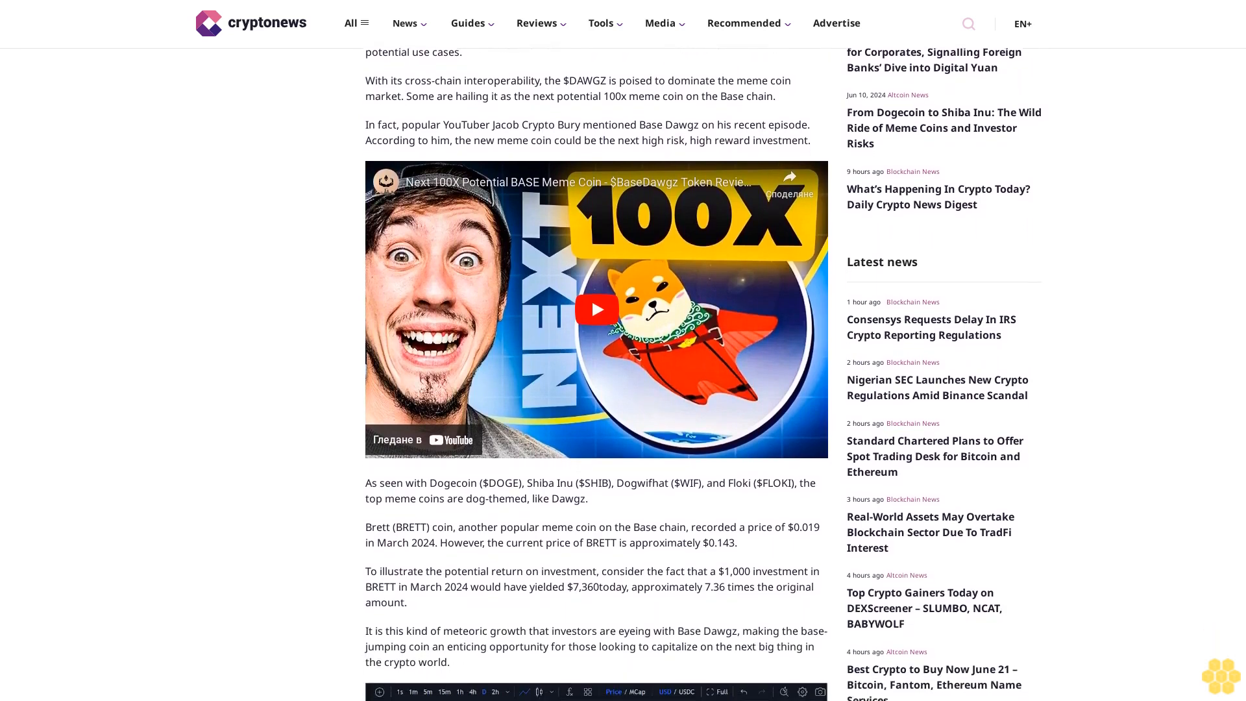
scroll(down, 3)
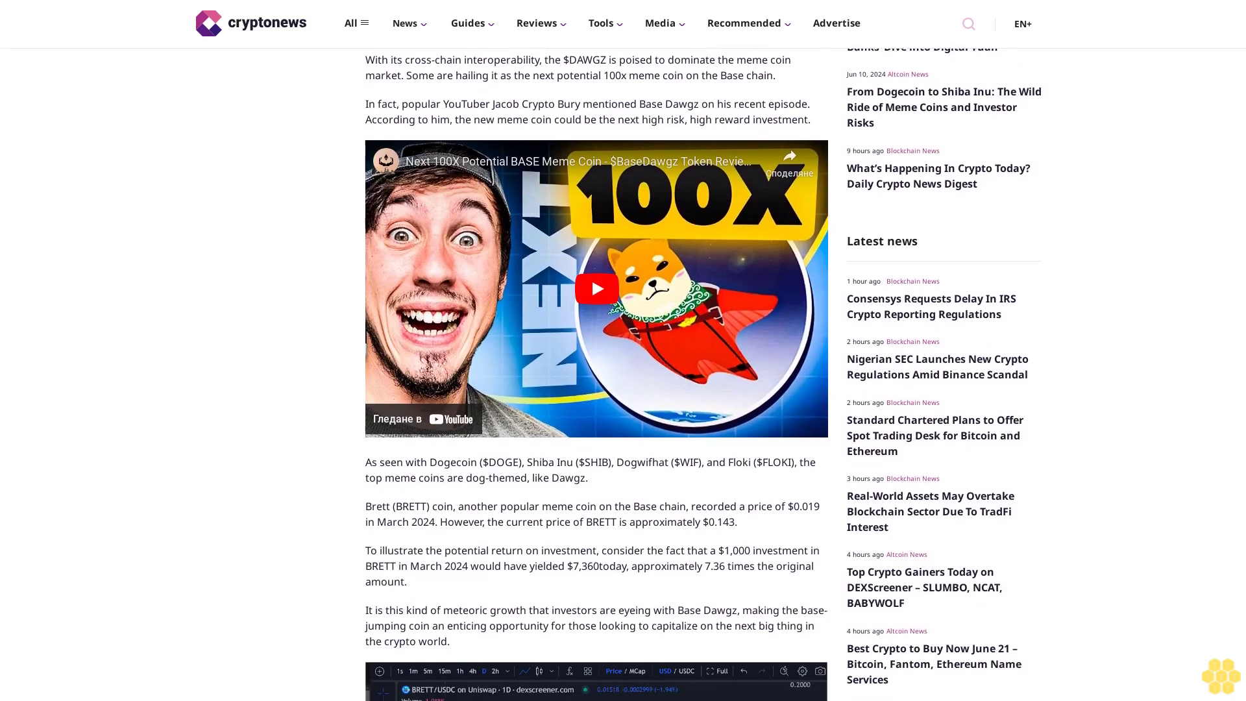
scroll(down, 3)
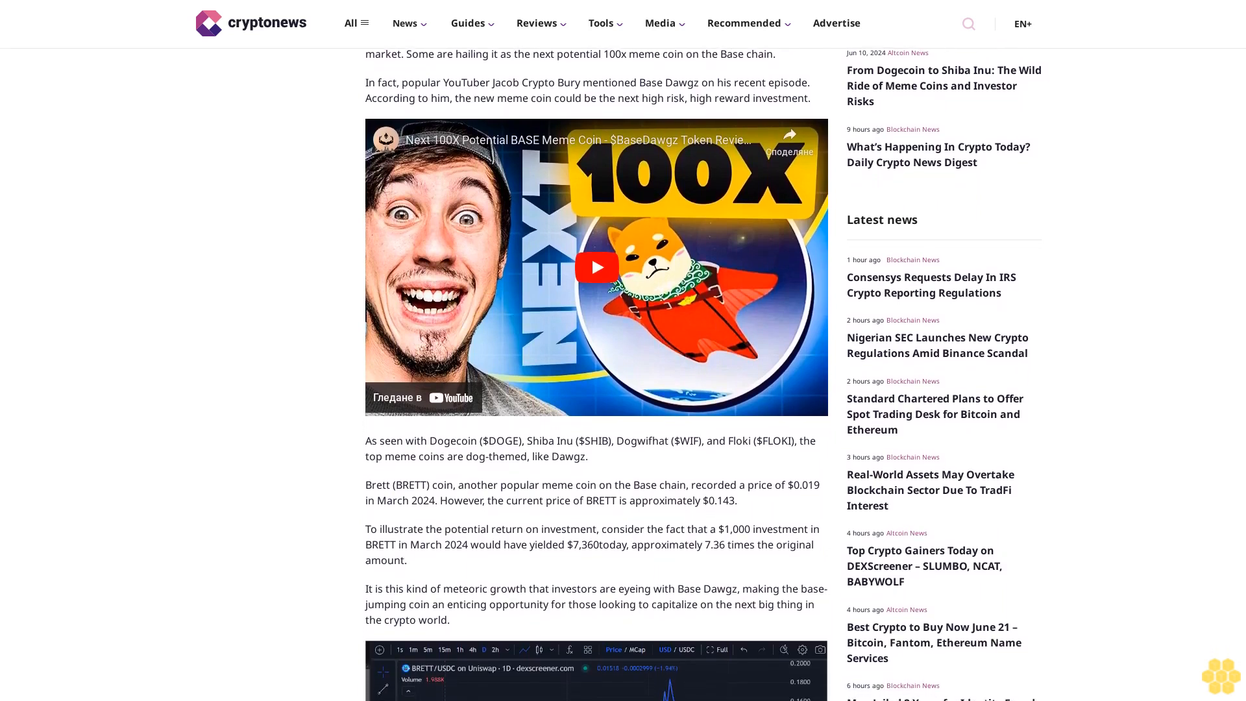
scroll(down, 3)
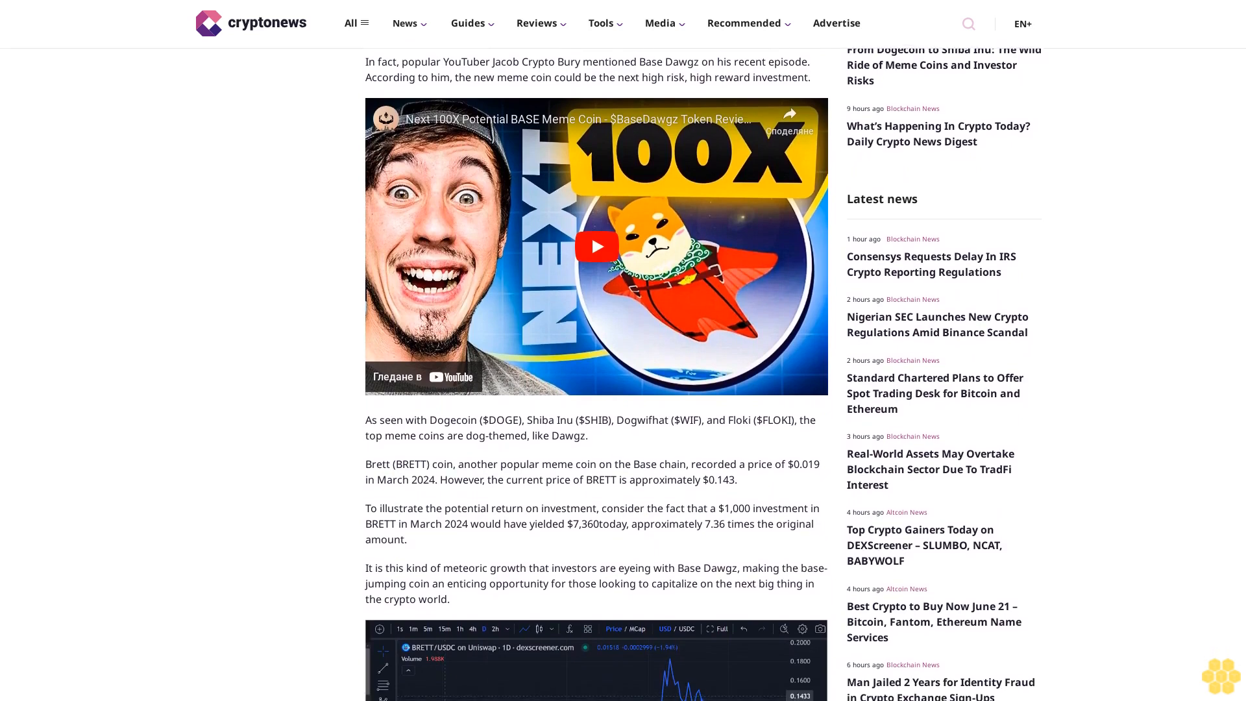
scroll(down, 3)
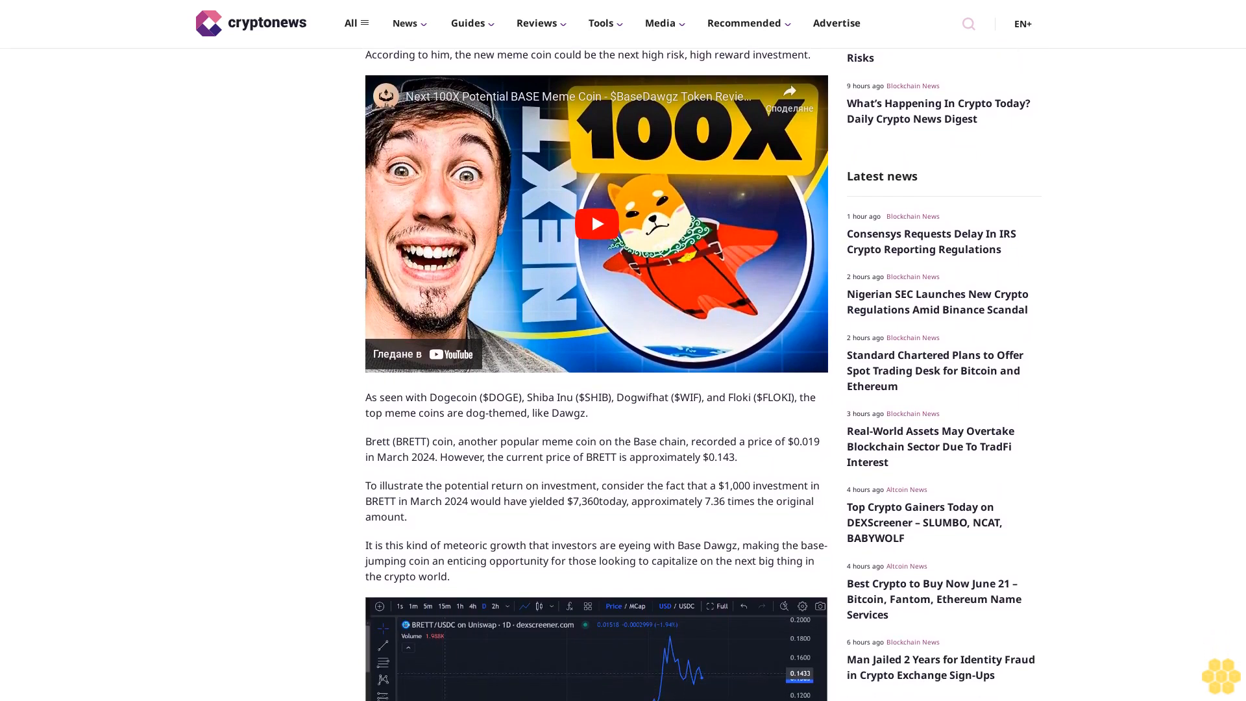
scroll(down, 3)
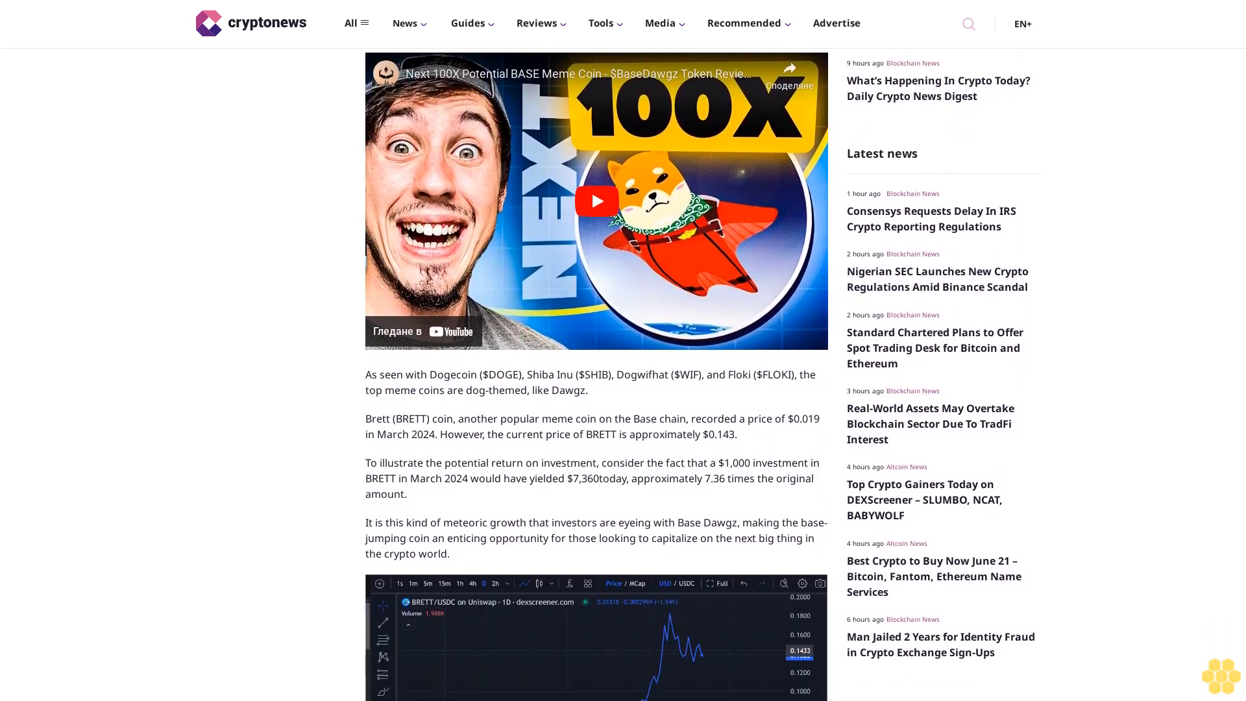
scroll(down, 3)
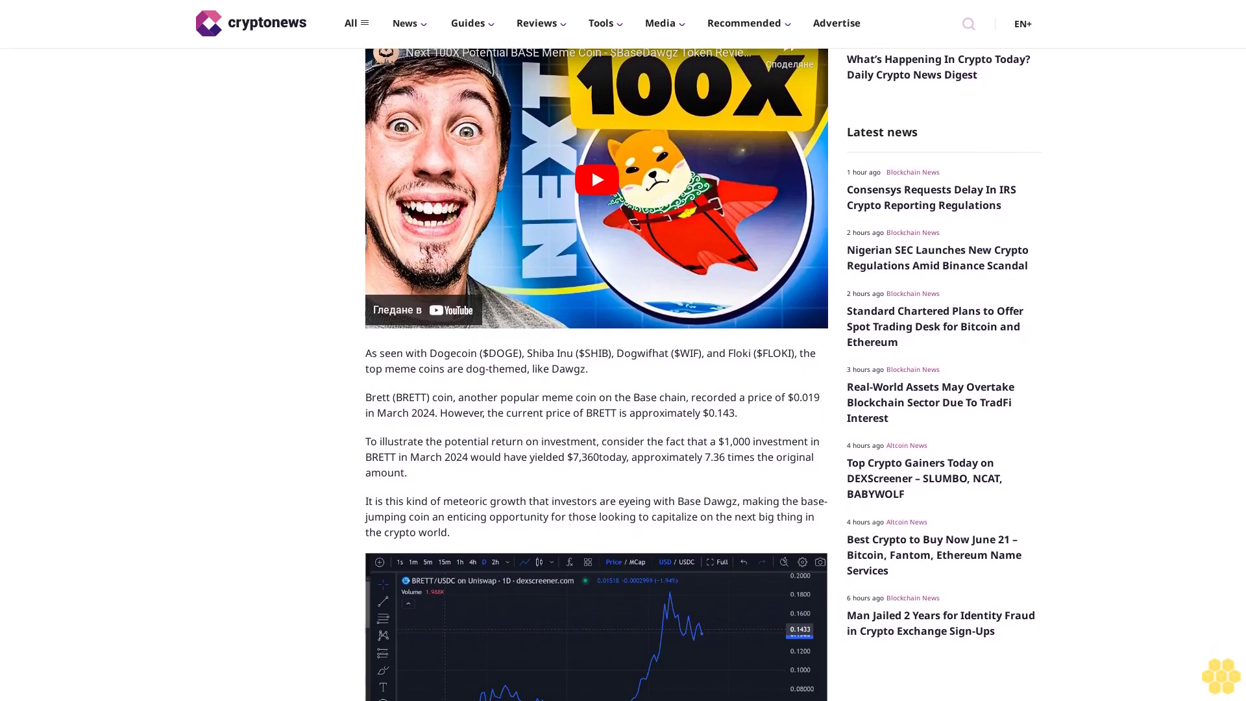
scroll(down, 3)
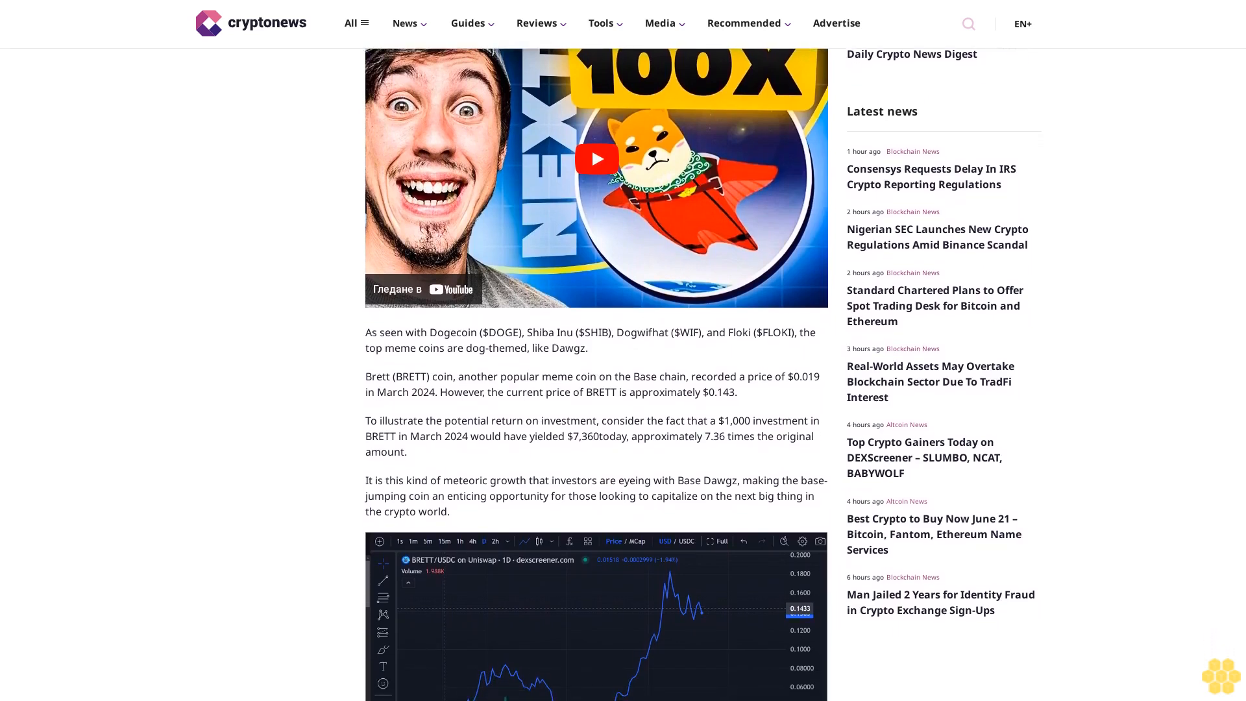
scroll(down, 3)
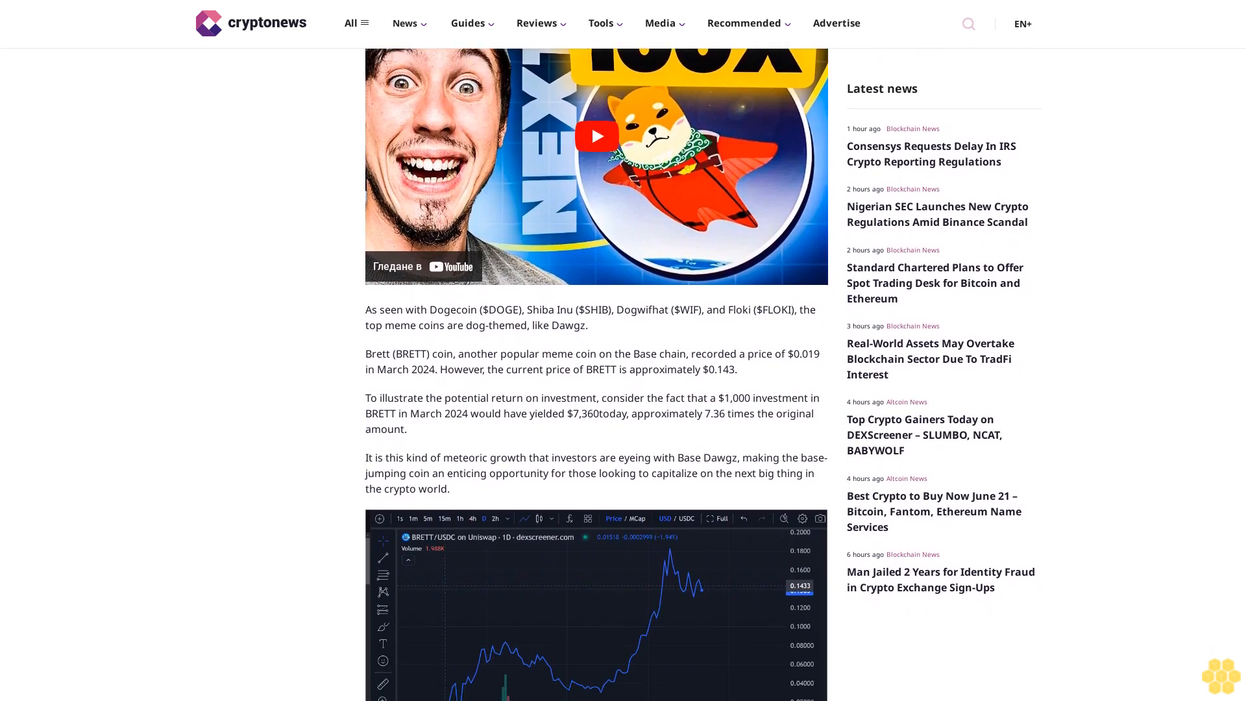
scroll(down, 3)
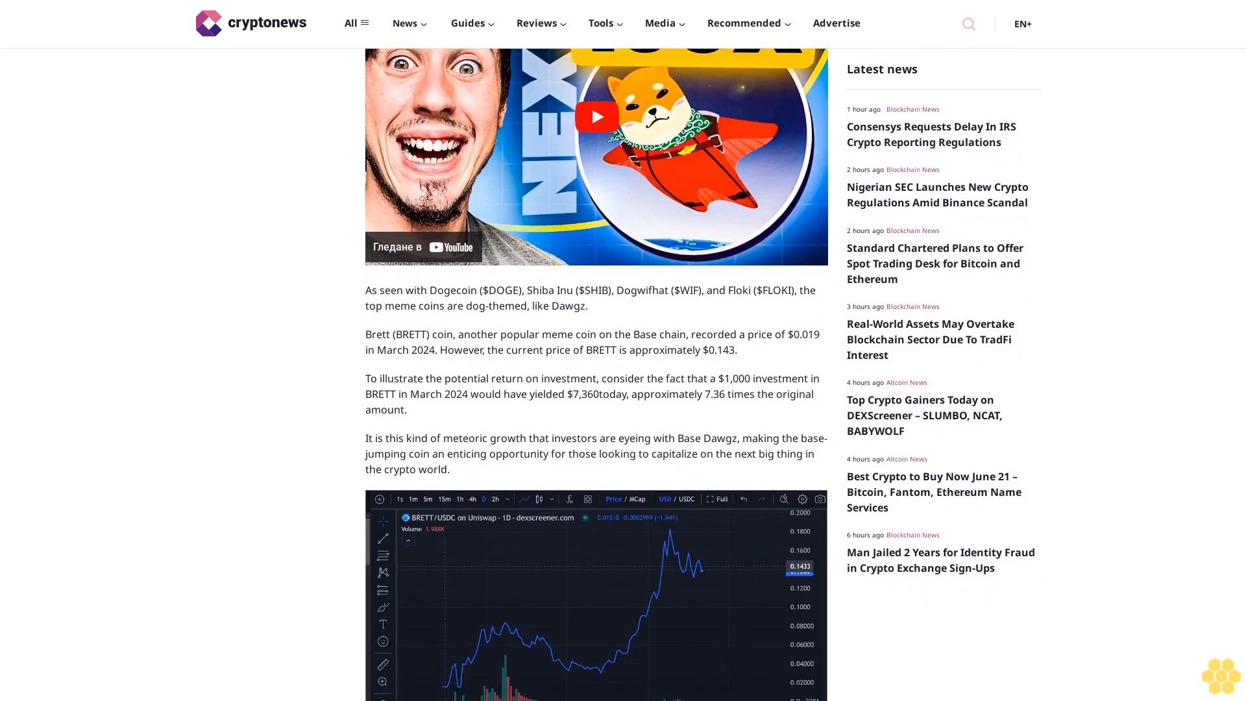
scroll(down, 3)
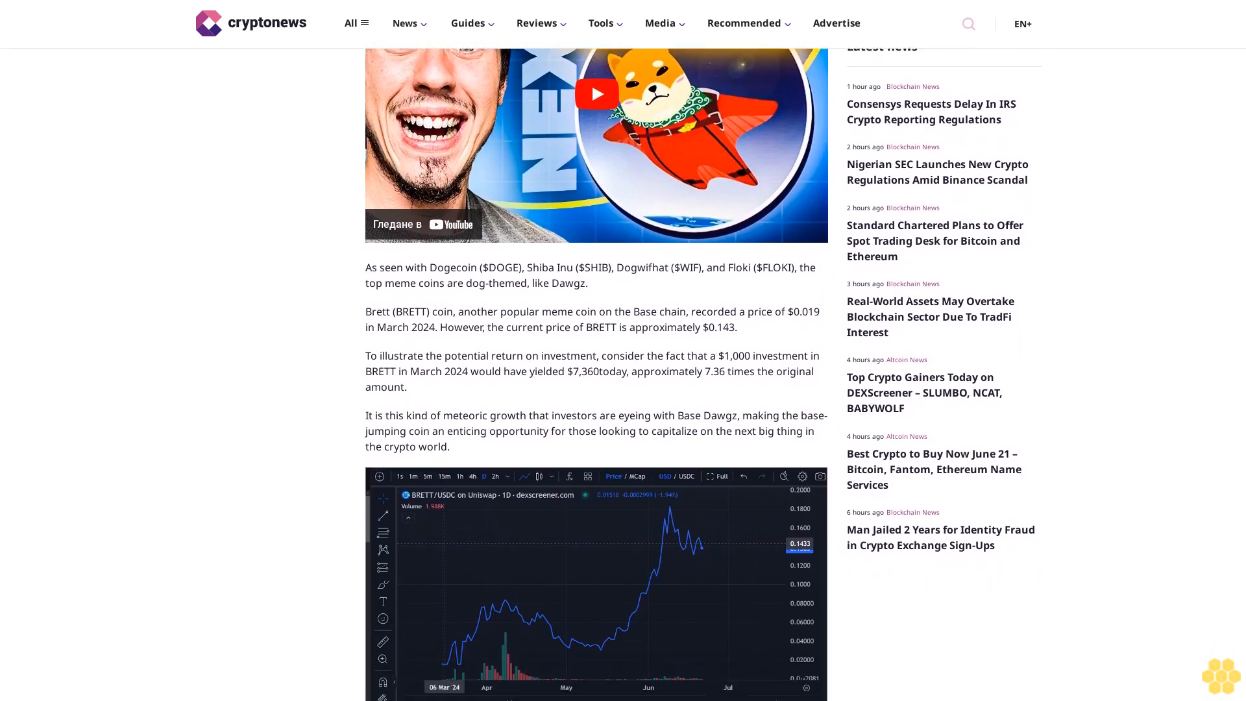
scroll(down, 3)
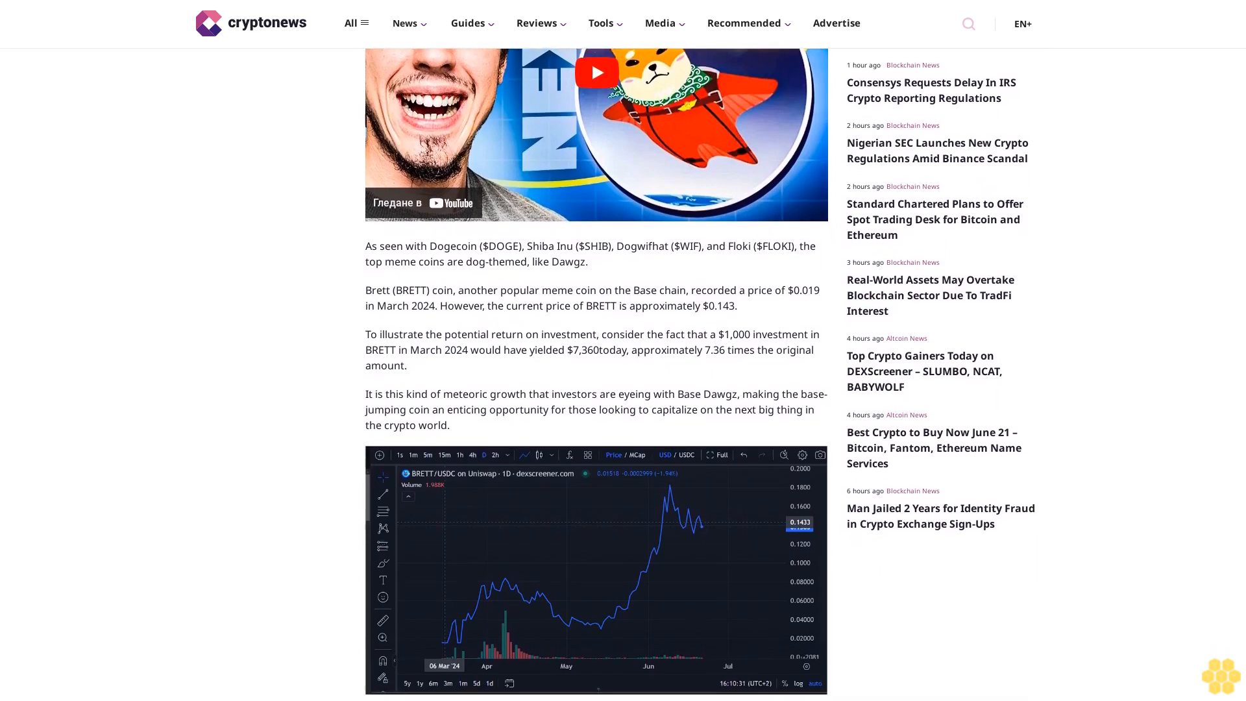
scroll(down, 3)
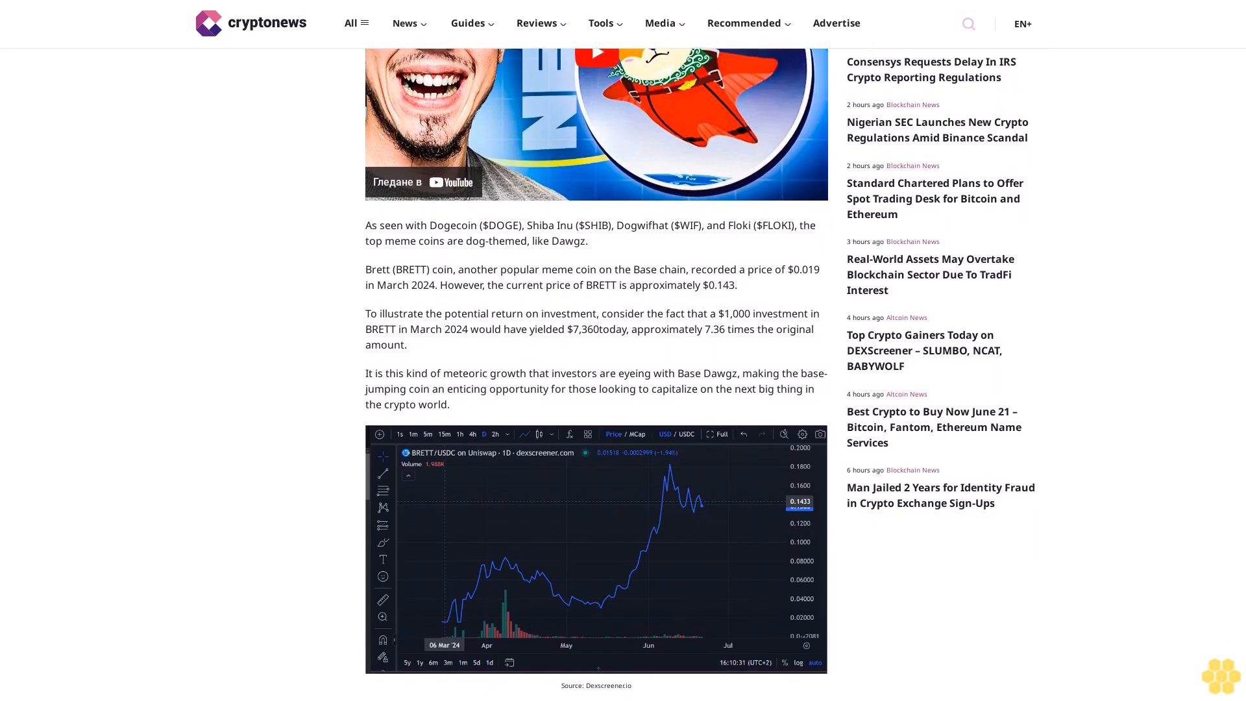
scroll(down, 3)
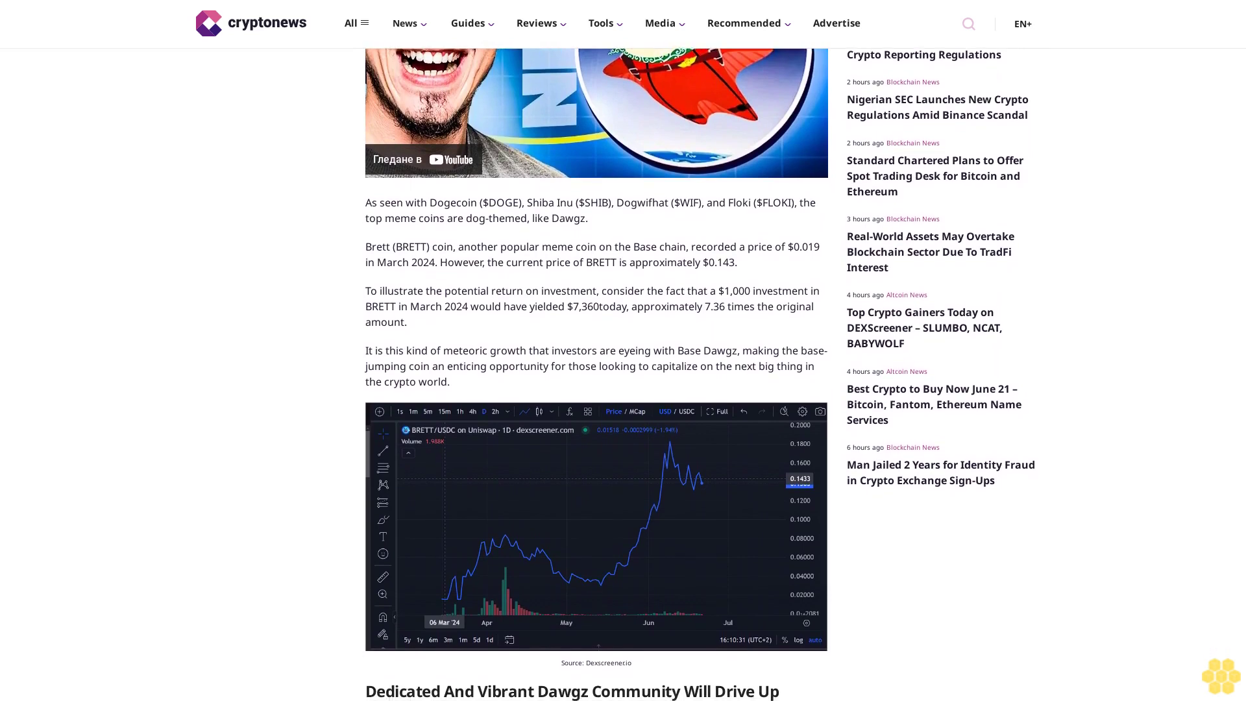
scroll(down, 3)
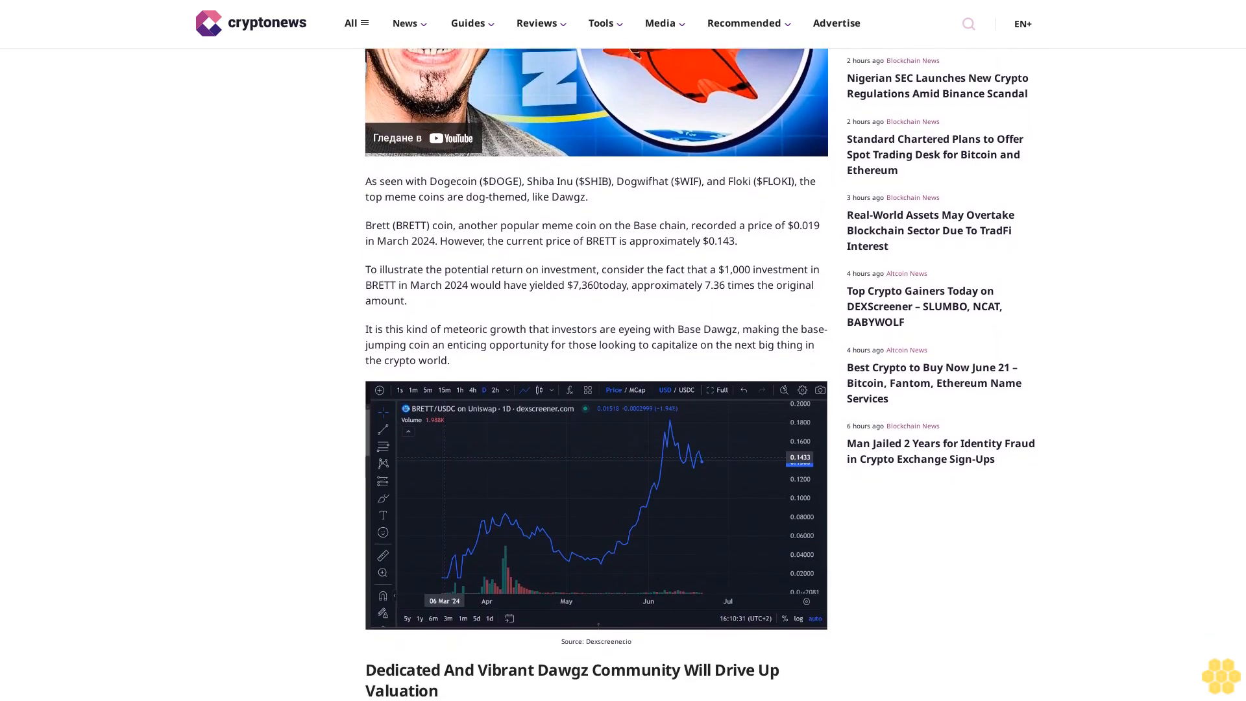
scroll(down, 3)
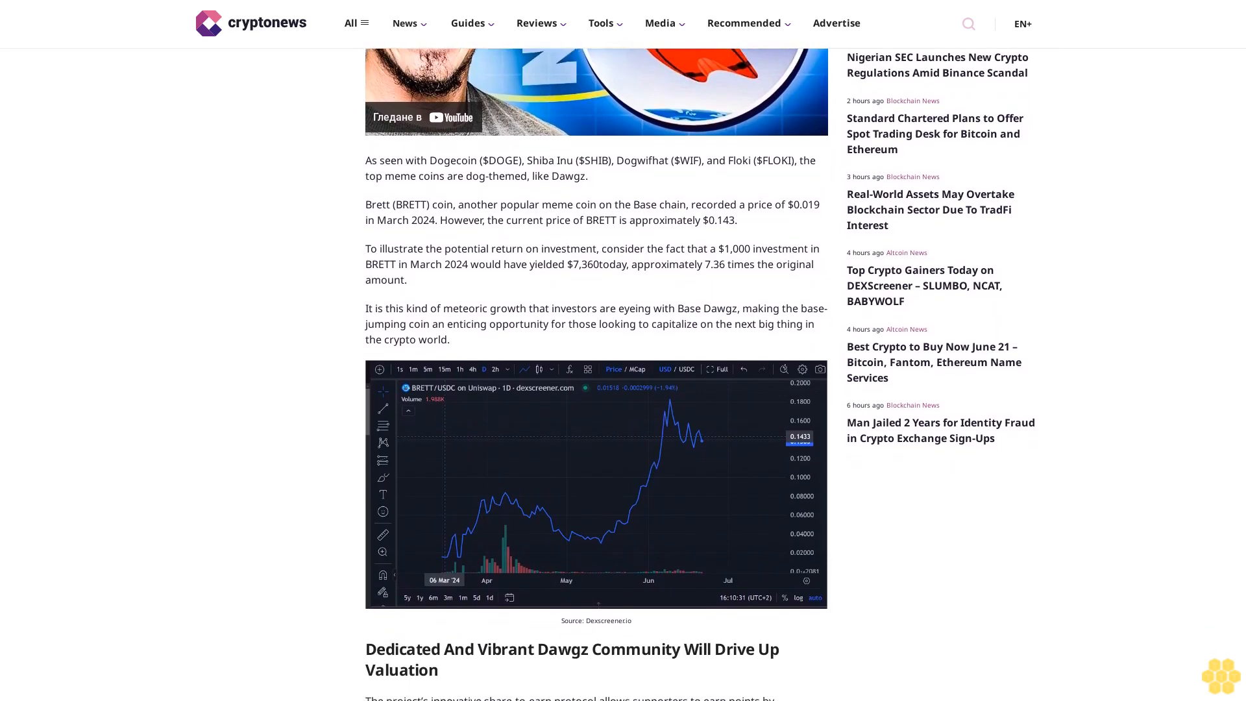
scroll(down, 3)
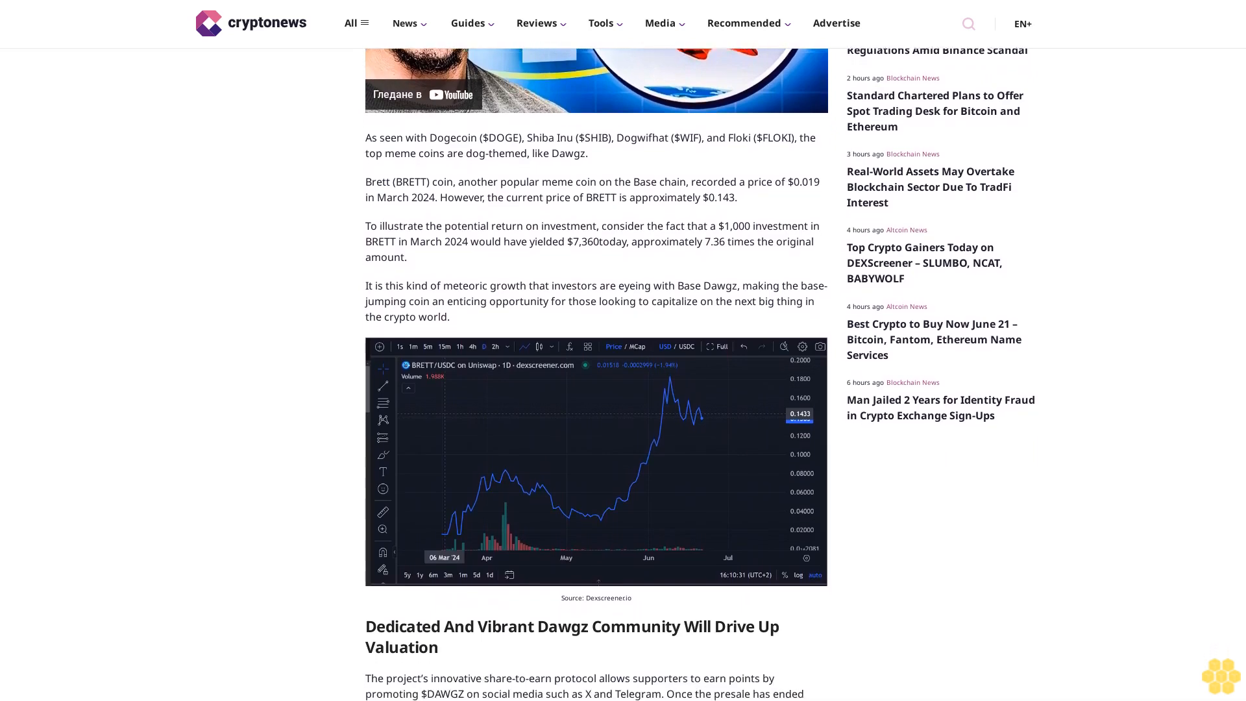
scroll(down, 3)
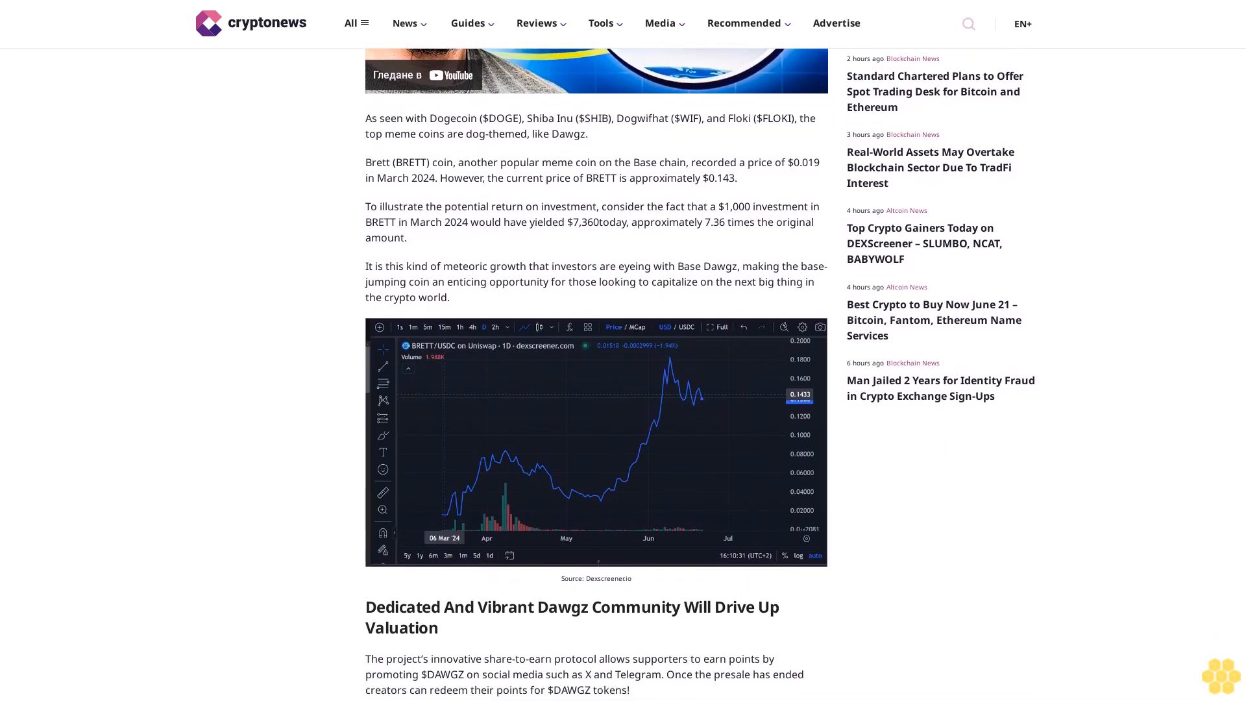
scroll(down, 3)
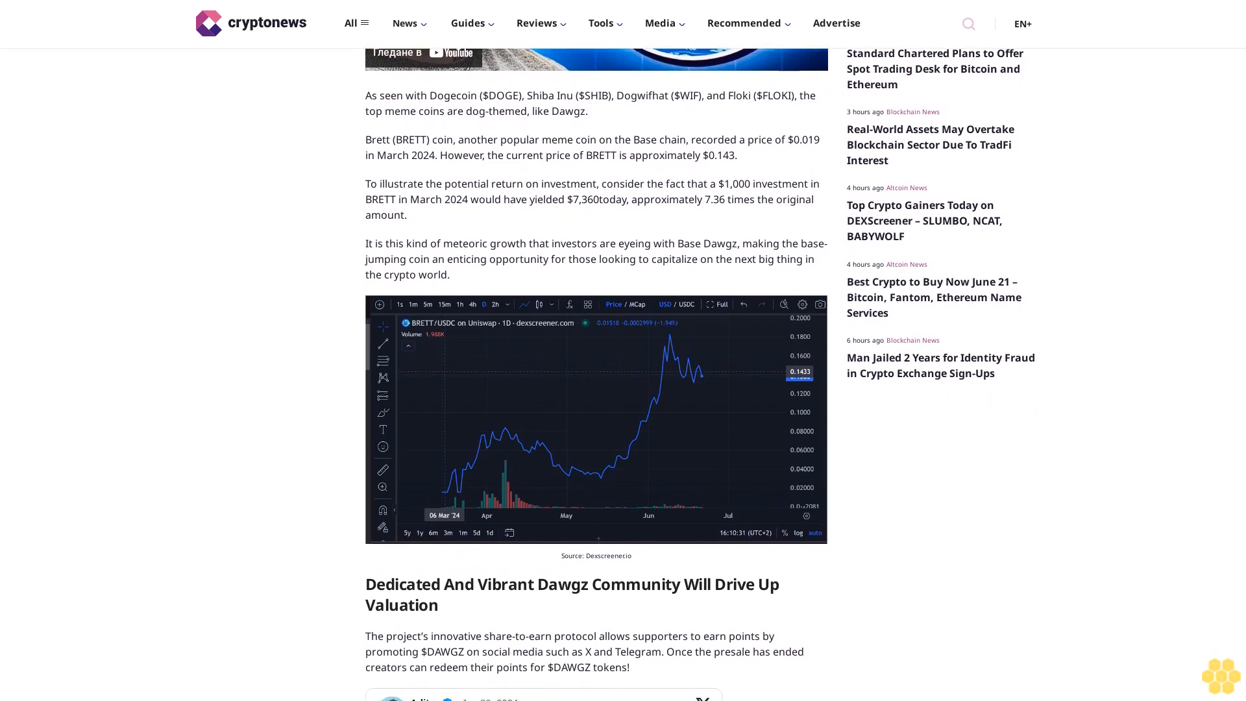
scroll(down, 3)
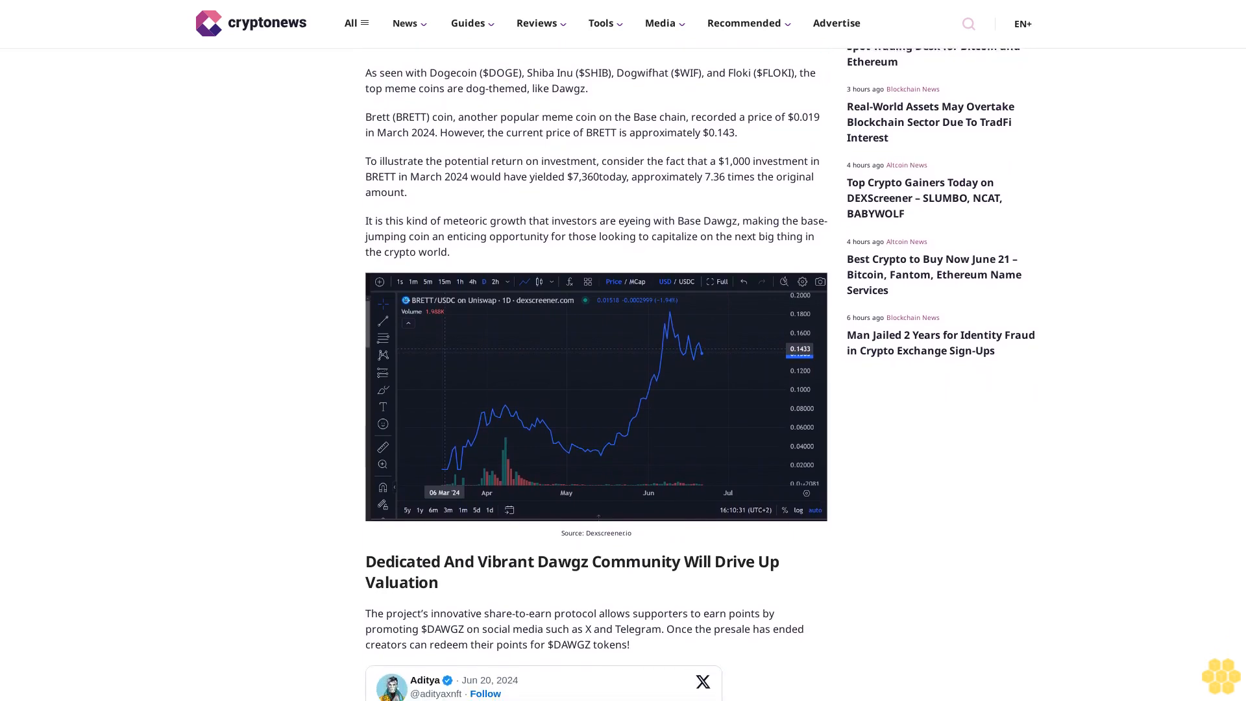
scroll(down, 3)
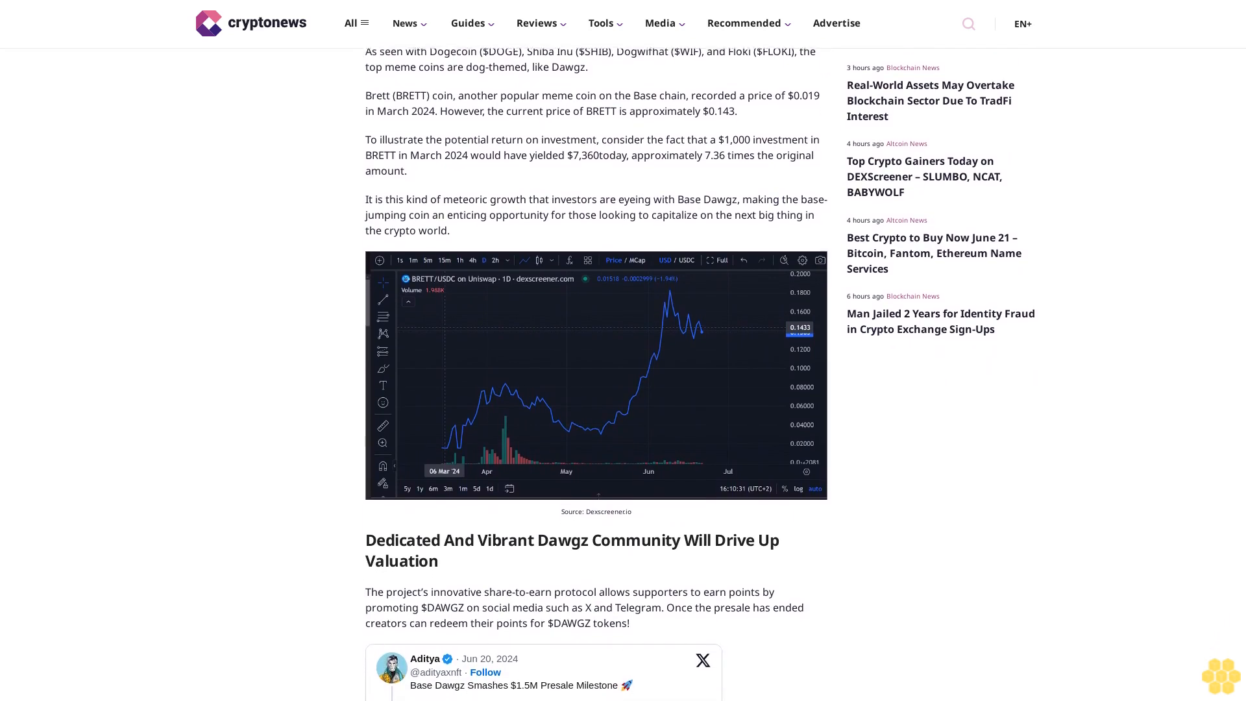
scroll(down, 3)
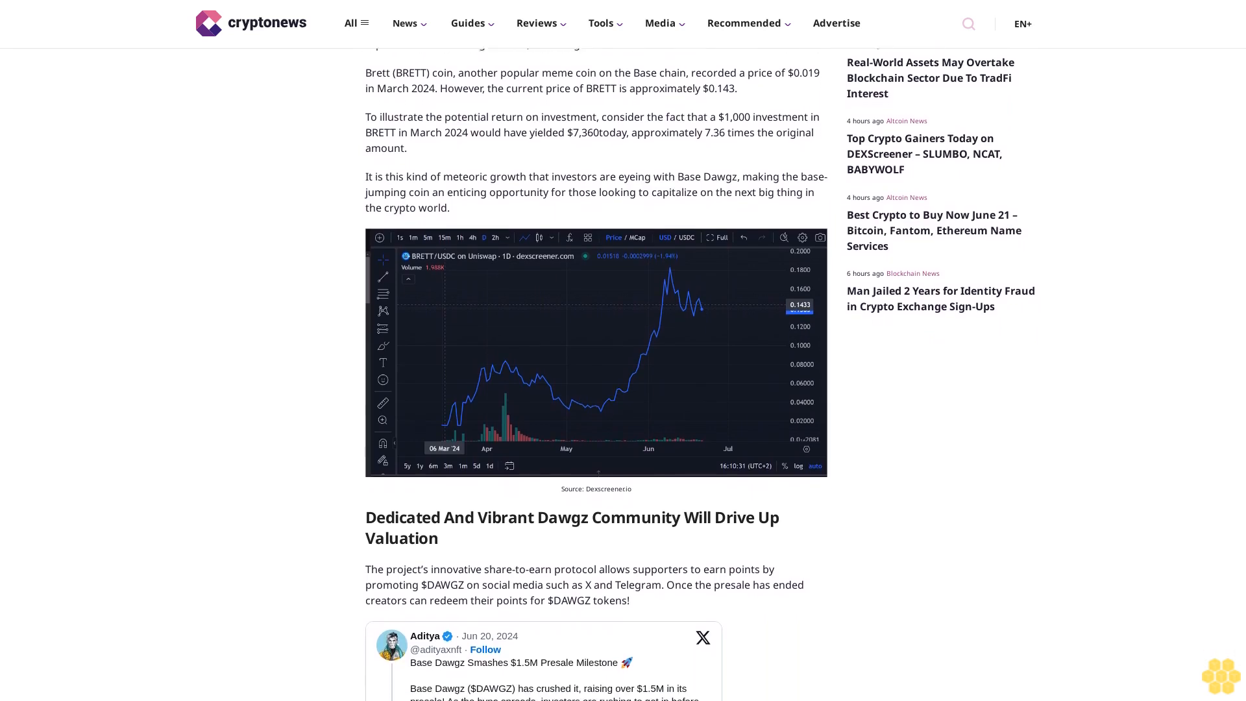
scroll(down, 3)
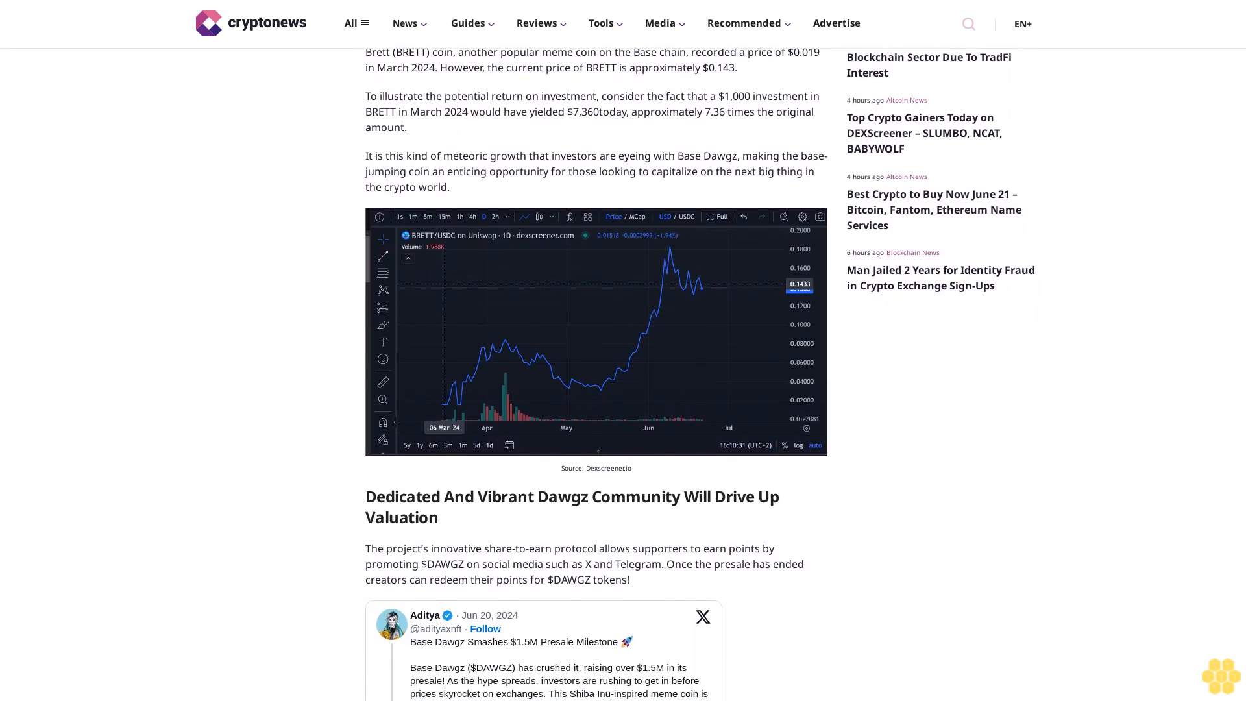
scroll(down, 3)
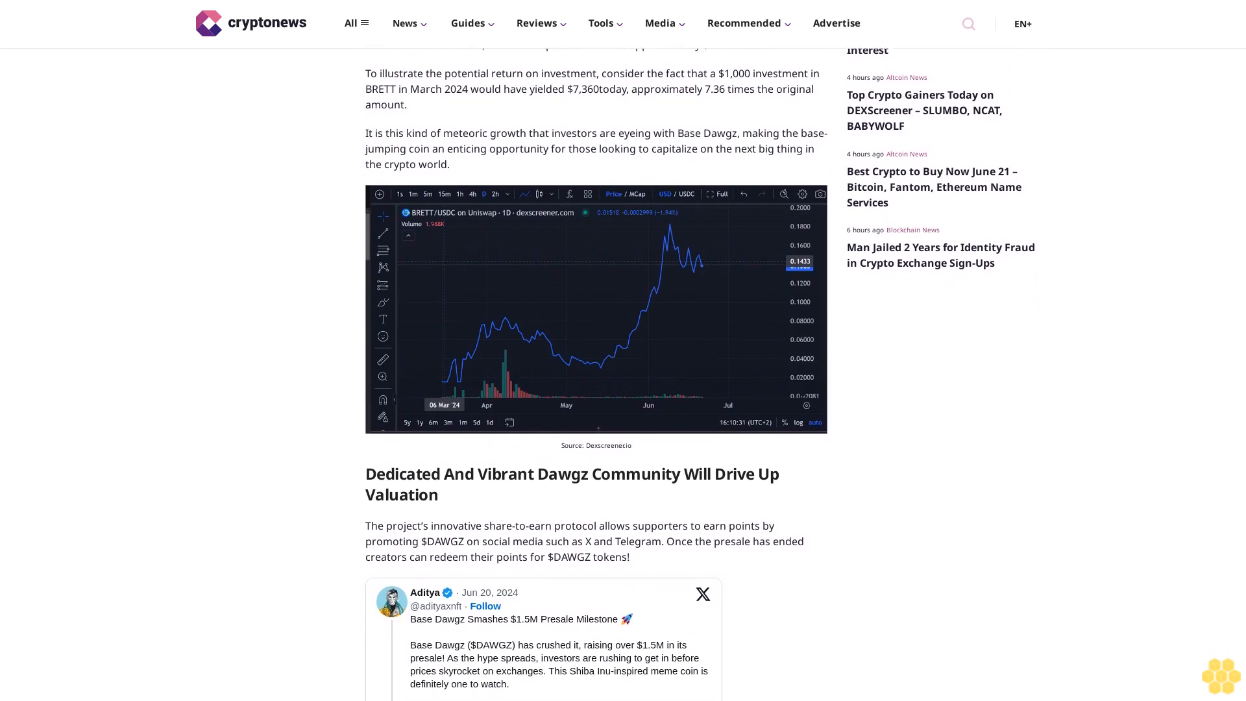
scroll(down, 3)
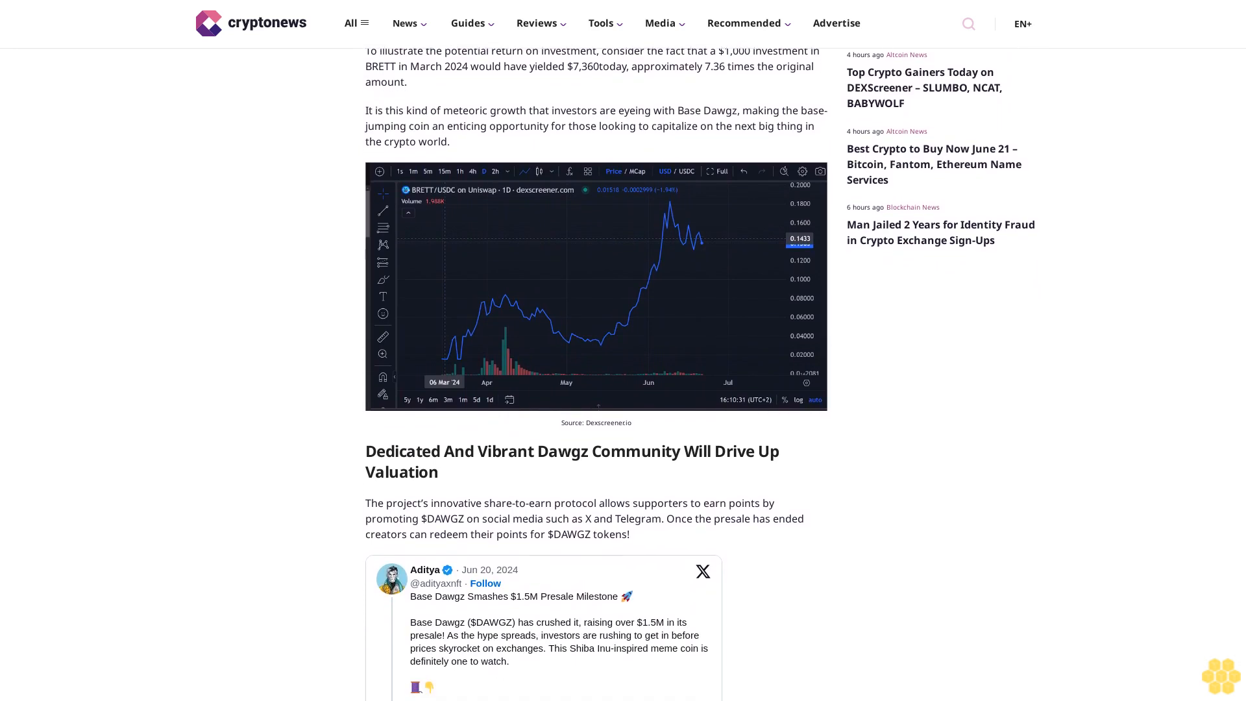
scroll(down, 3)
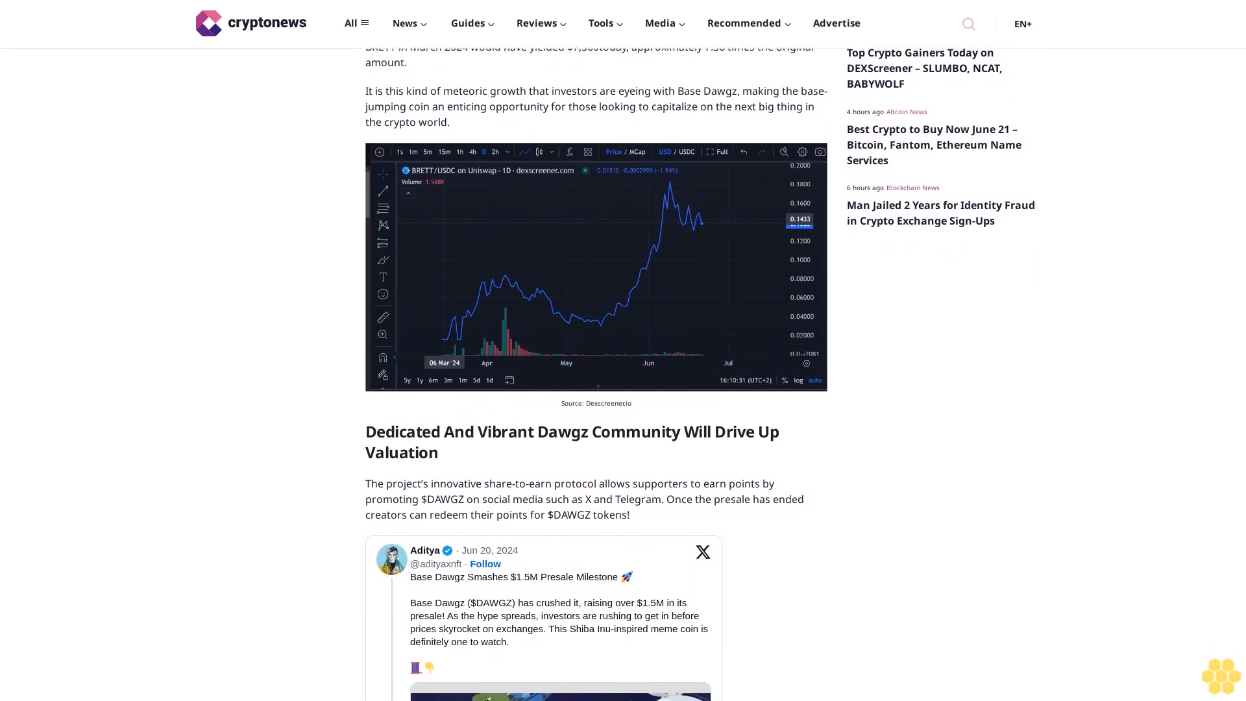
scroll(down, 3)
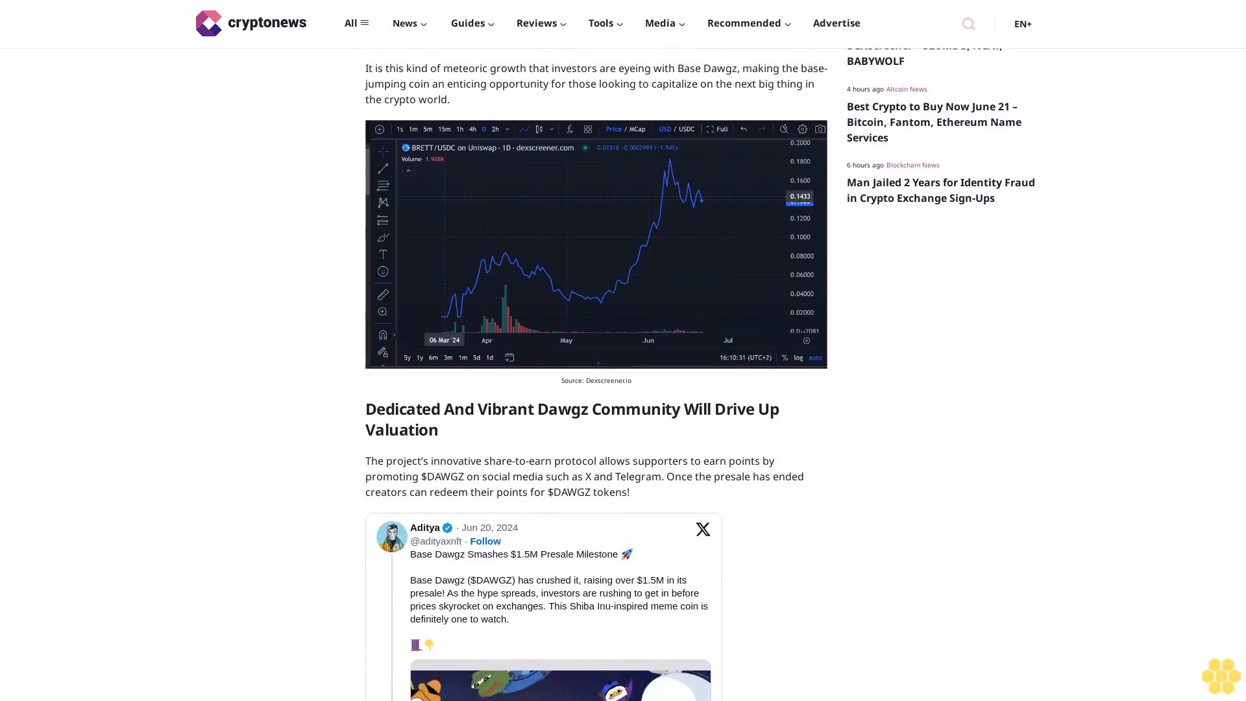
scroll(down, 3)
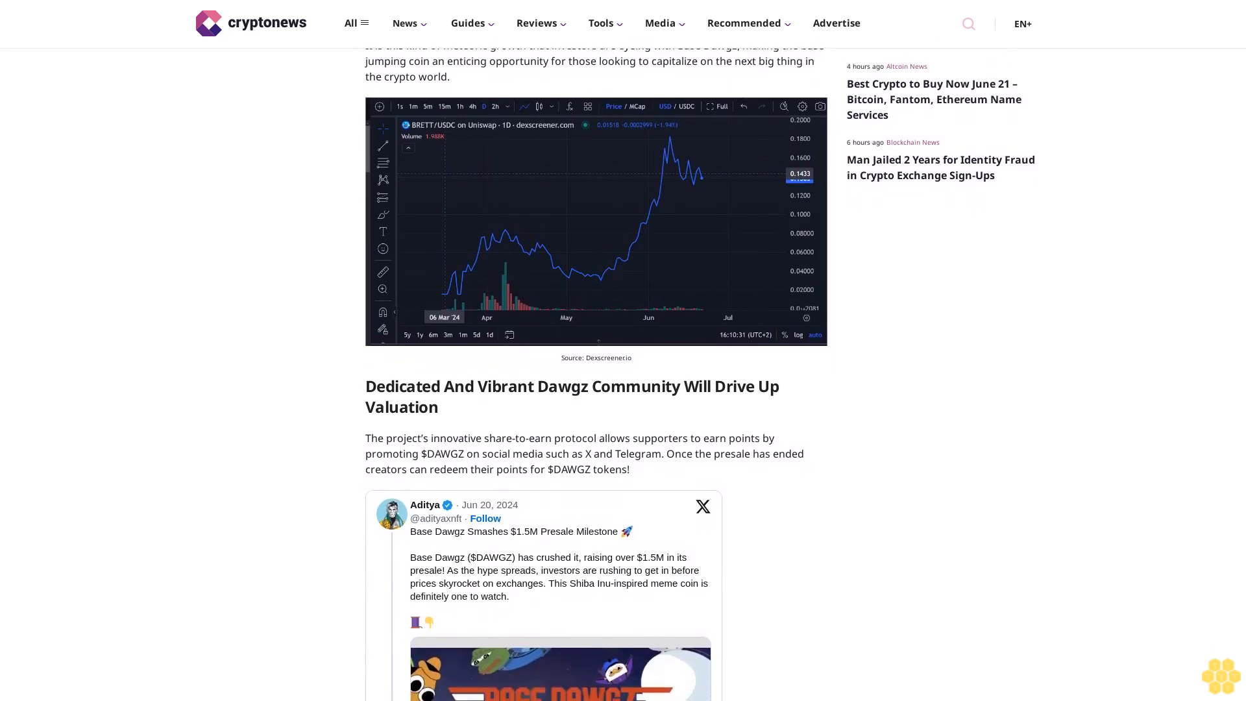
scroll(down, 3)
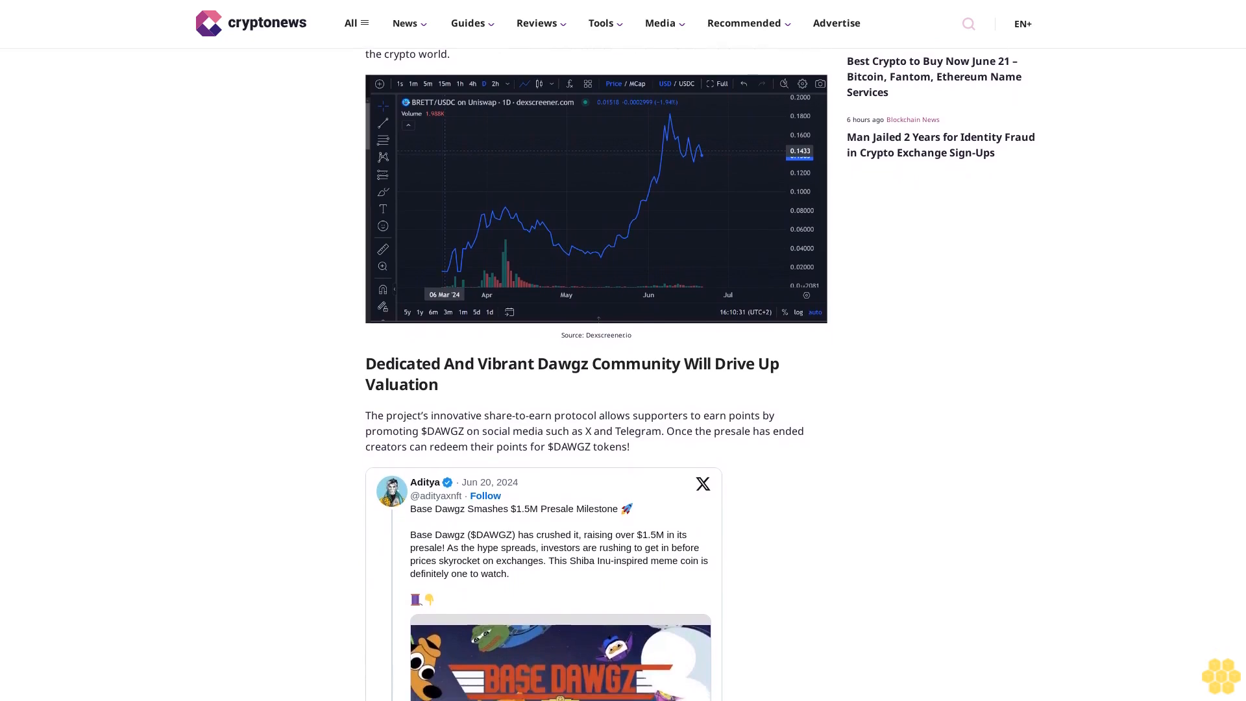
scroll(down, 3)
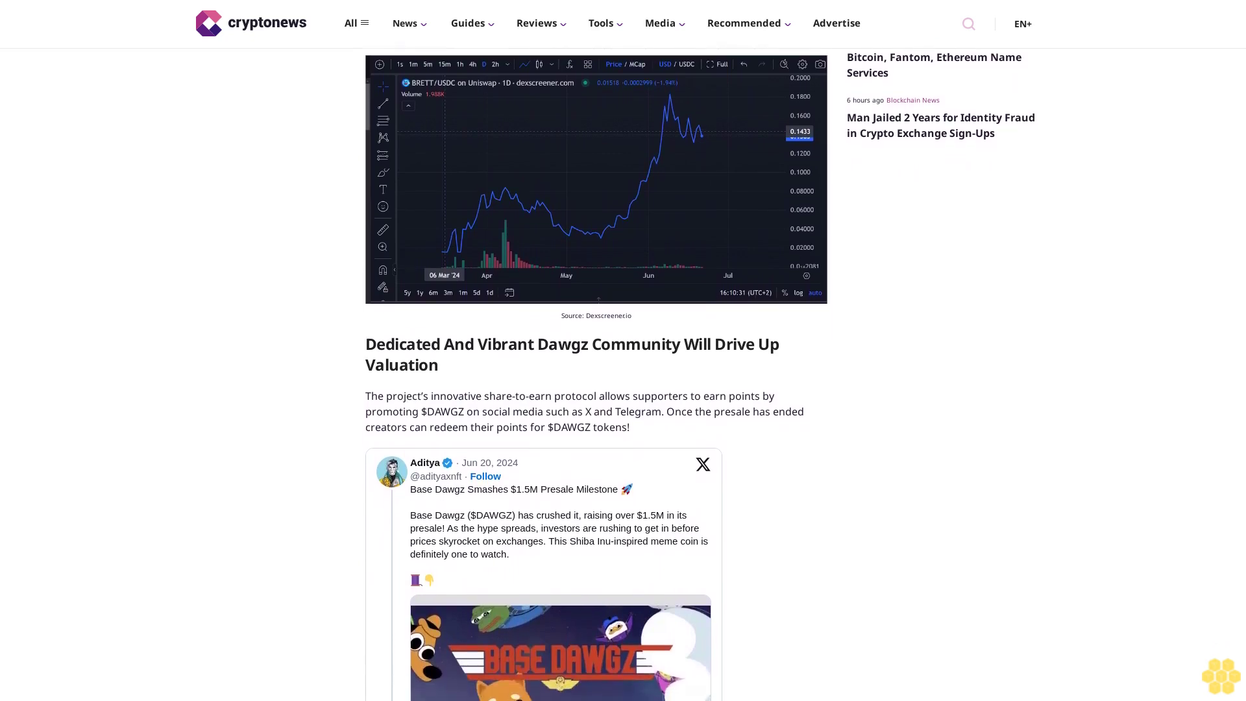
scroll(down, 3)
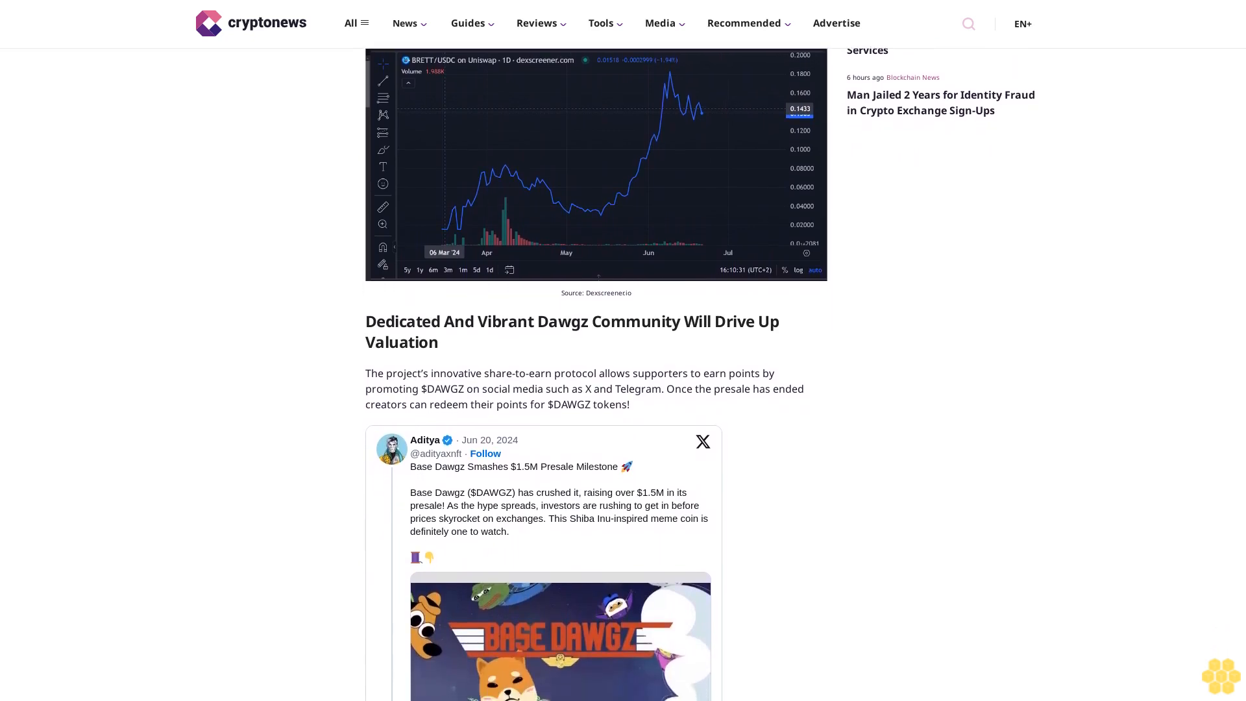
scroll(down, 3)
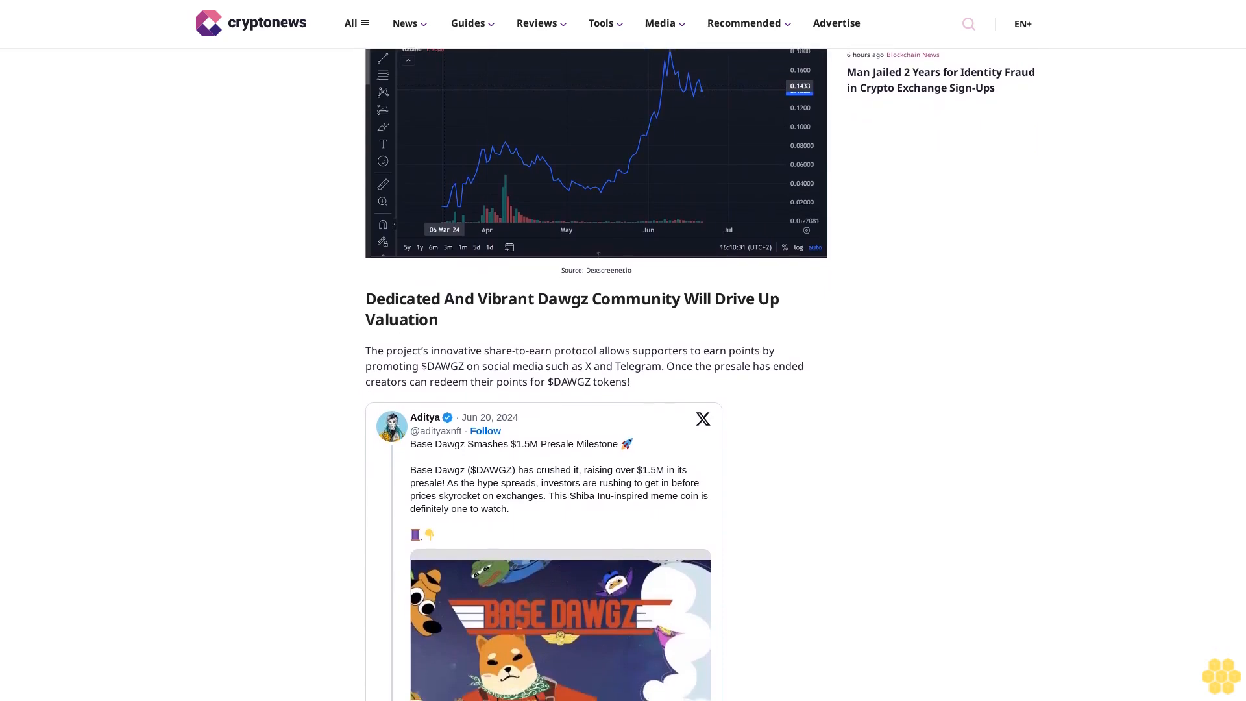
scroll(down, 3)
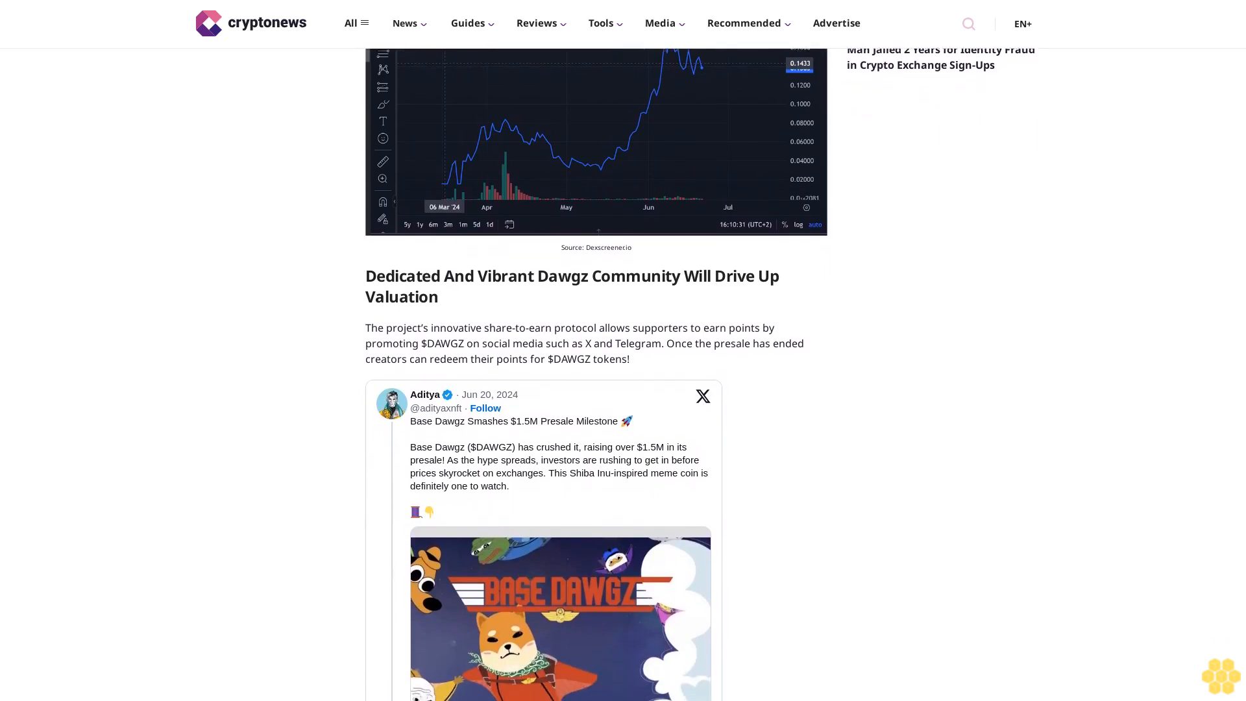
scroll(down, 3)
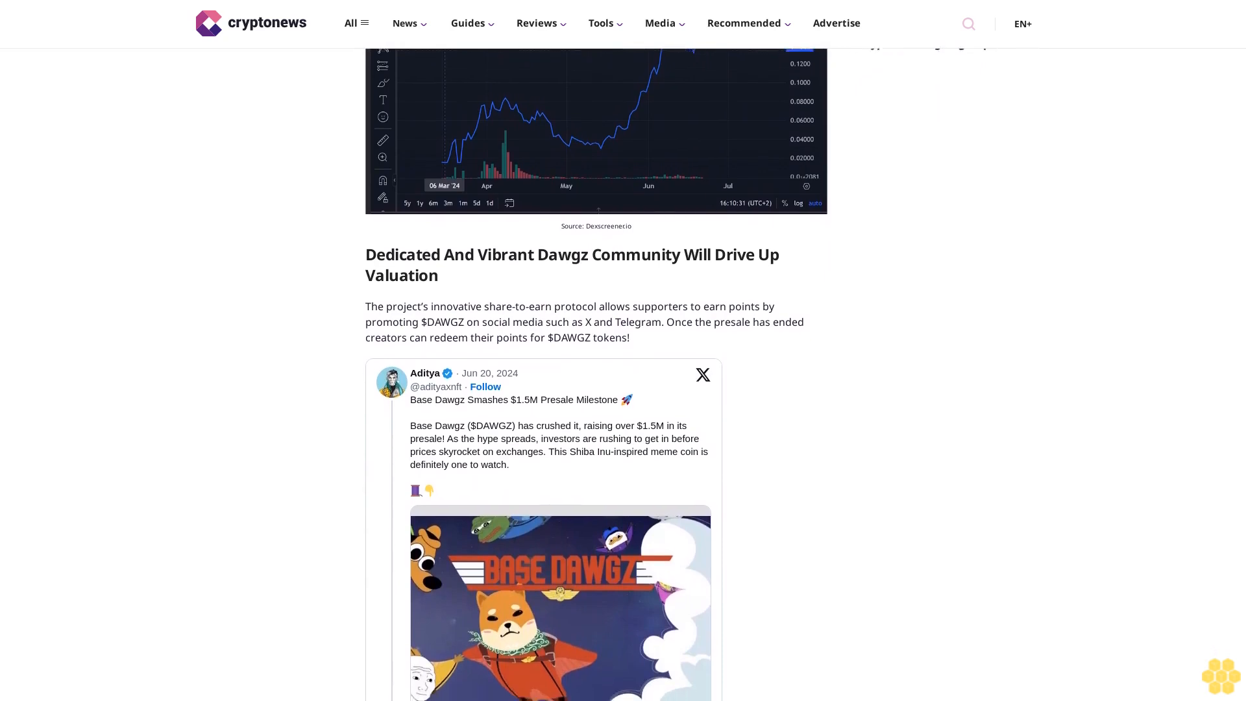
scroll(down, 3)
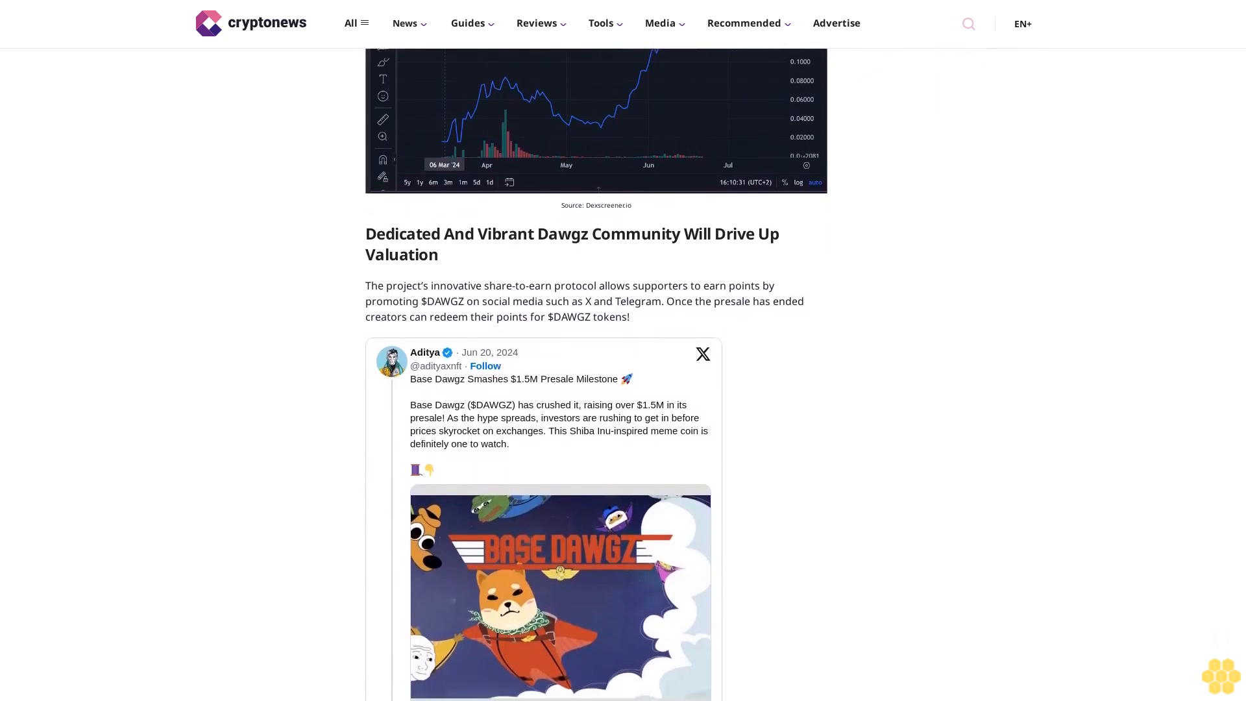
scroll(down, 3)
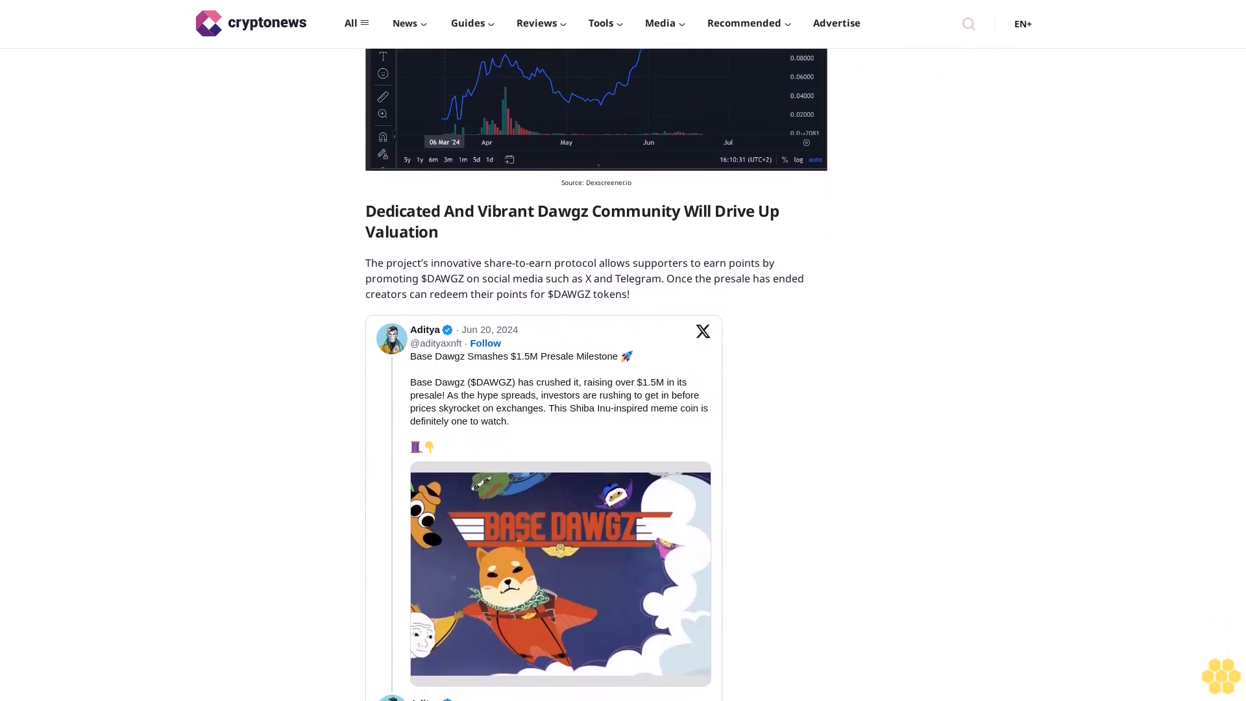
scroll(down, 3)
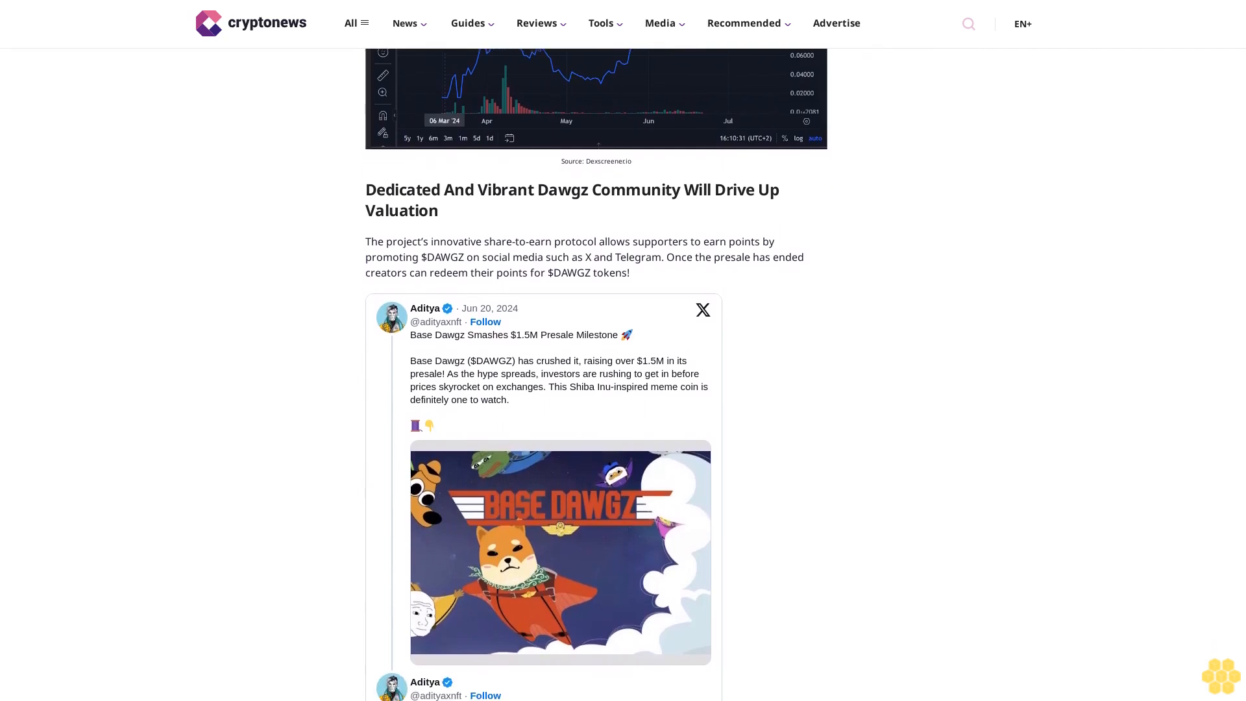
scroll(down, 3)
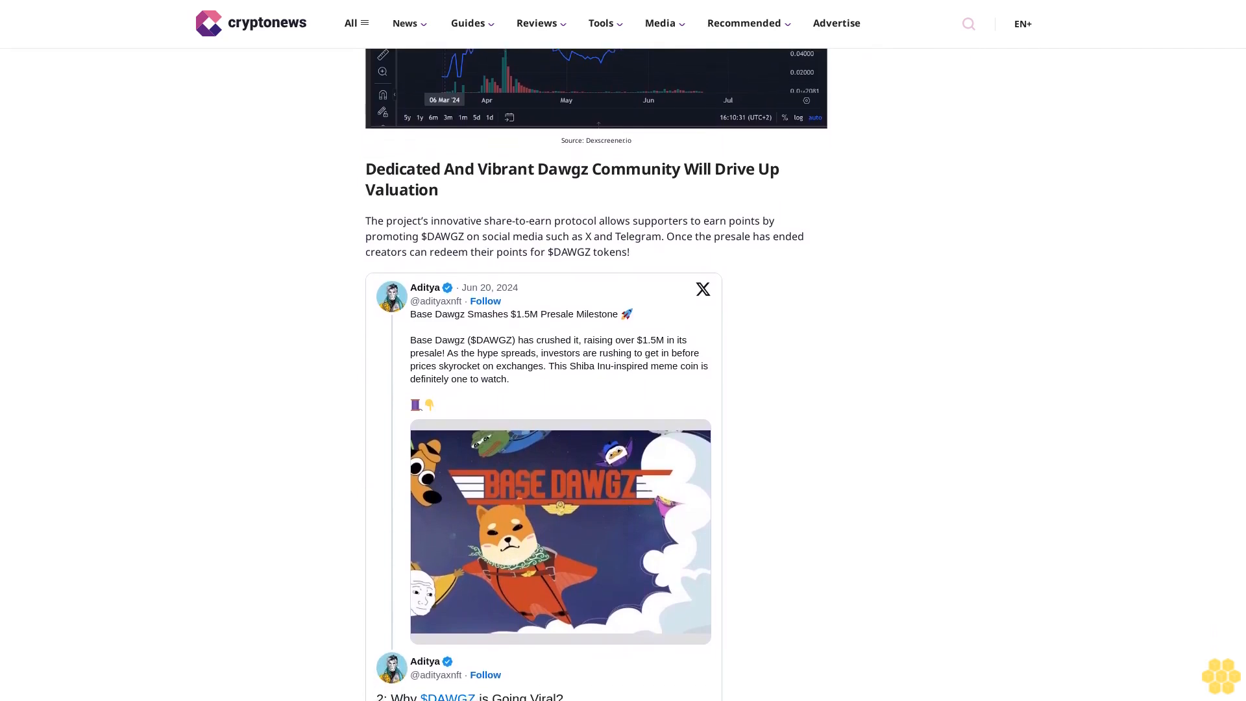
scroll(down, 3)
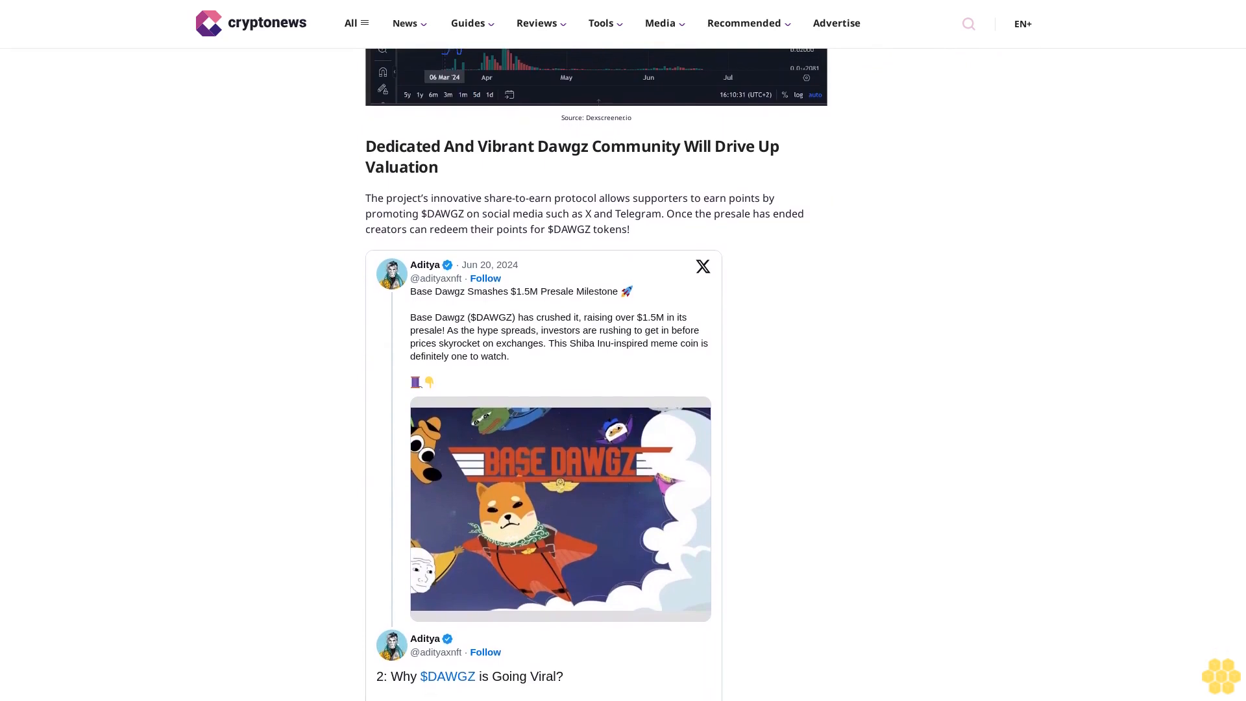
scroll(down, 3)
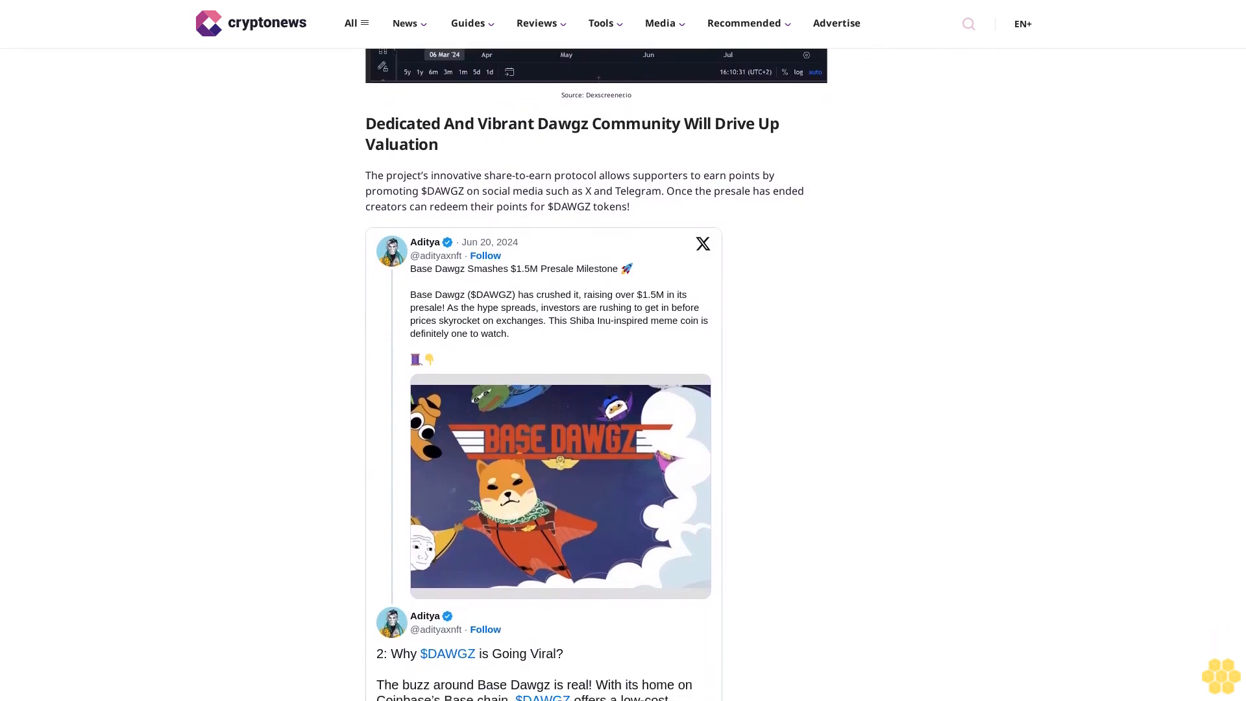
scroll(down, 3)
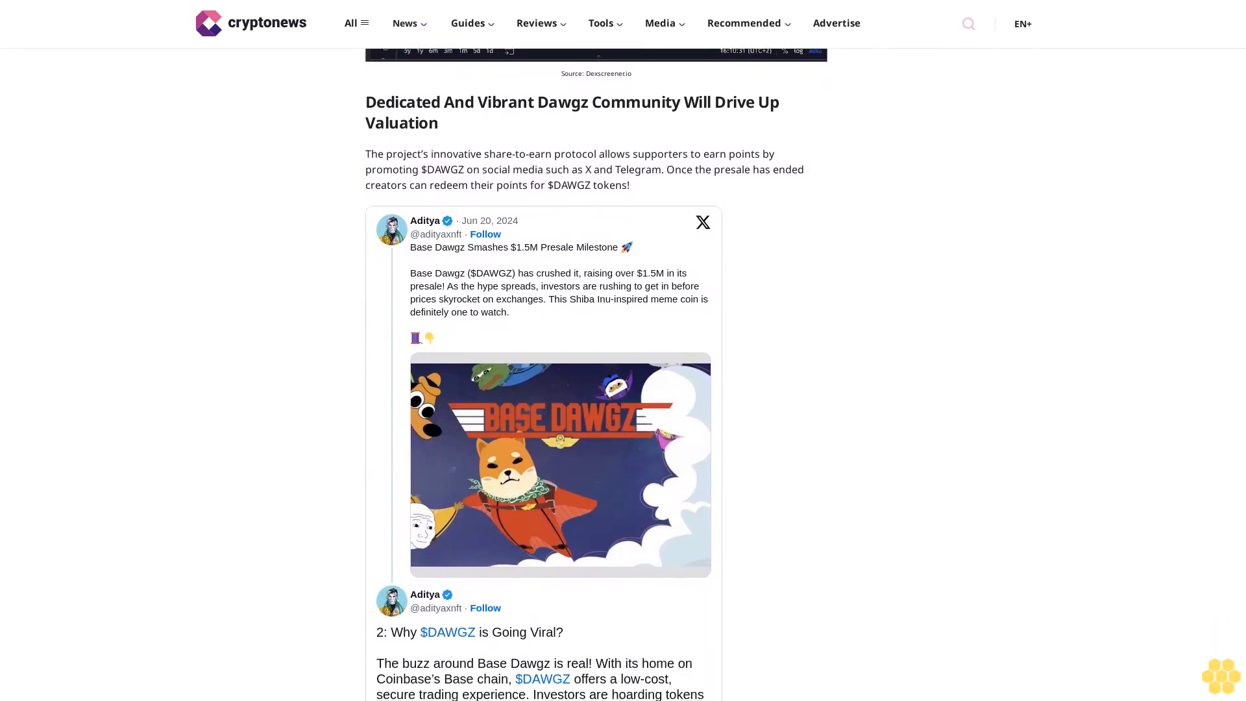
scroll(down, 3)
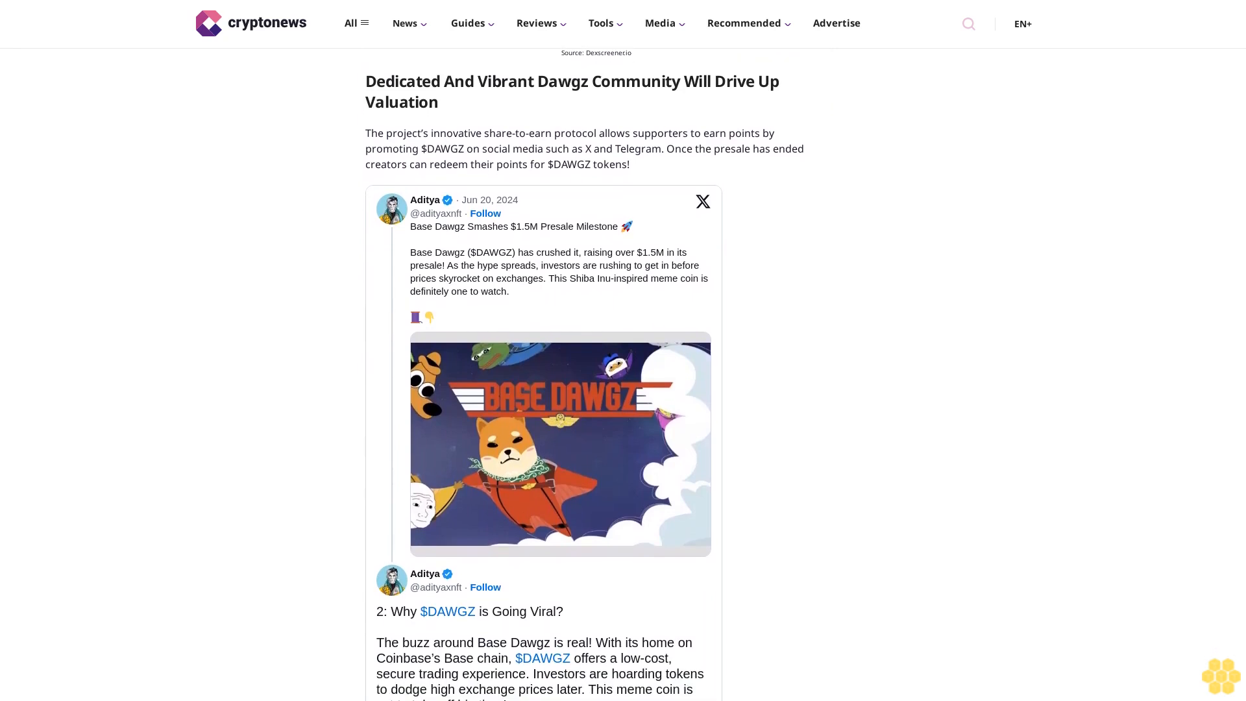
scroll(down, 3)
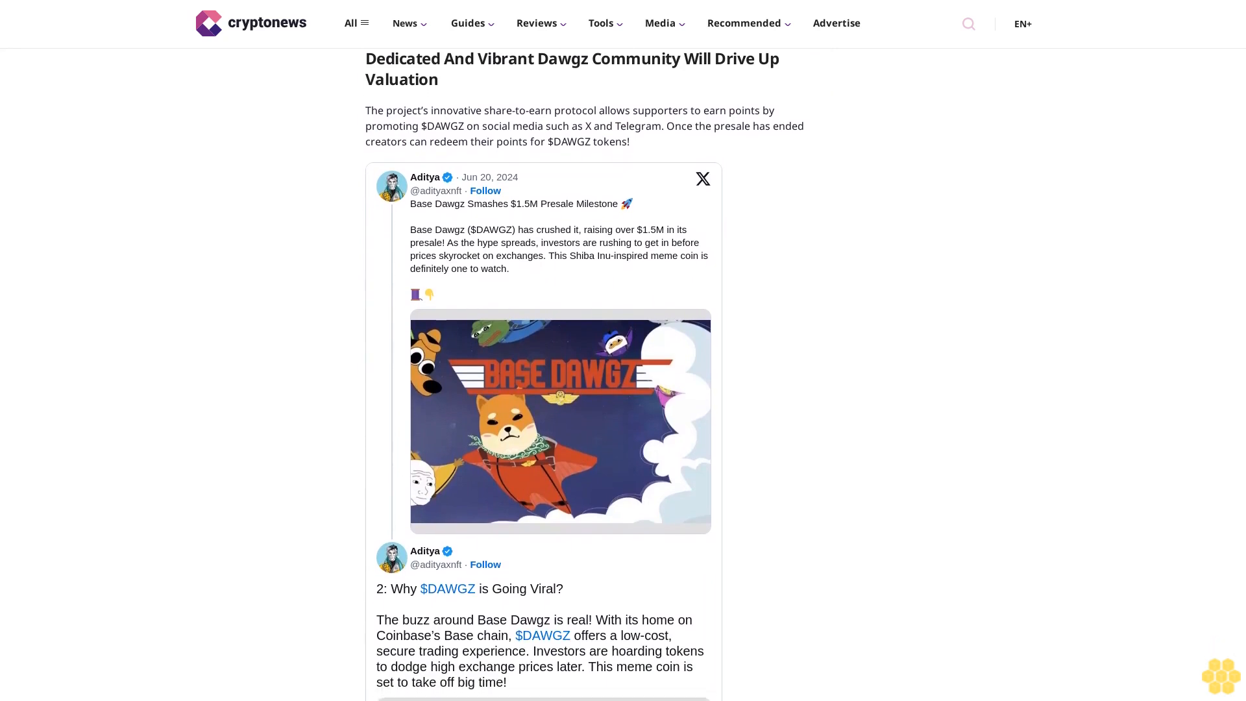
scroll(down, 3)
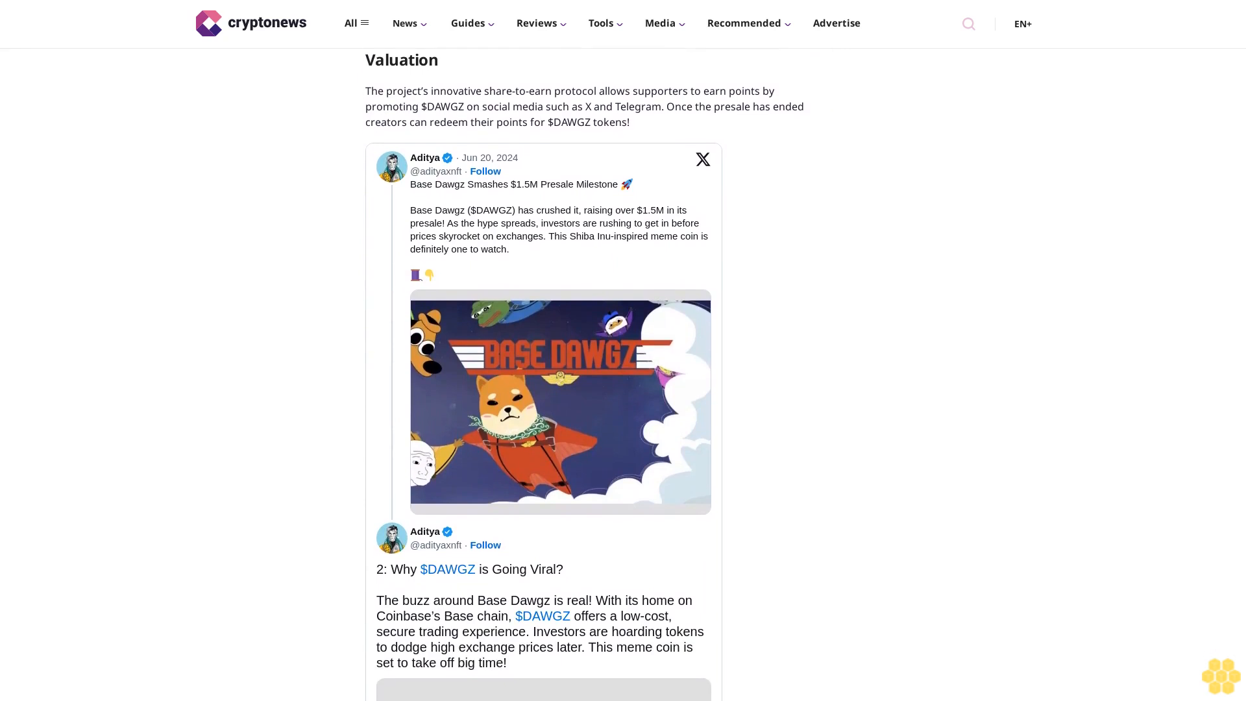
scroll(down, 3)
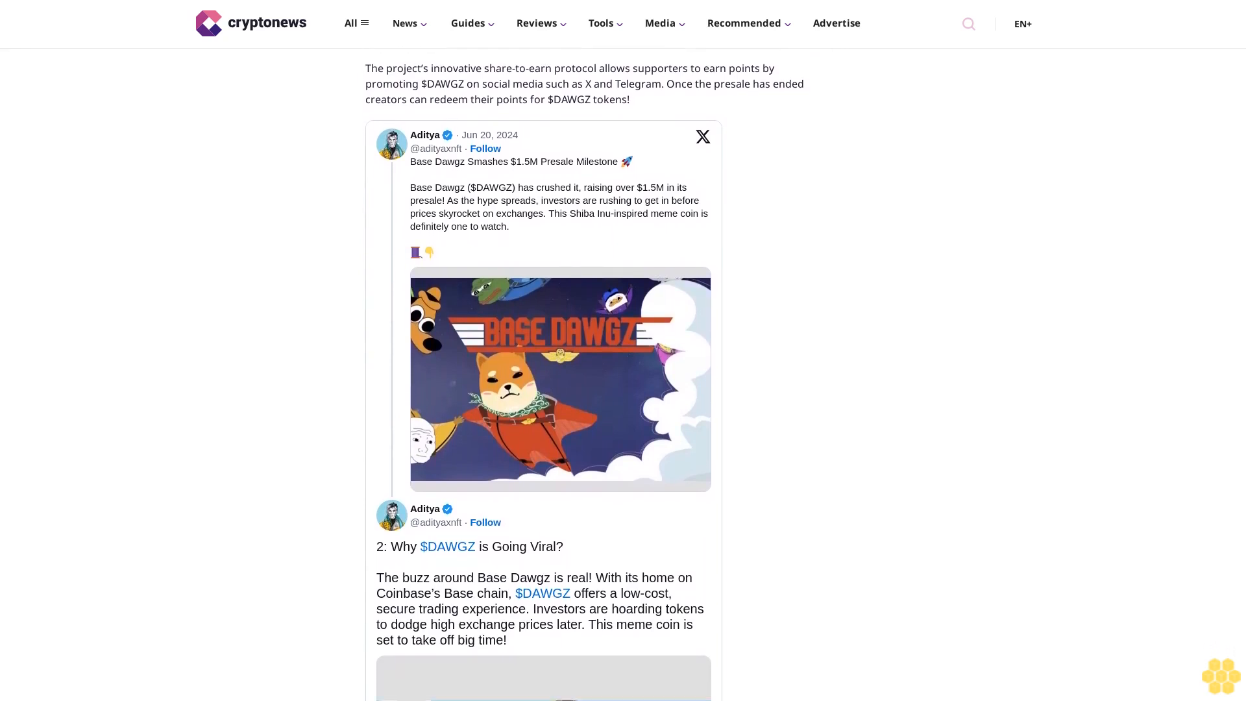
scroll(down, 3)
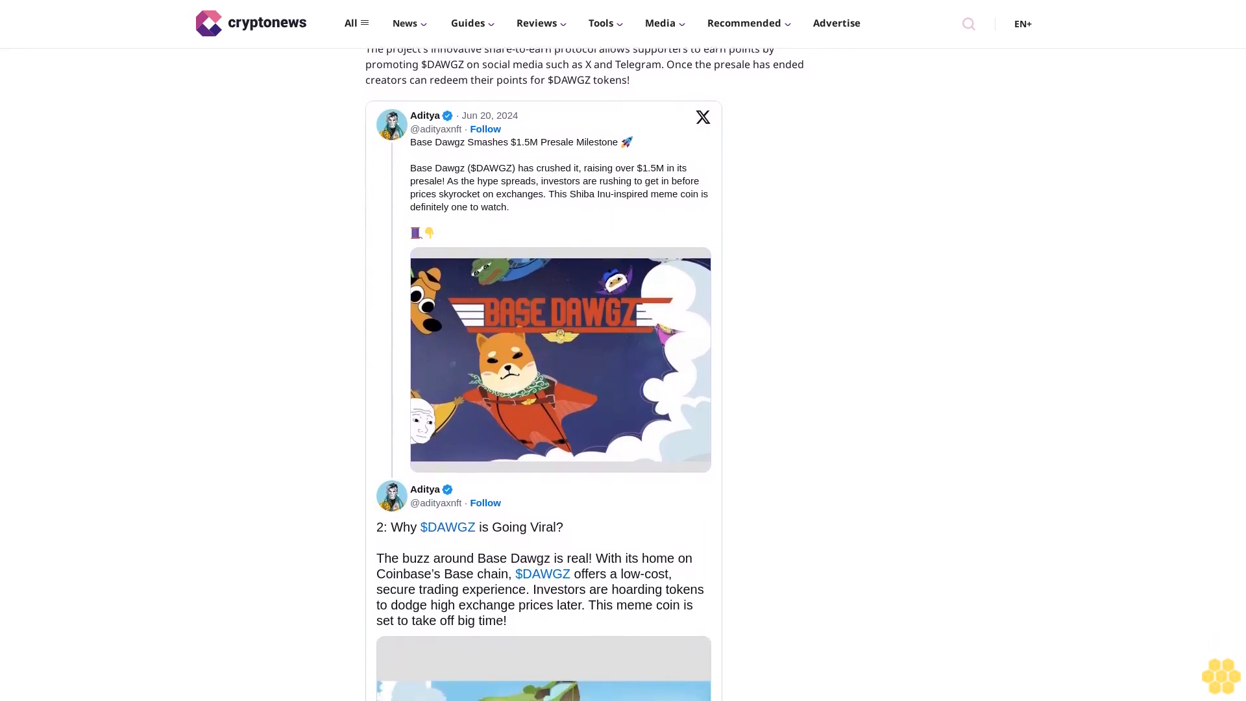
scroll(down, 3)
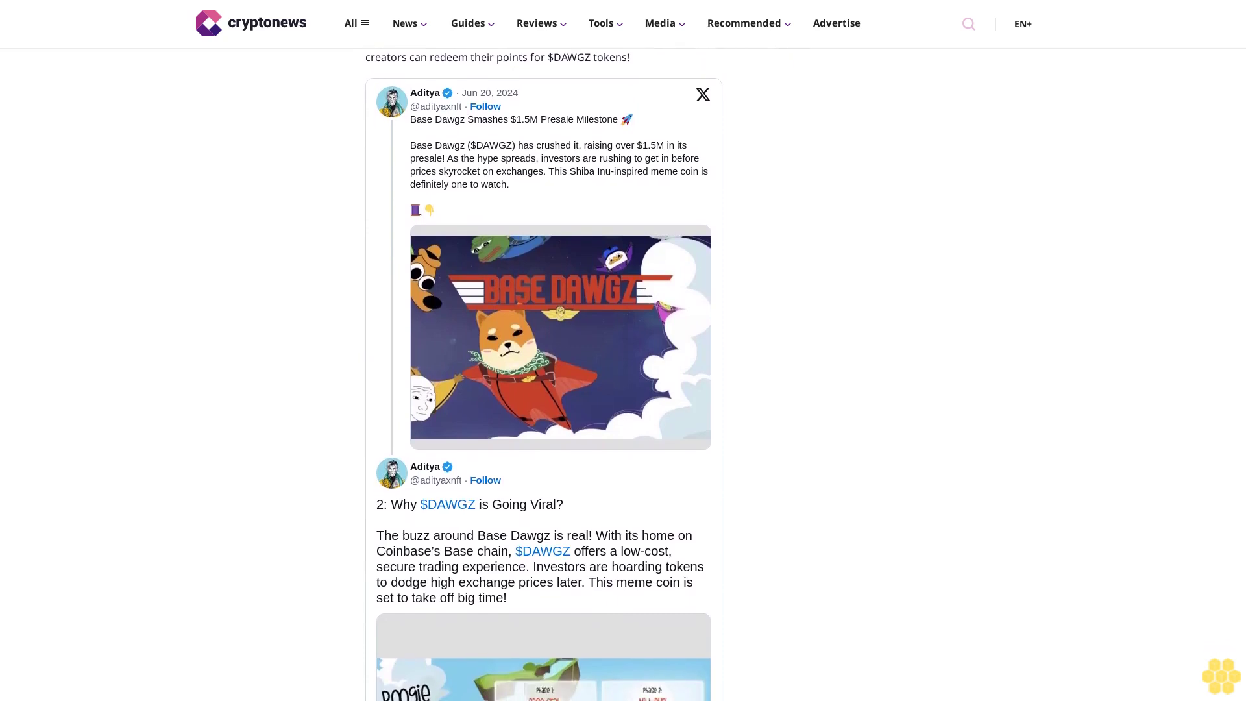
scroll(down, 3)
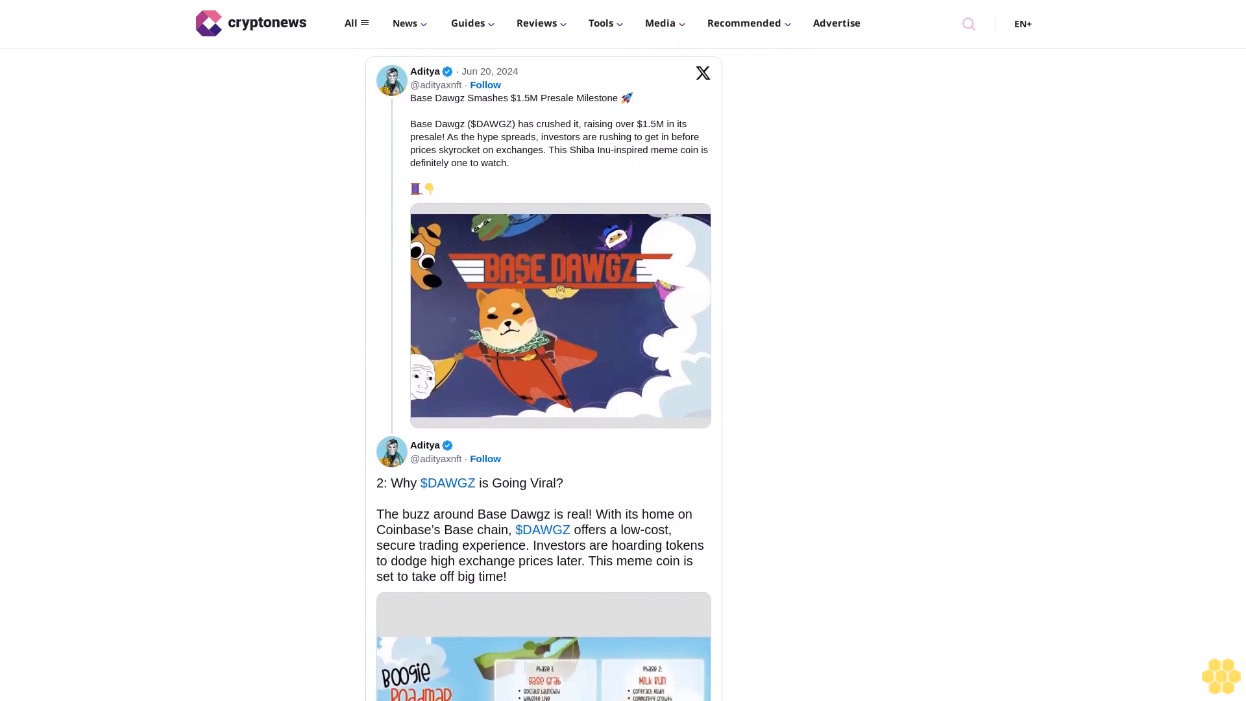
scroll(down, 3)
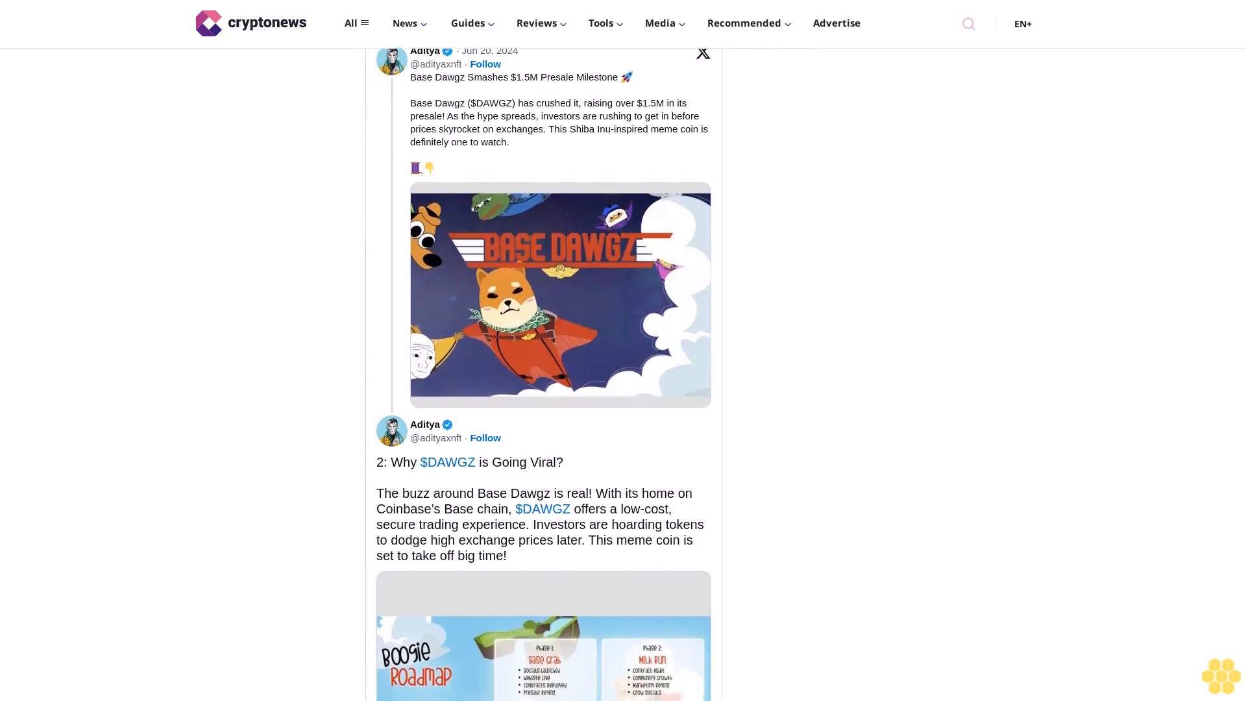
scroll(down, 3)
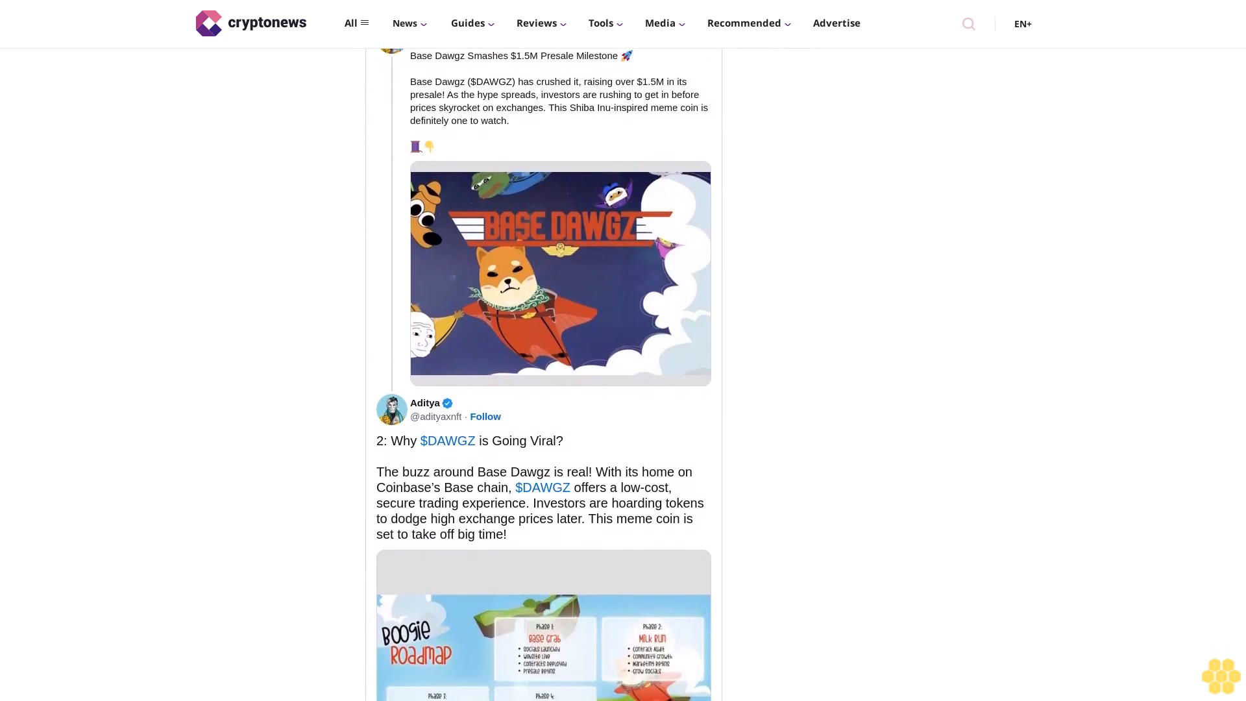
scroll(down, 3)
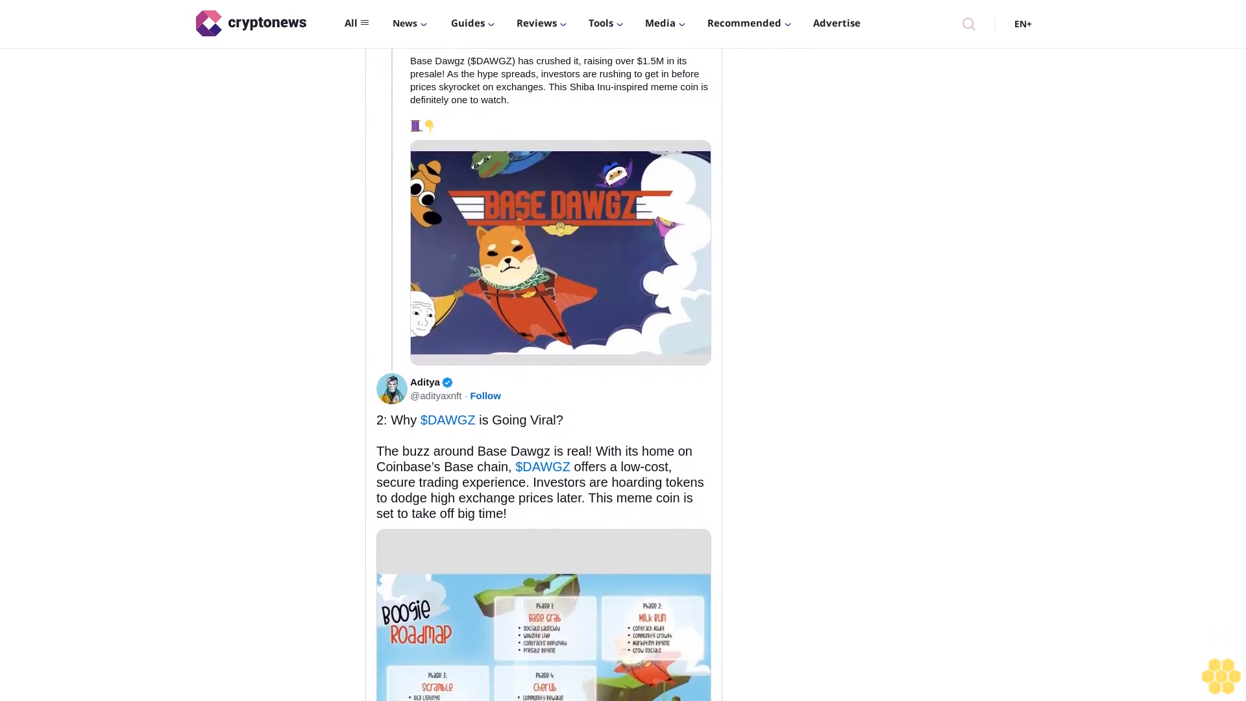
scroll(down, 3)
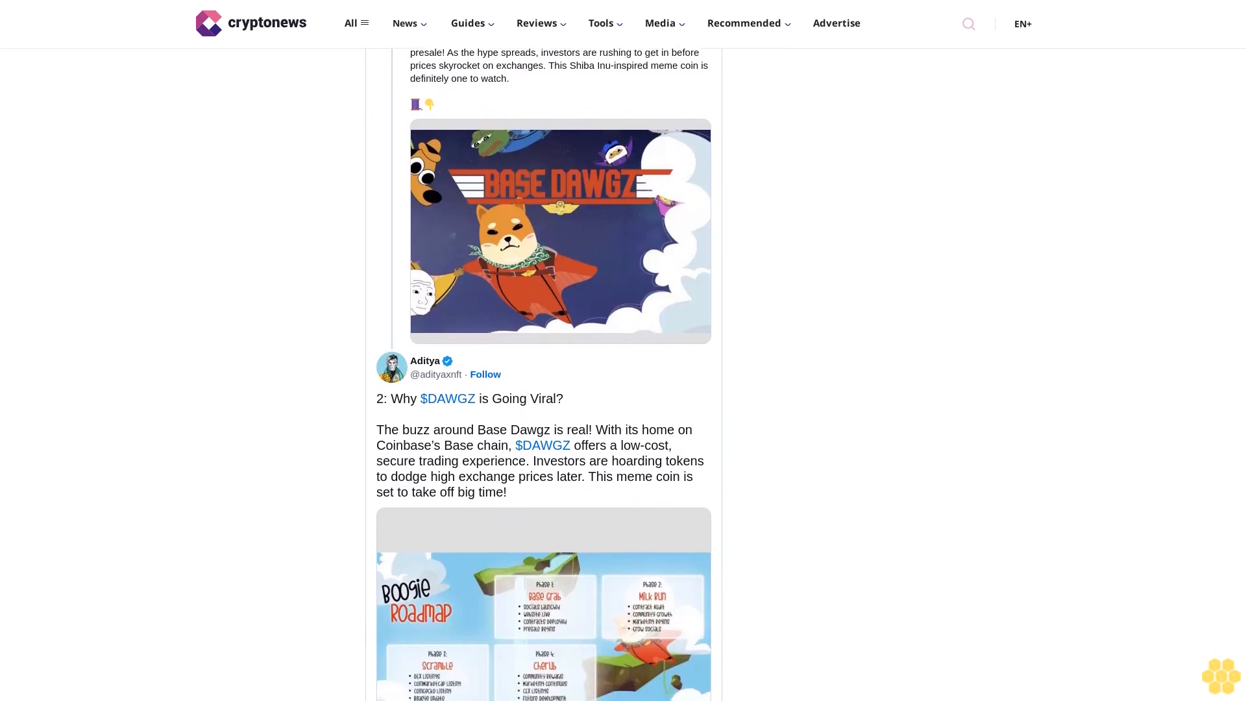
scroll(down, 3)
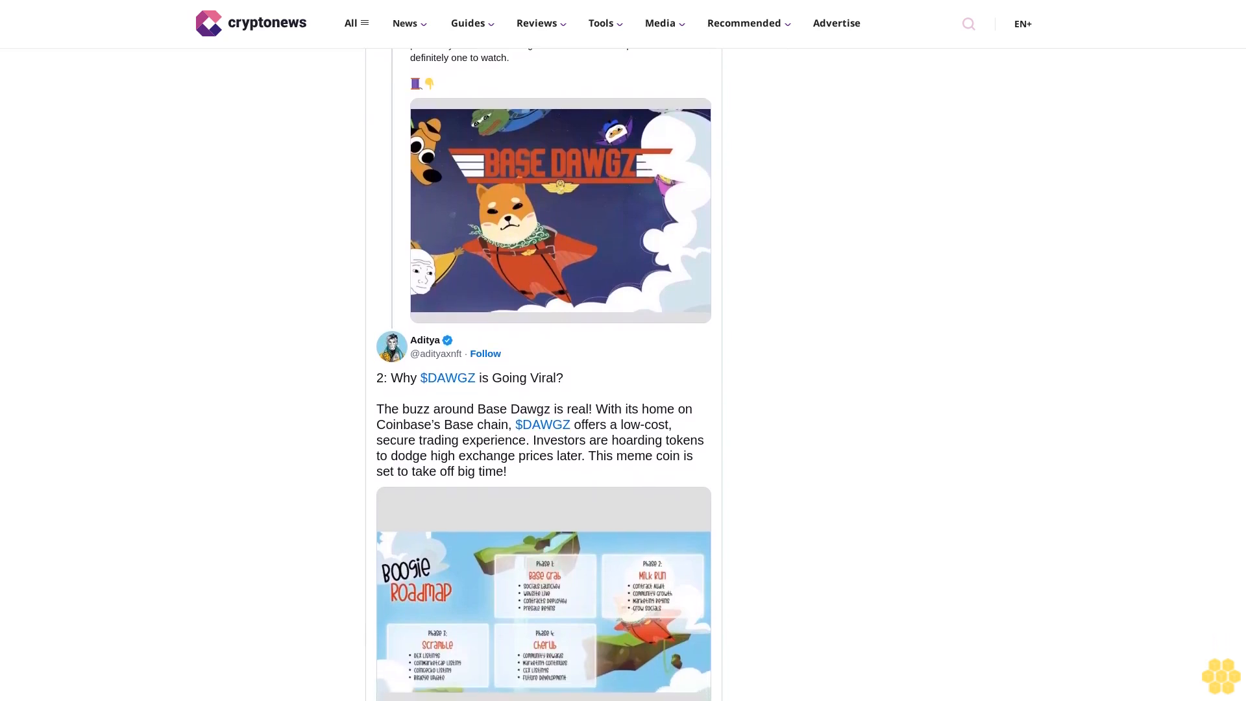
scroll(down, 3)
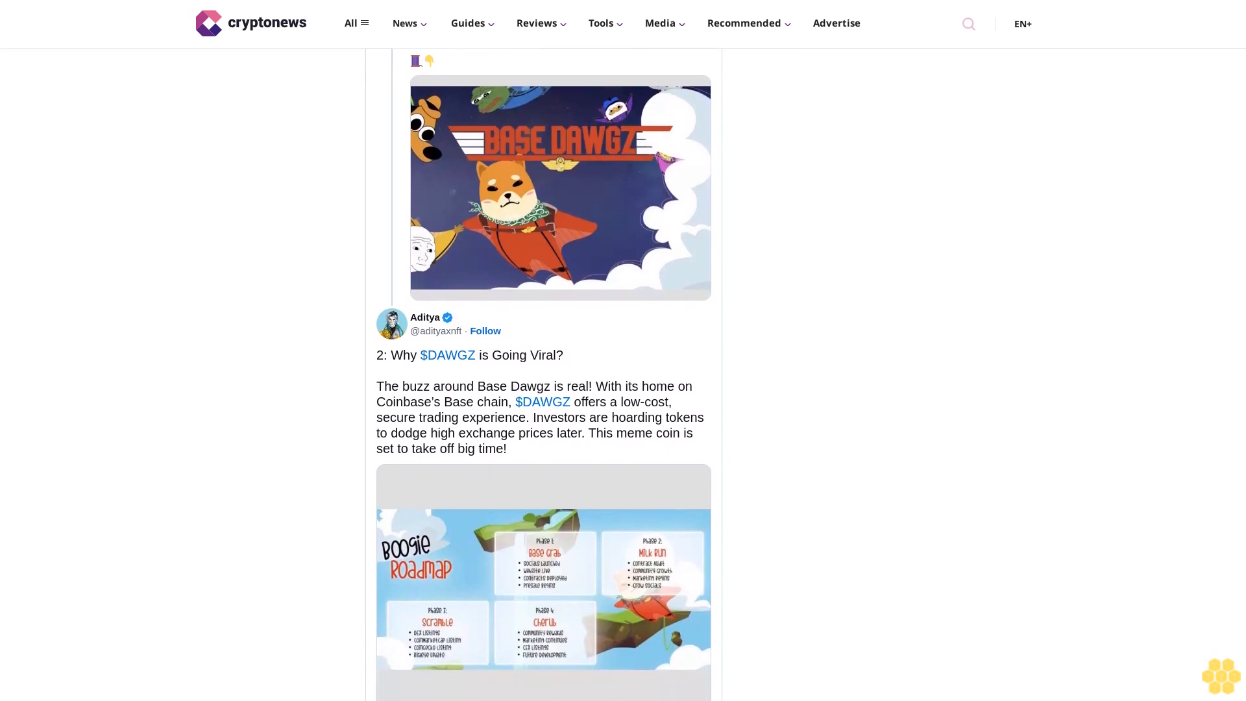
scroll(down, 3)
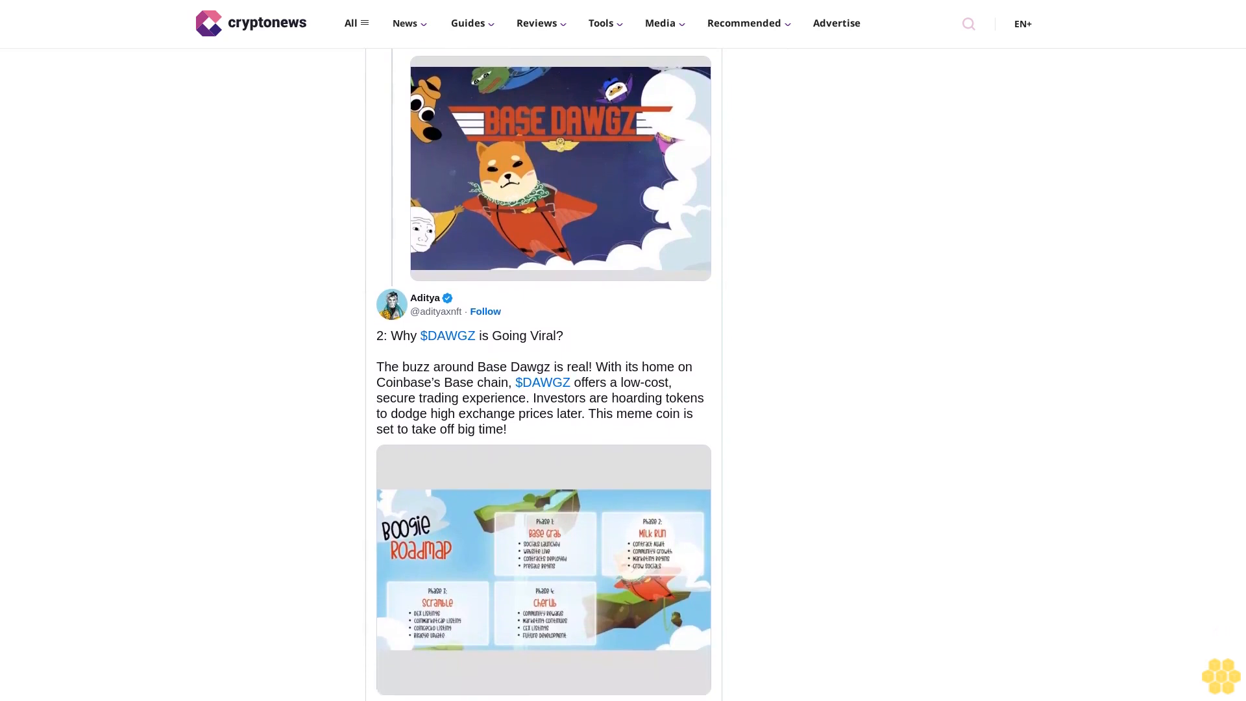
scroll(down, 3)
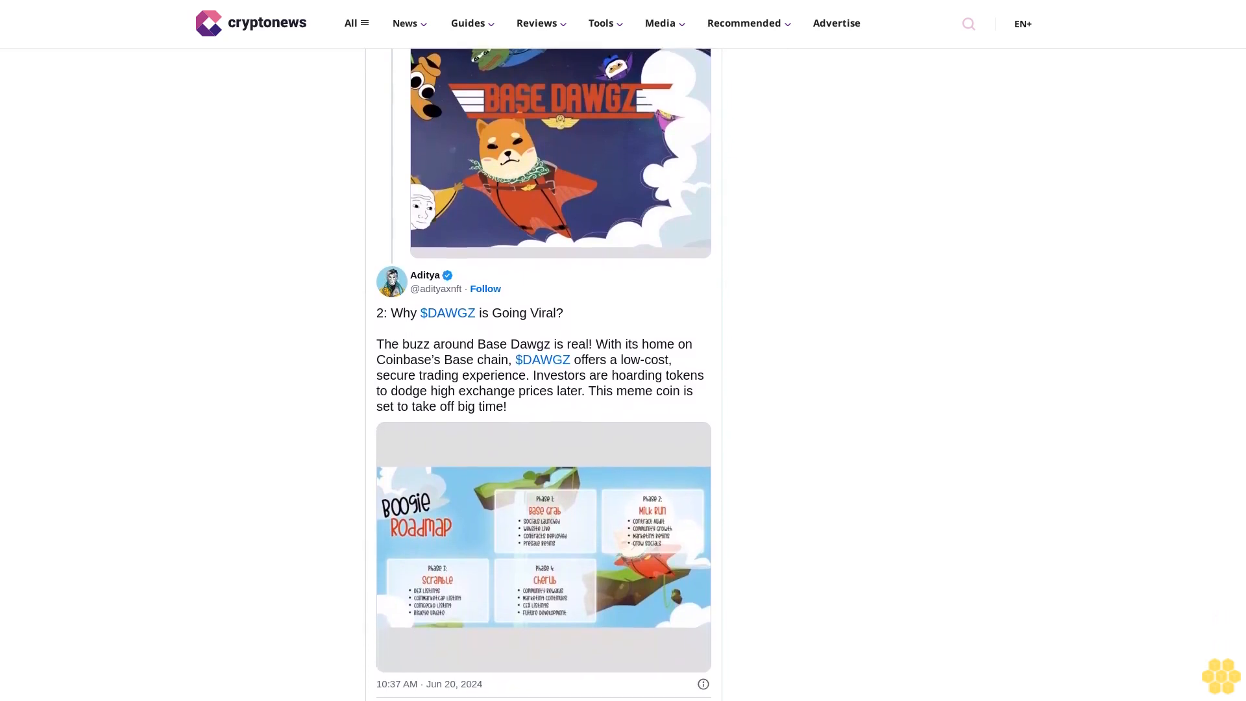
scroll(down, 3)
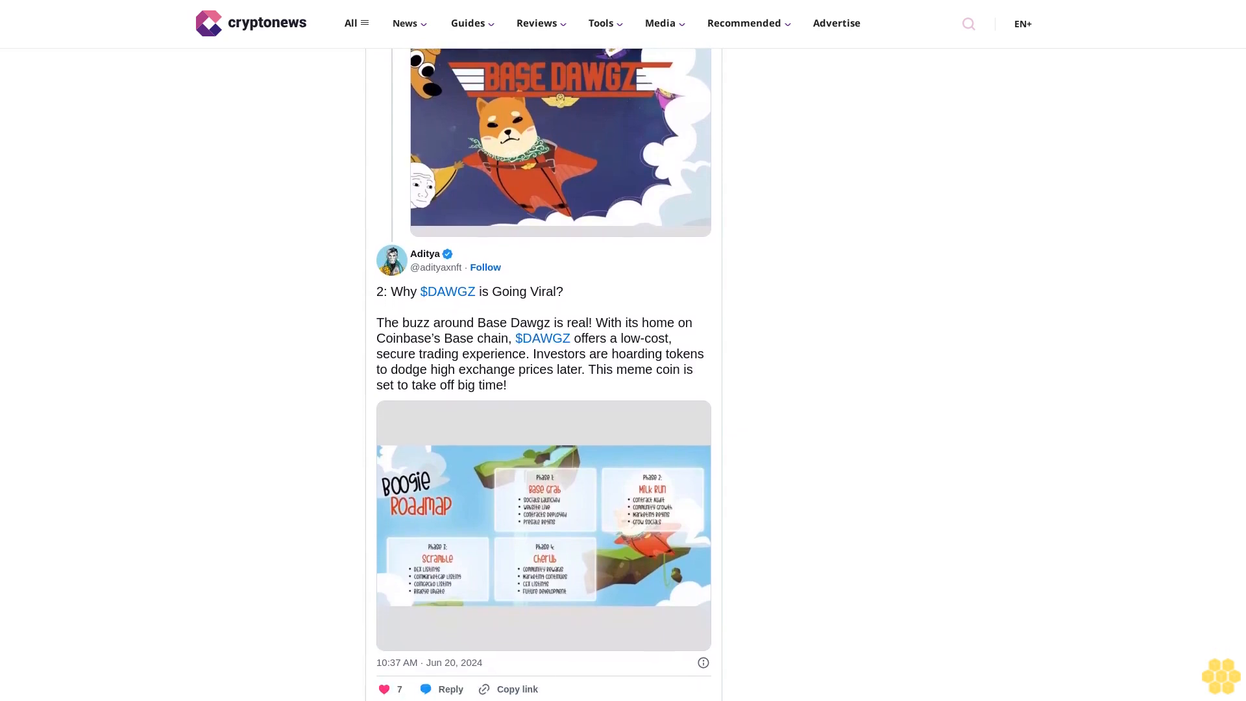
scroll(down, 3)
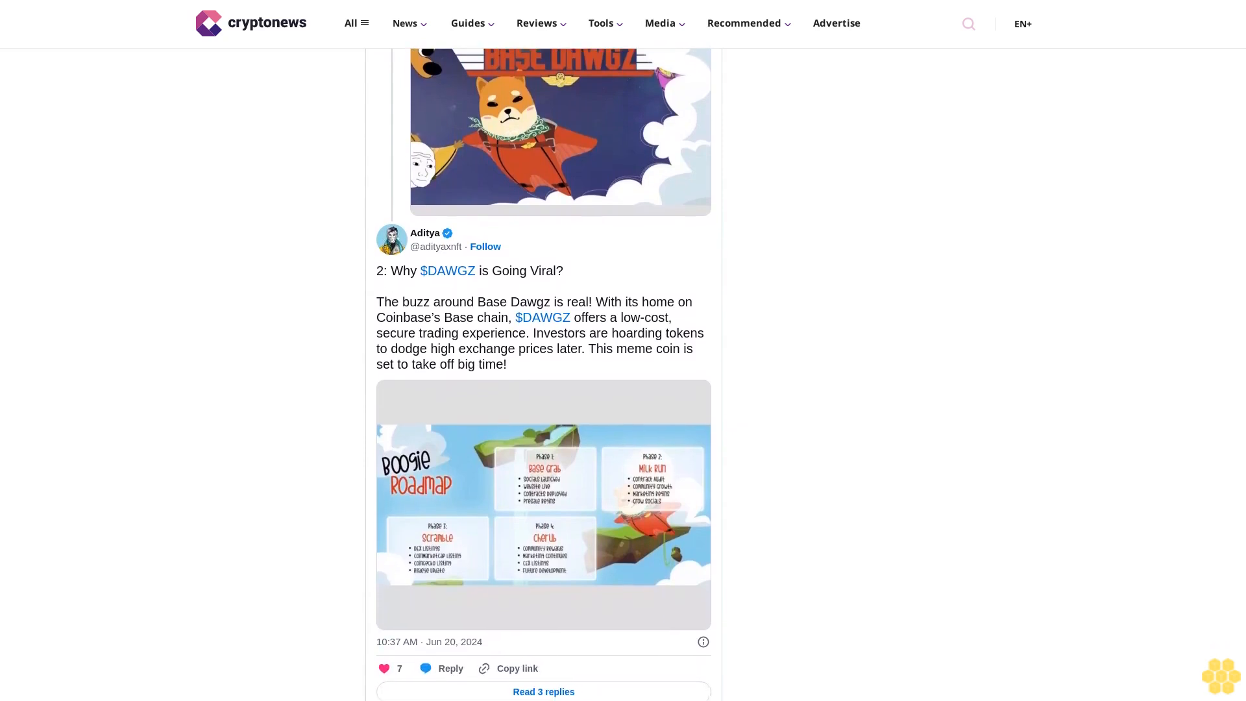
scroll(down, 3)
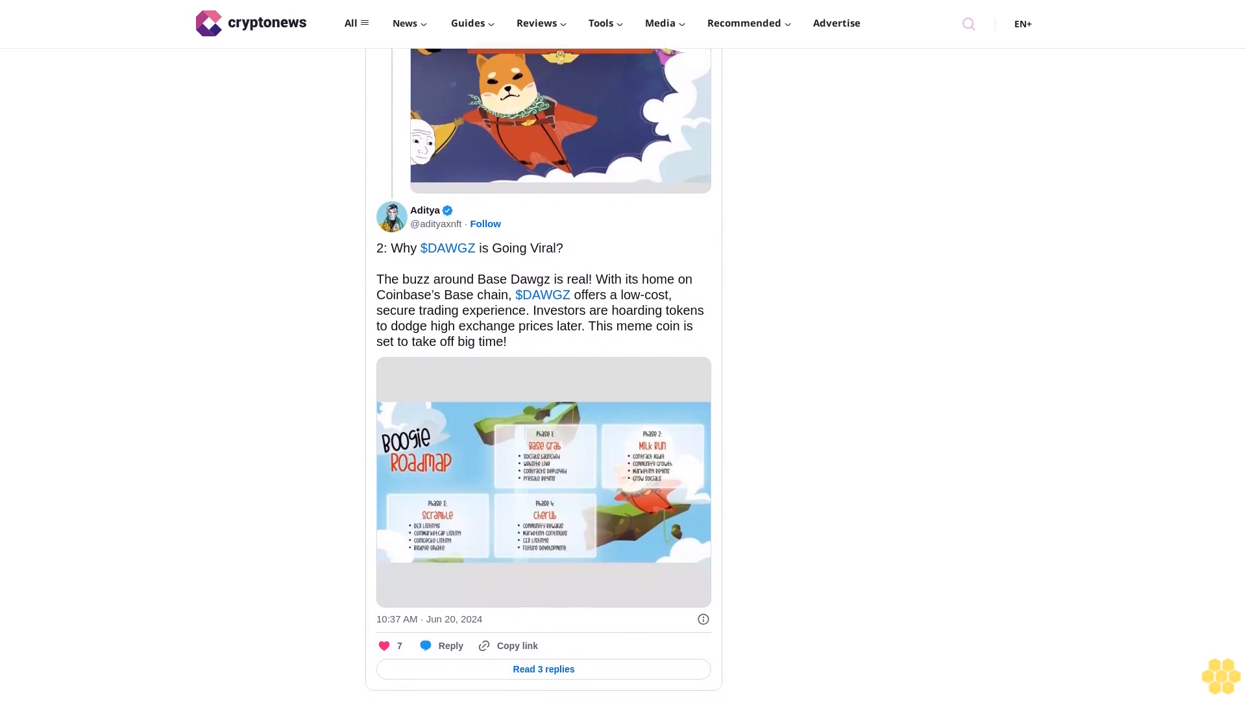
scroll(down, 3)
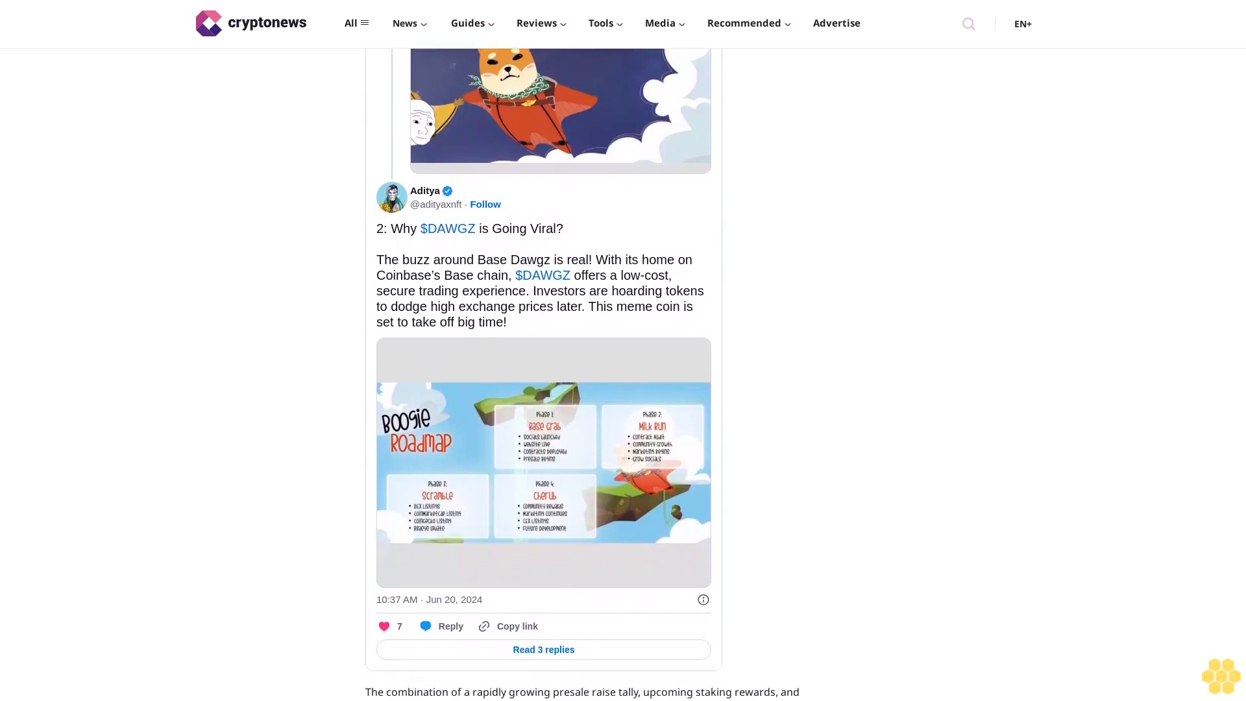
scroll(down, 3)
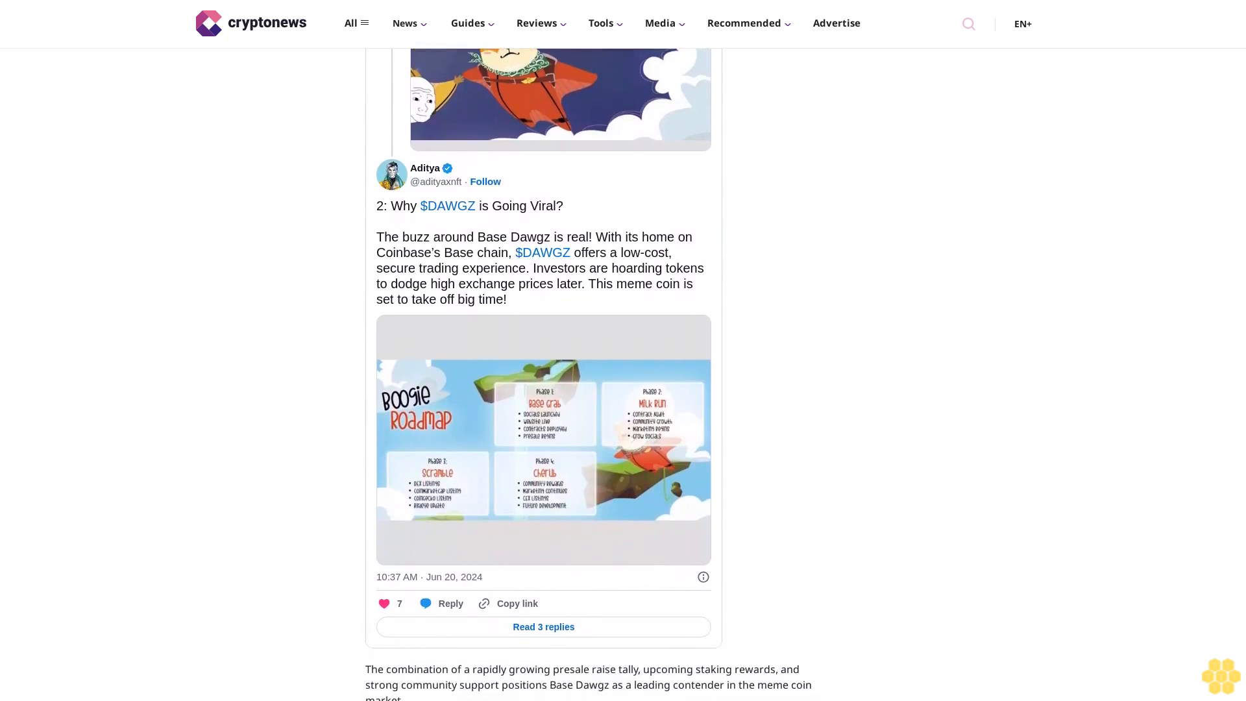
scroll(down, 3)
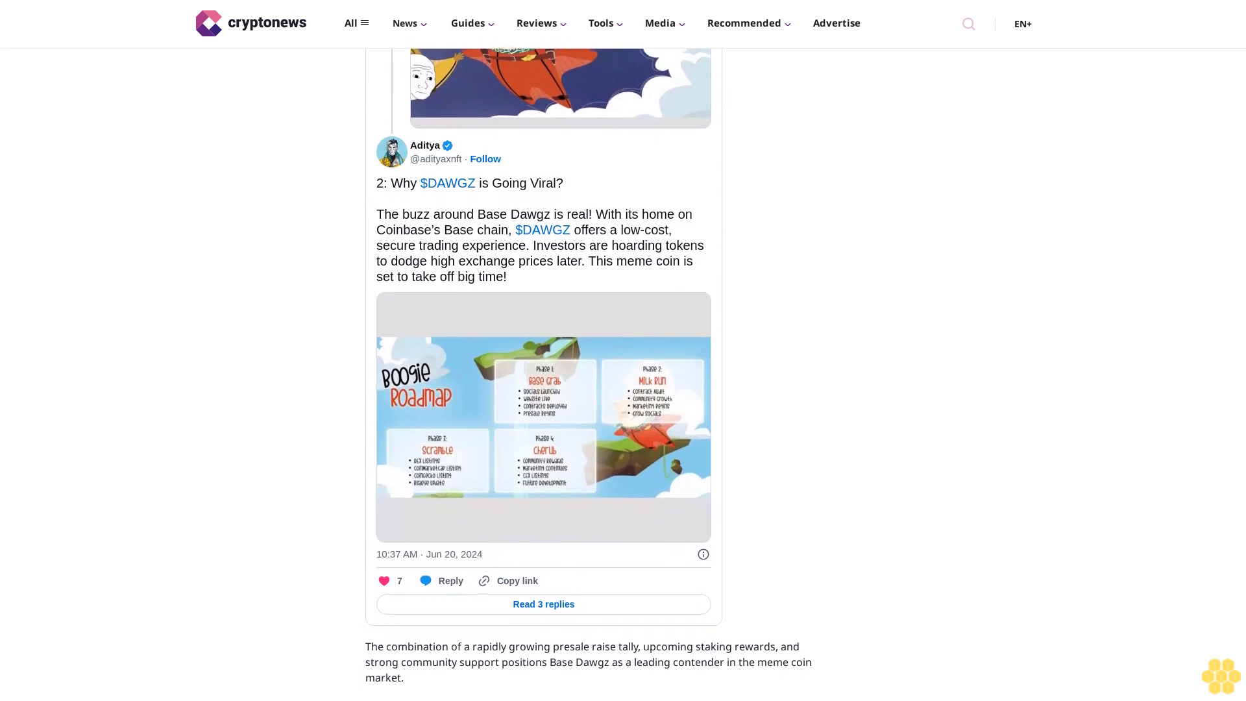